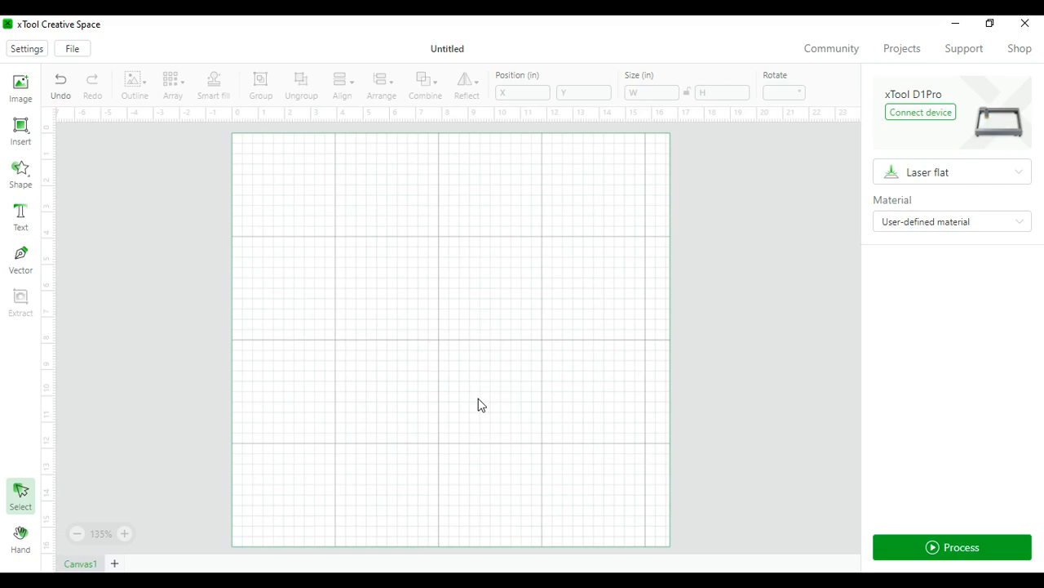
{"action": "mouse_move", "coordinate": [747, 506]}
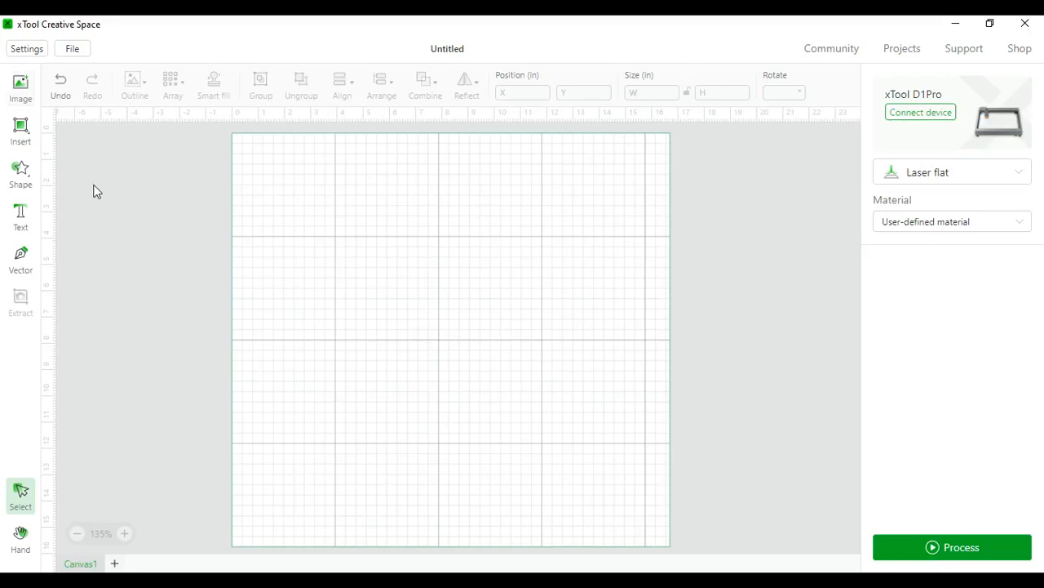
{"action": "mouse_move", "coordinate": [49, 440]}
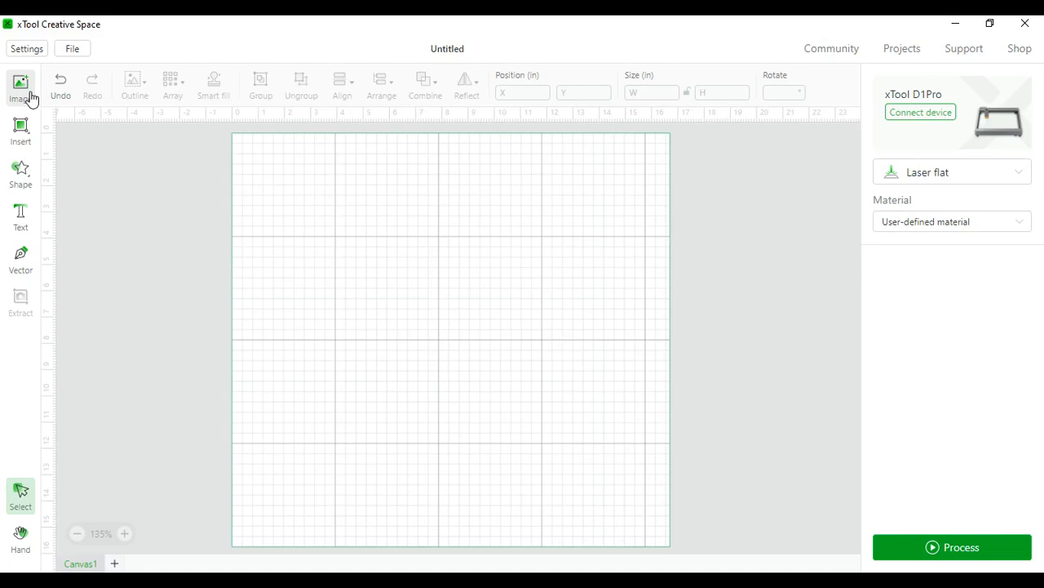
Import a picture file onto the canvas and drag it into place.
{"action": "left_click", "coordinate": [19, 84]}
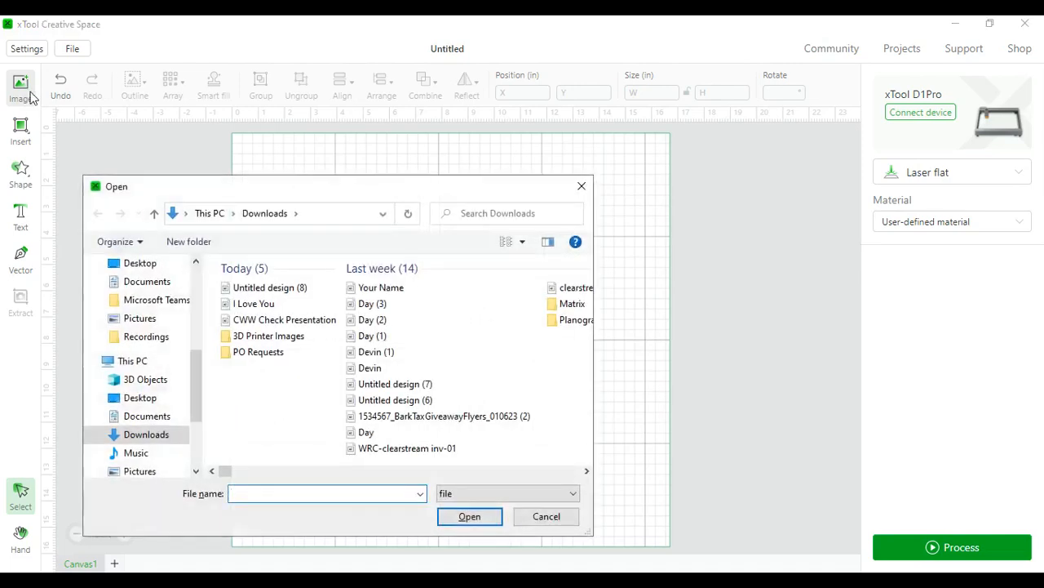
{"action": "left_click", "coordinate": [369, 367]}
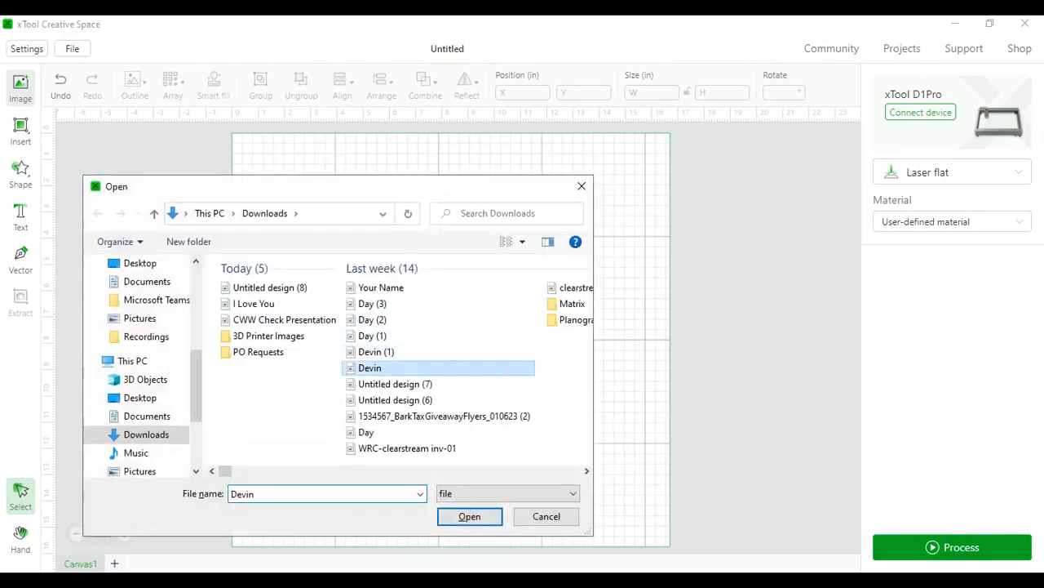
{"action": "left_click", "coordinate": [470, 516]}
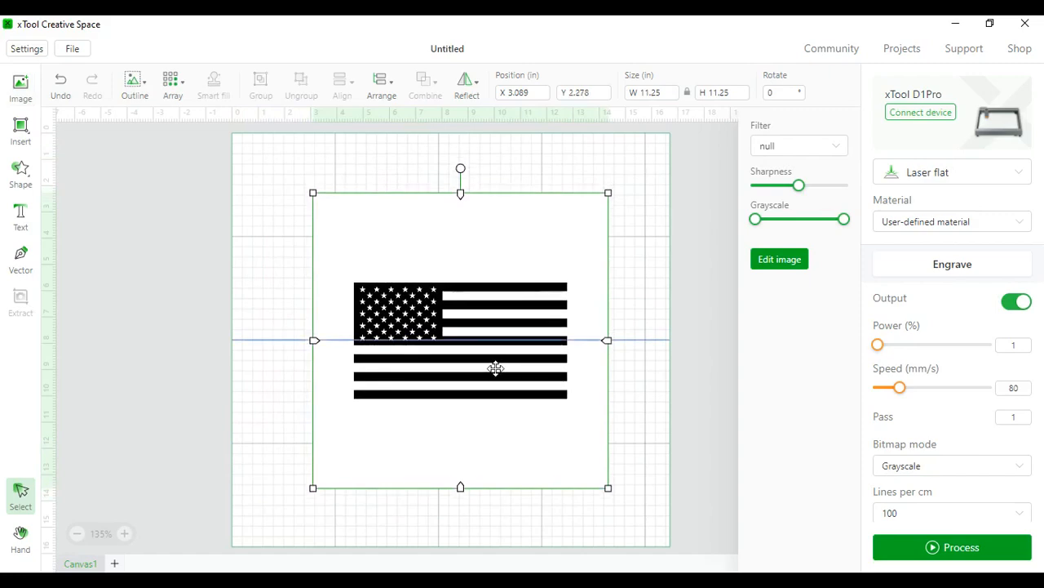
{"action": "left_click_drag", "start_coordinate": [496, 369], "coordinate": [330, 257]}
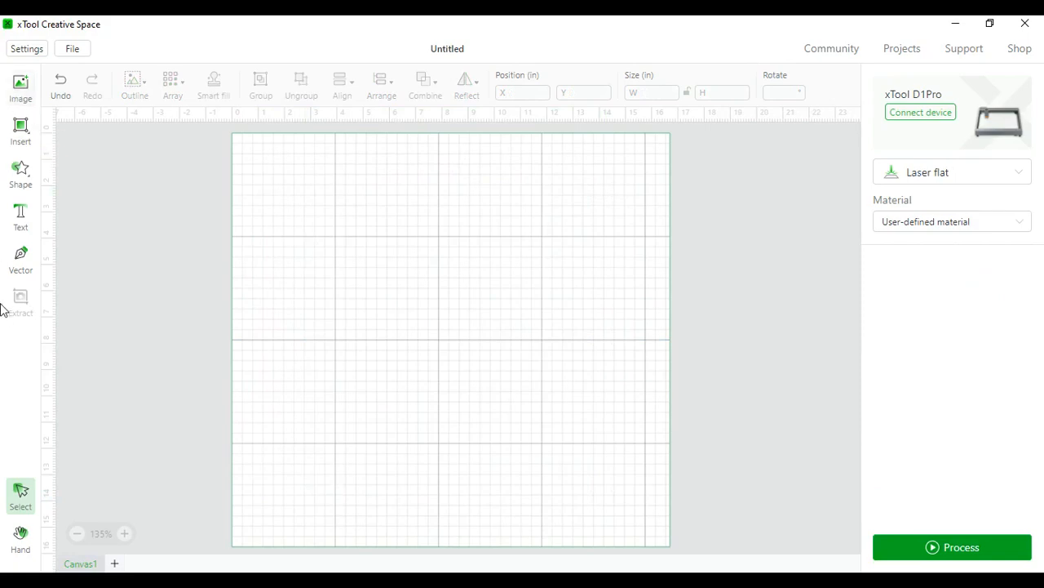
Show the basic Line/Rectangle/Circle options, then scroll through the shape library without placing anything.
{"action": "left_click", "coordinate": [19, 130]}
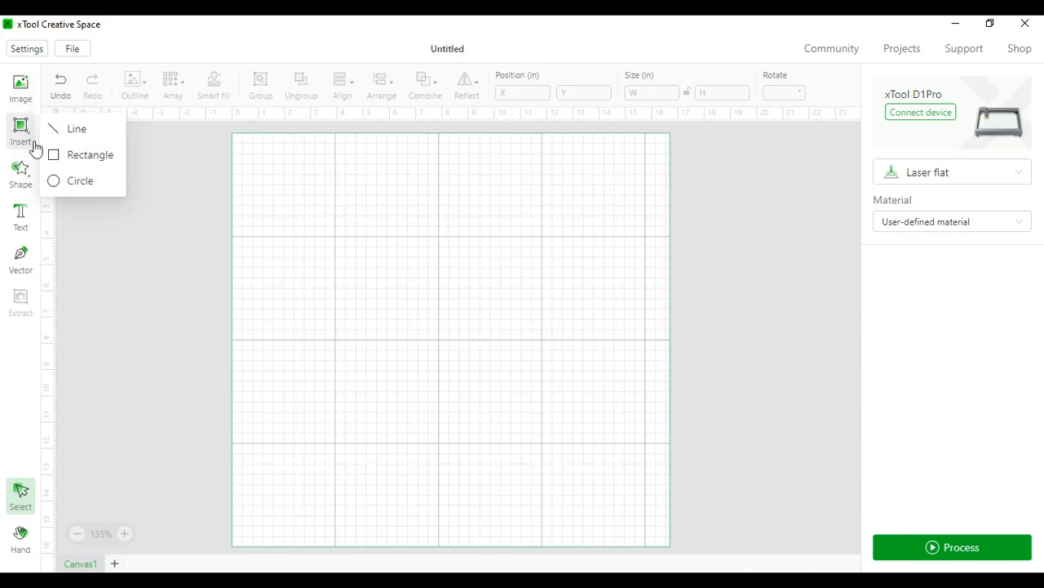
{"action": "mouse_move", "coordinate": [69, 176]}
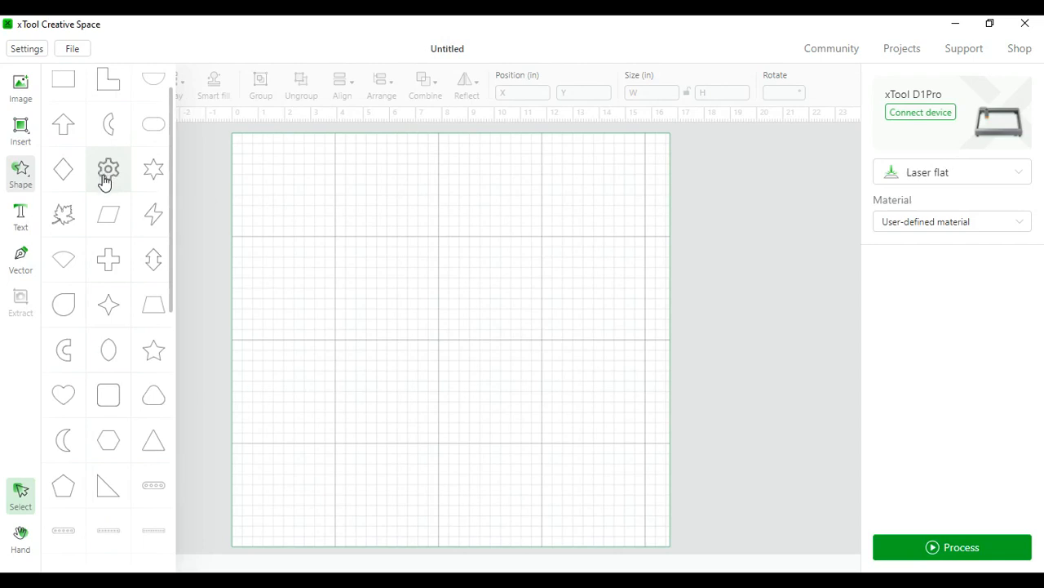
{"action": "mouse_move", "coordinate": [153, 170]}
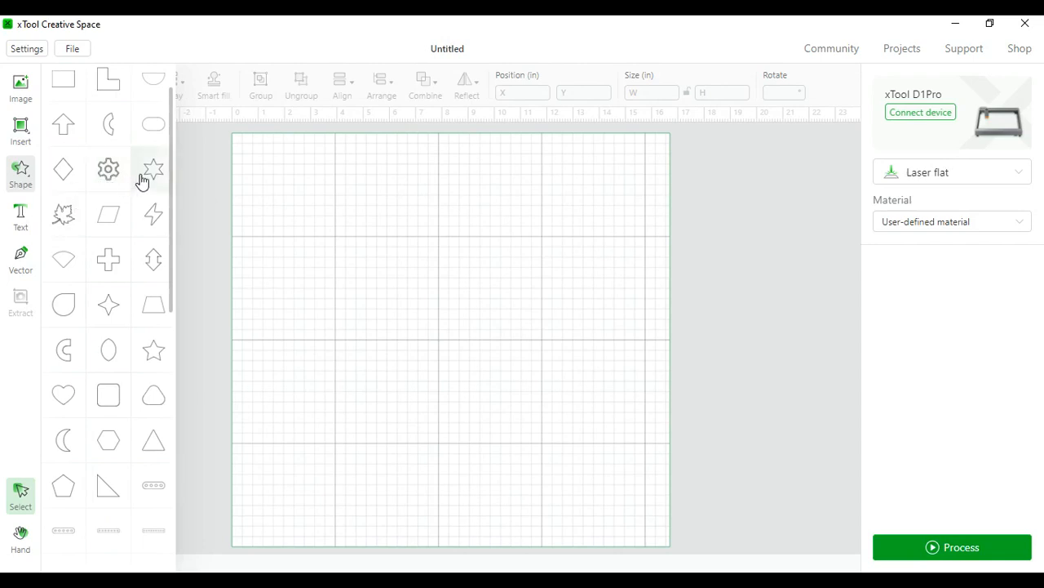
{"action": "mouse_move", "coordinate": [107, 399]}
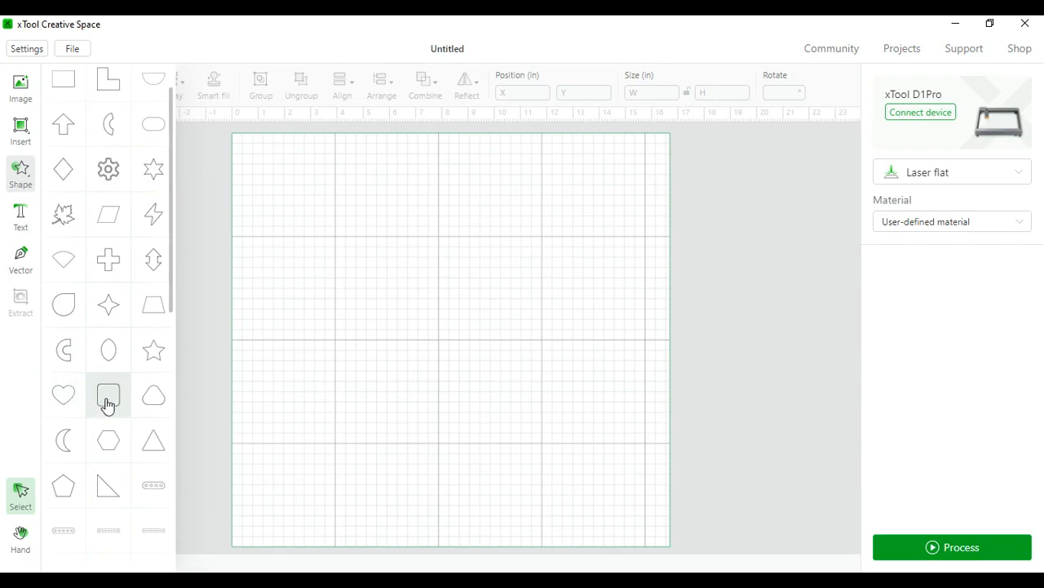
{"action": "mouse_move", "coordinate": [90, 488]}
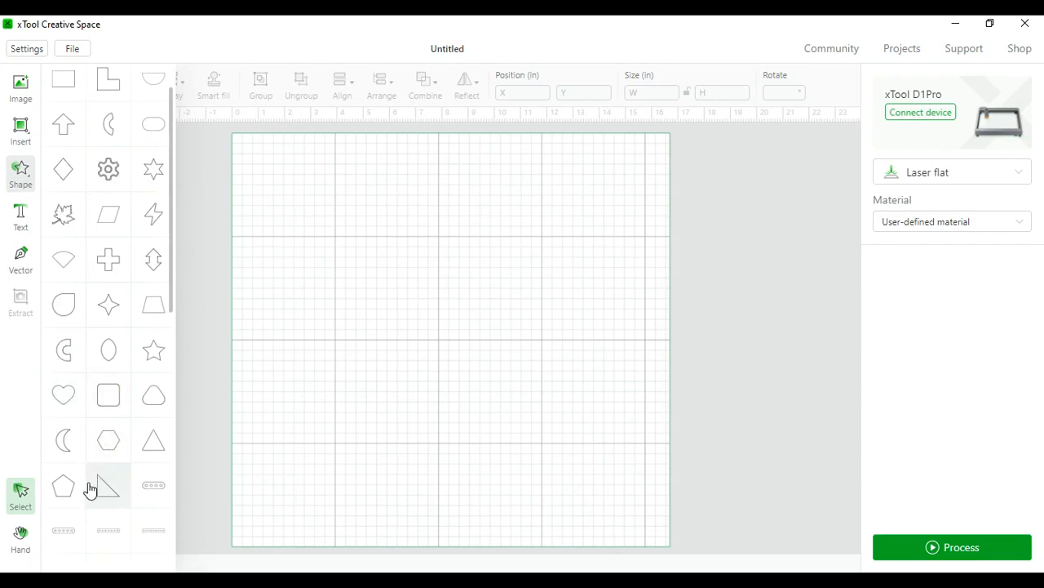
{"action": "scroll", "scroll_direction": "down", "scroll_amount": 3}
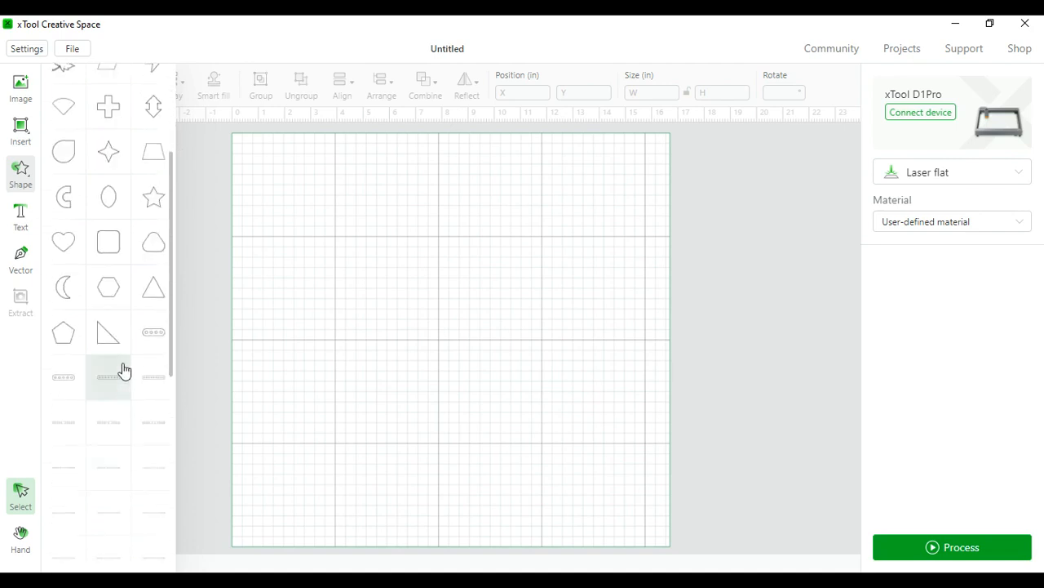
{"action": "mouse_move", "coordinate": [111, 476]}
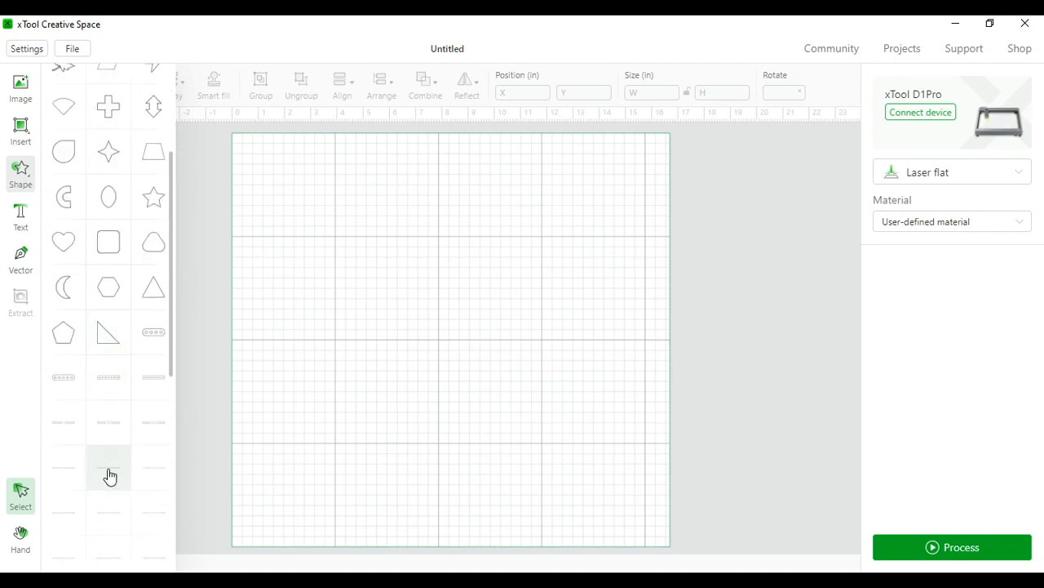
{"action": "mouse_move", "coordinate": [108, 378]}
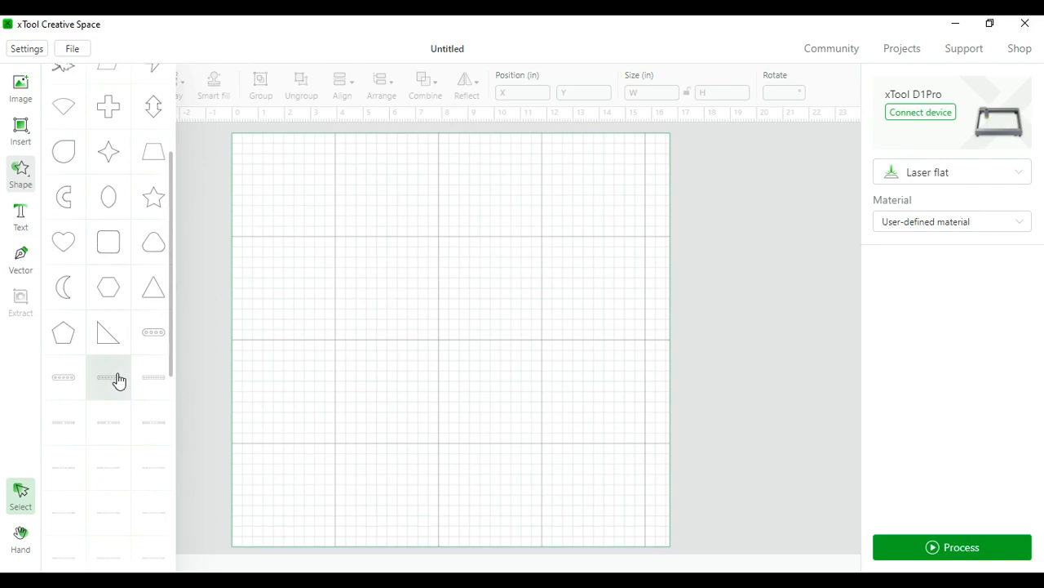
{"action": "scroll", "scroll_direction": "up", "scroll_amount": 3}
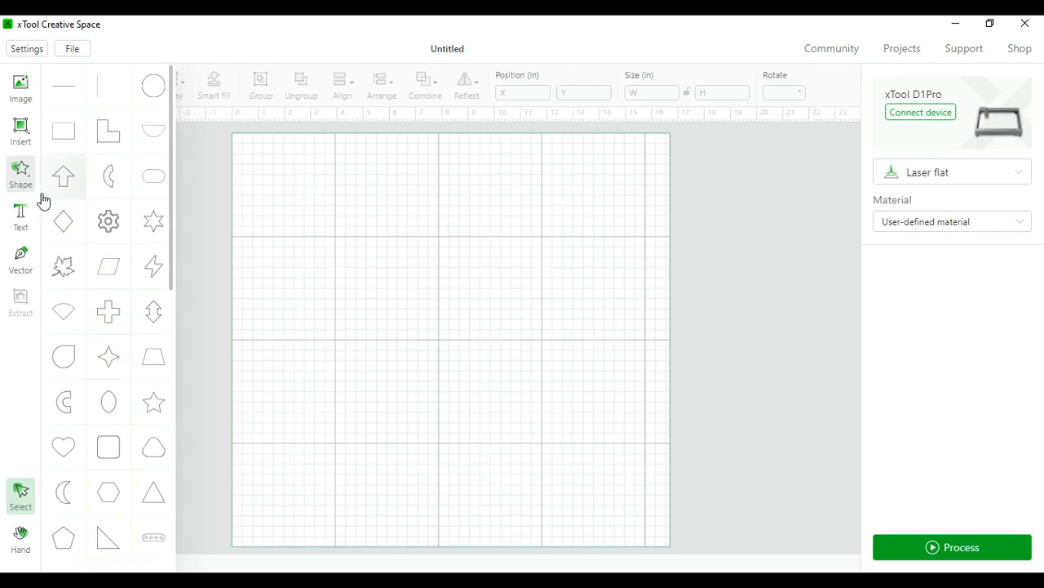
{"action": "mouse_move", "coordinate": [25, 220]}
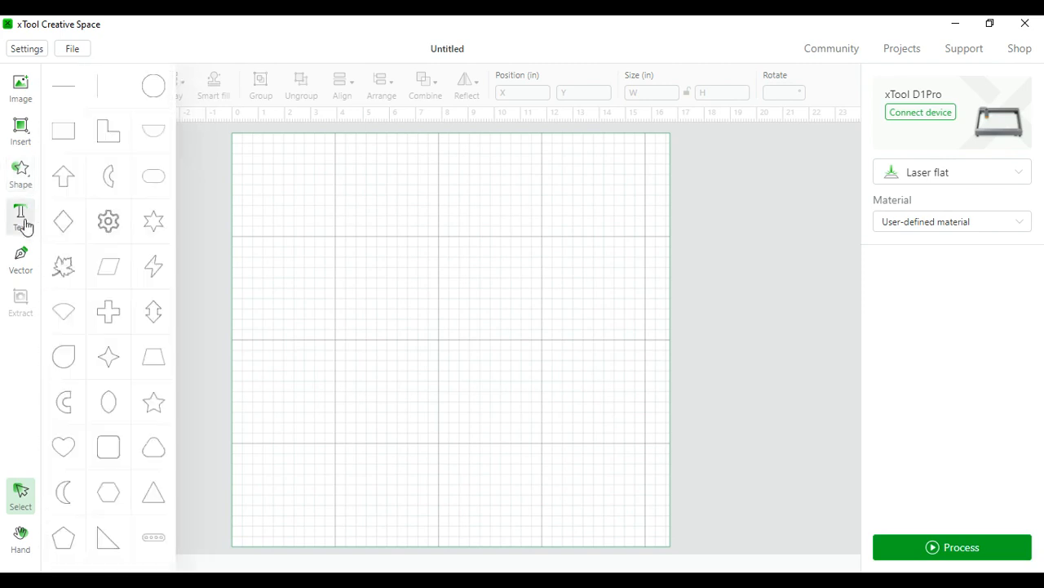
{"action": "left_click", "coordinate": [19, 215]}
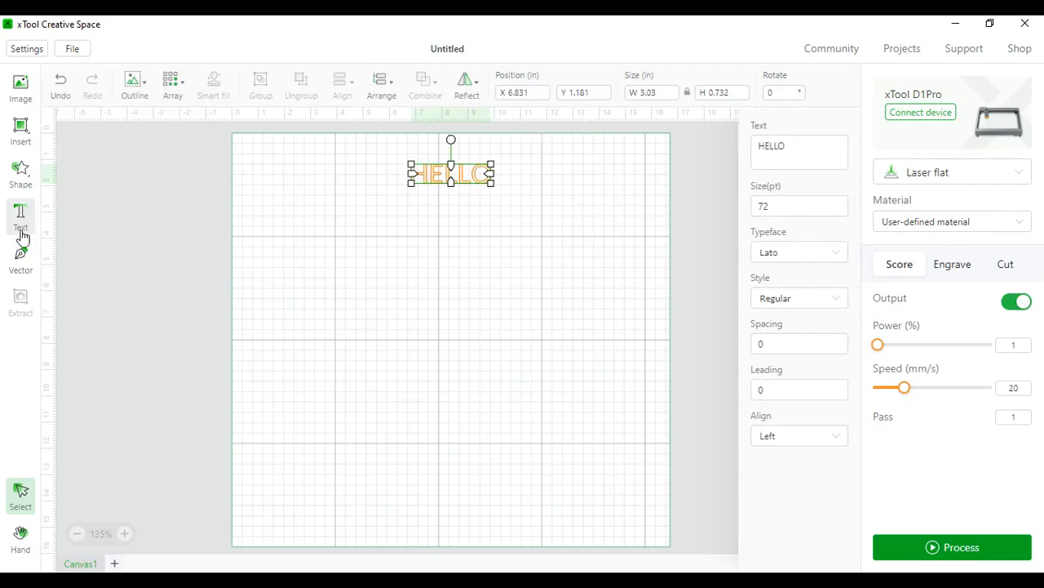
{"action": "left_click_drag", "start_coordinate": [451, 172], "coordinate": [450, 196]}
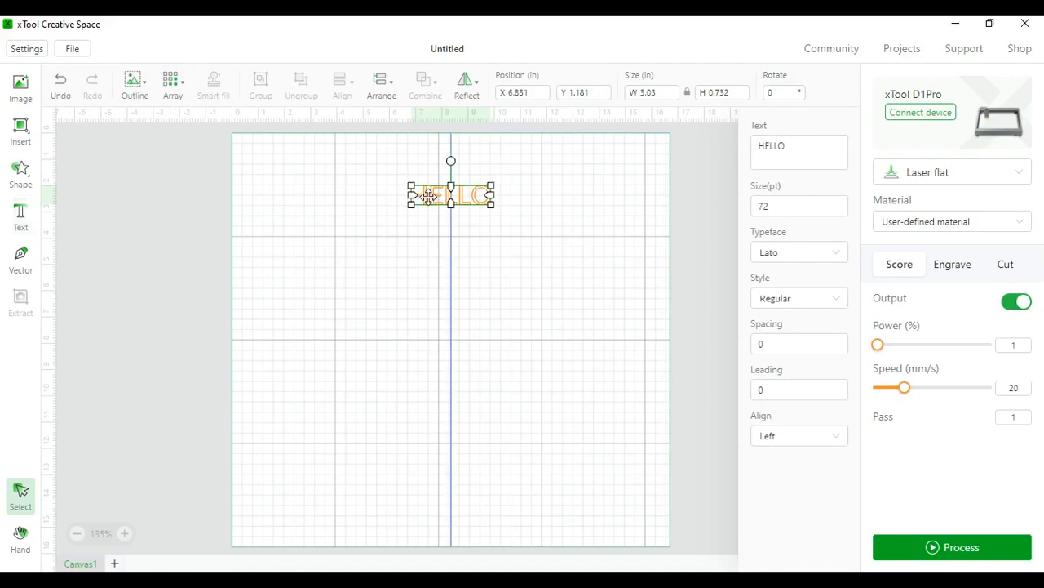
{"action": "left_click_drag", "start_coordinate": [451, 195], "coordinate": [450, 295]}
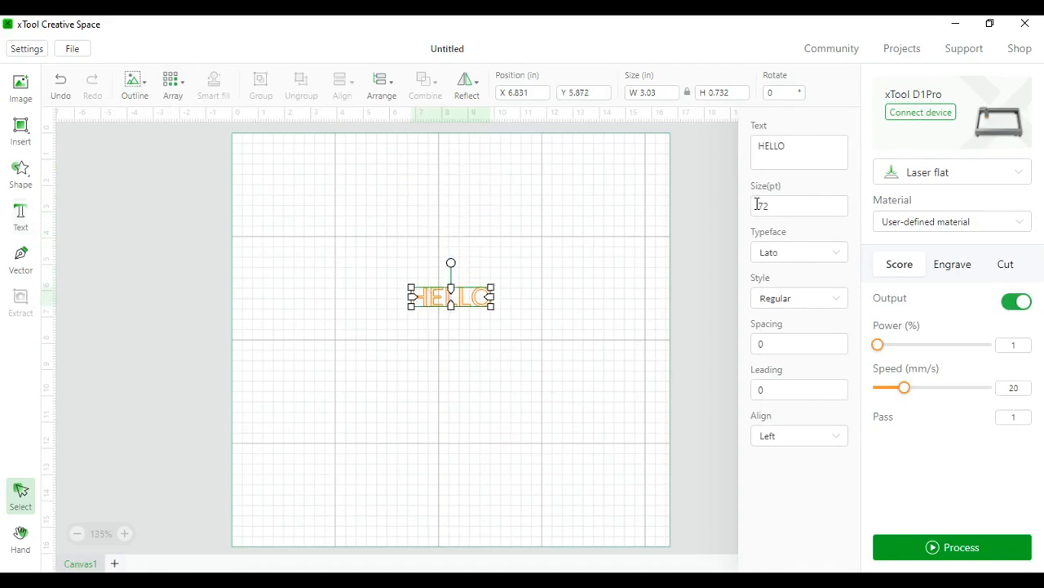
{"action": "left_click", "coordinate": [799, 154]}
{"action": "type", "text": "hell"}
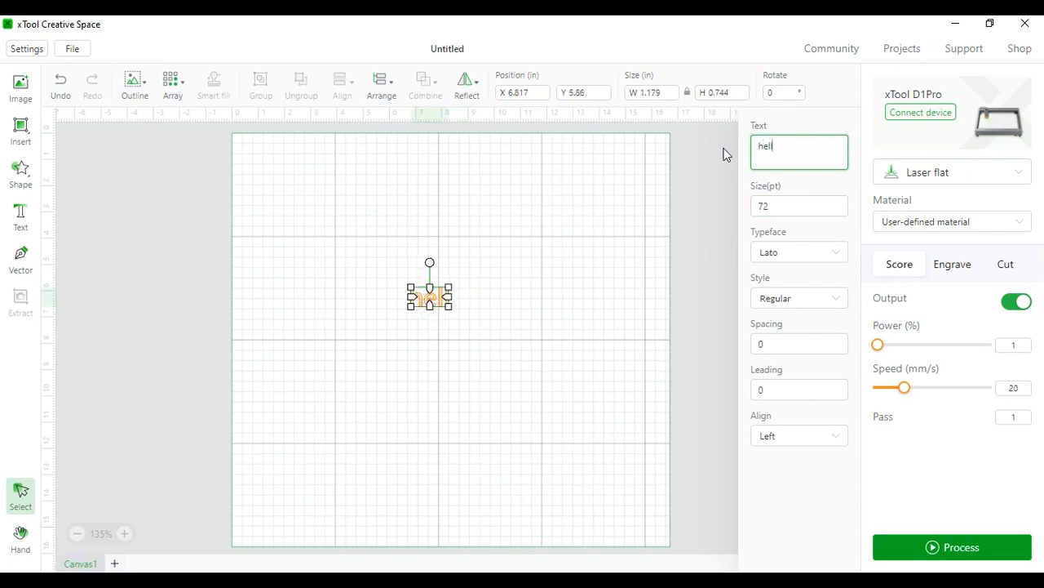
{"action": "type", "text": "o"}
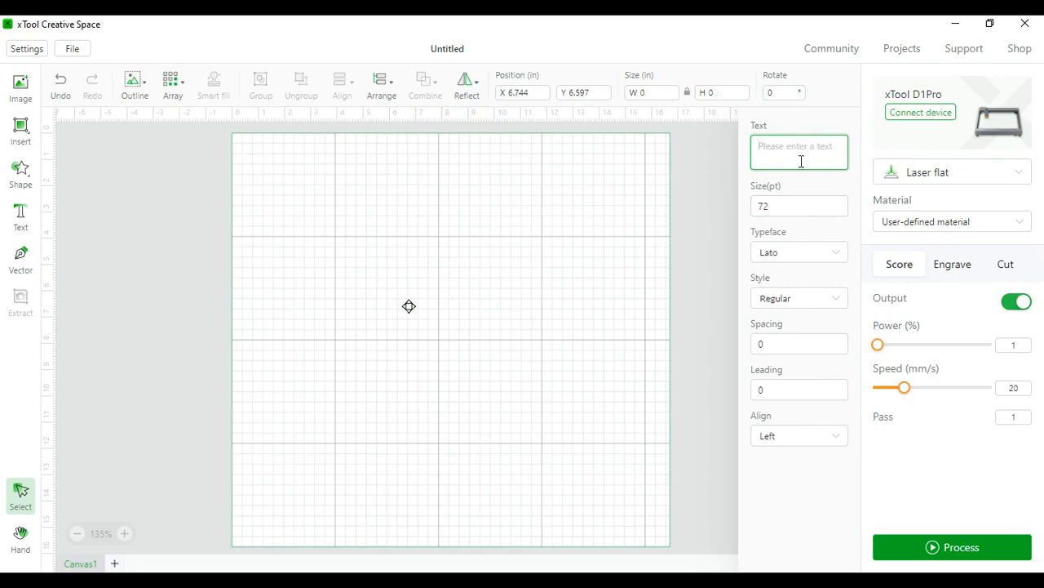
{"action": "type", "text": "play"}
{"action": "left_click", "coordinate": [800, 205]}
{"action": "type", "text": "90"}
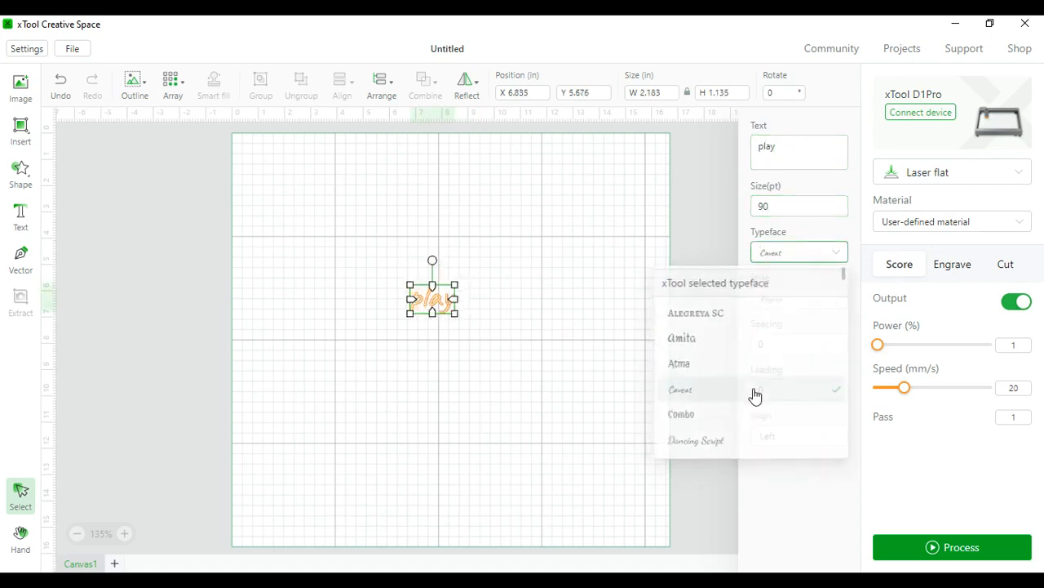
{"action": "left_click", "coordinate": [679, 388]}
{"action": "type", "text": "4"}
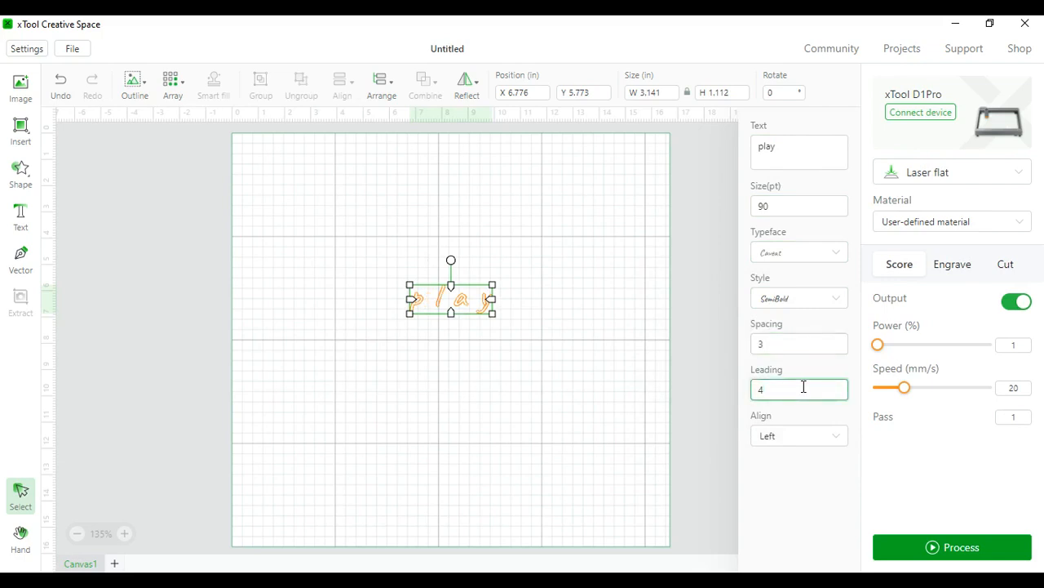
{"action": "left_click", "coordinate": [798, 434]}
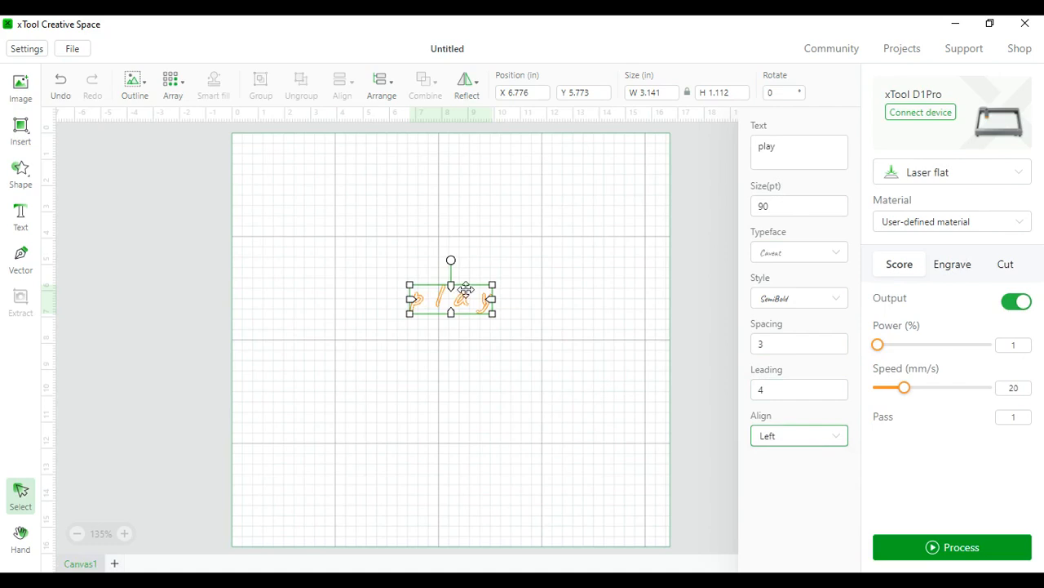
{"action": "key", "text": "Delete"}
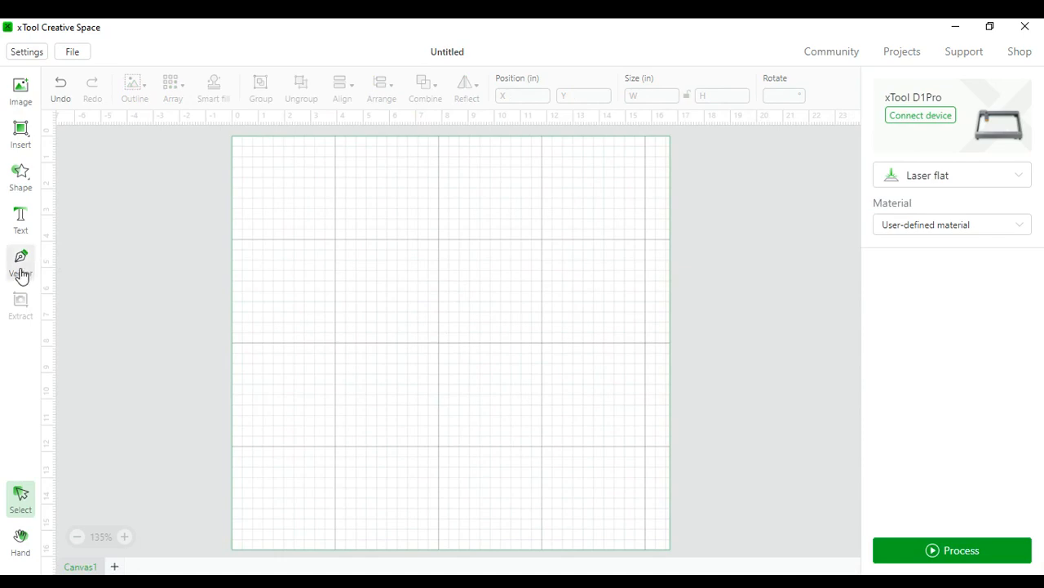
Draw a closed freeform polygon with the vector path tool and move it toward the canvas centre.
{"action": "left_click", "coordinate": [20, 261]}
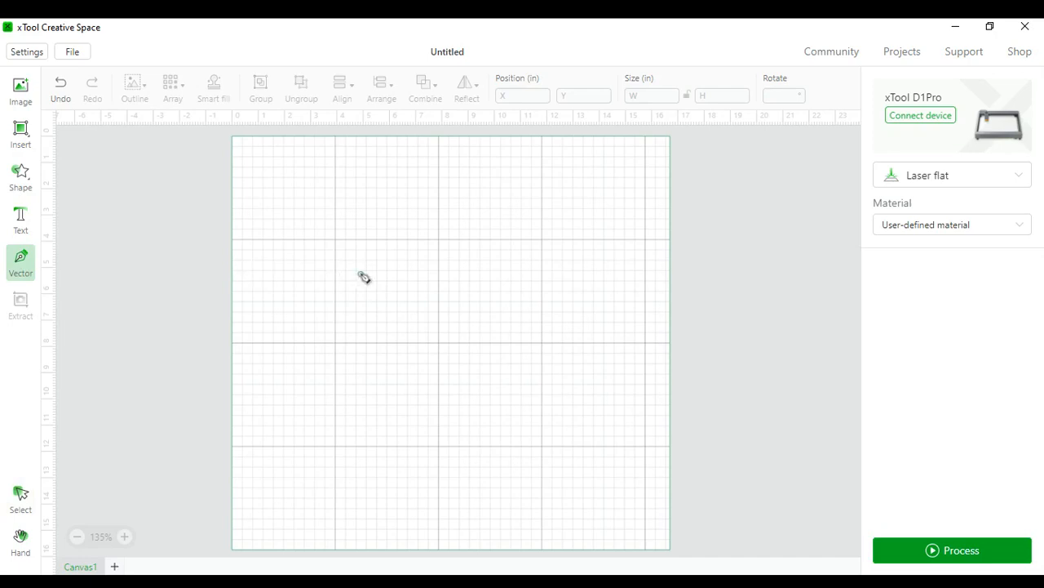
{"action": "left_click", "coordinate": [561, 311]}
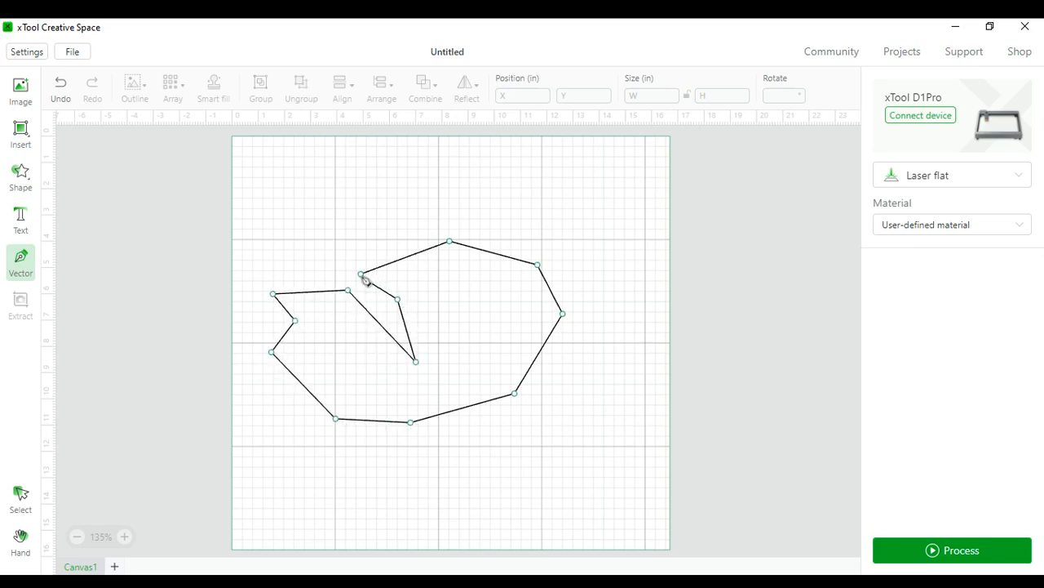
{"action": "left_click", "coordinate": [367, 277]}
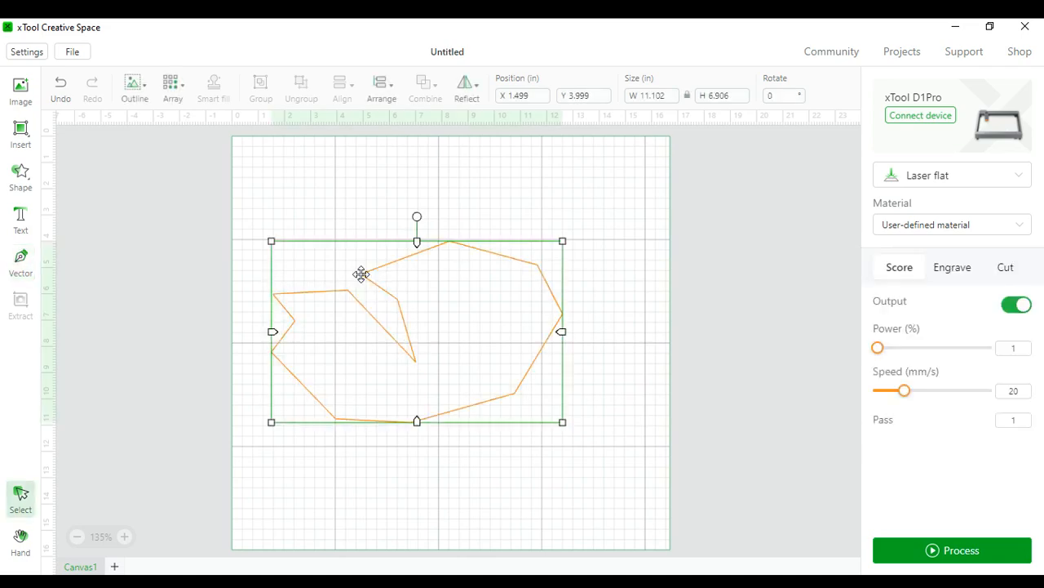
{"action": "left_click_drag", "start_coordinate": [360, 274], "coordinate": [594, 364]}
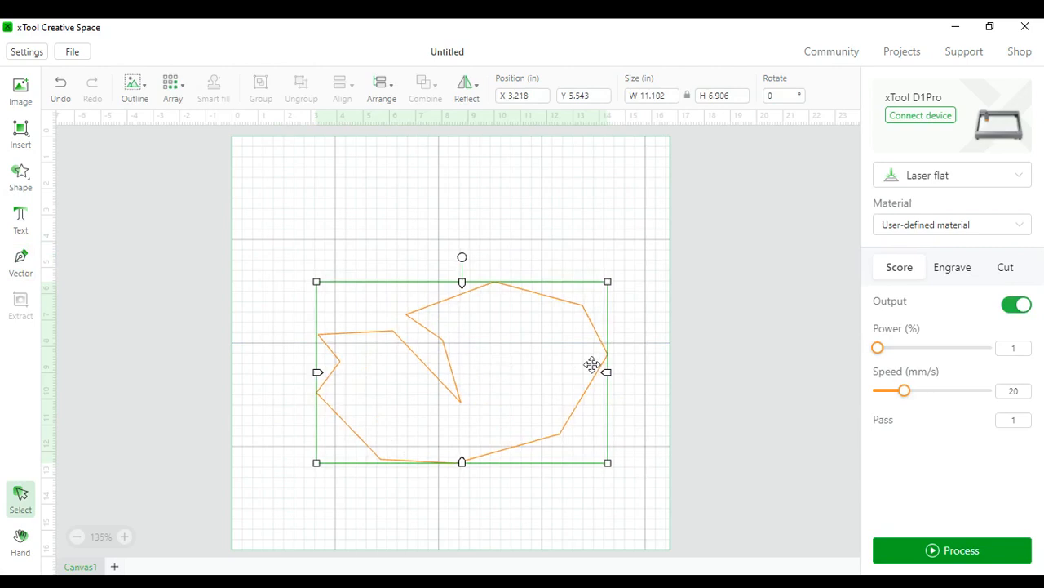
{"action": "mouse_move", "coordinate": [846, 319]}
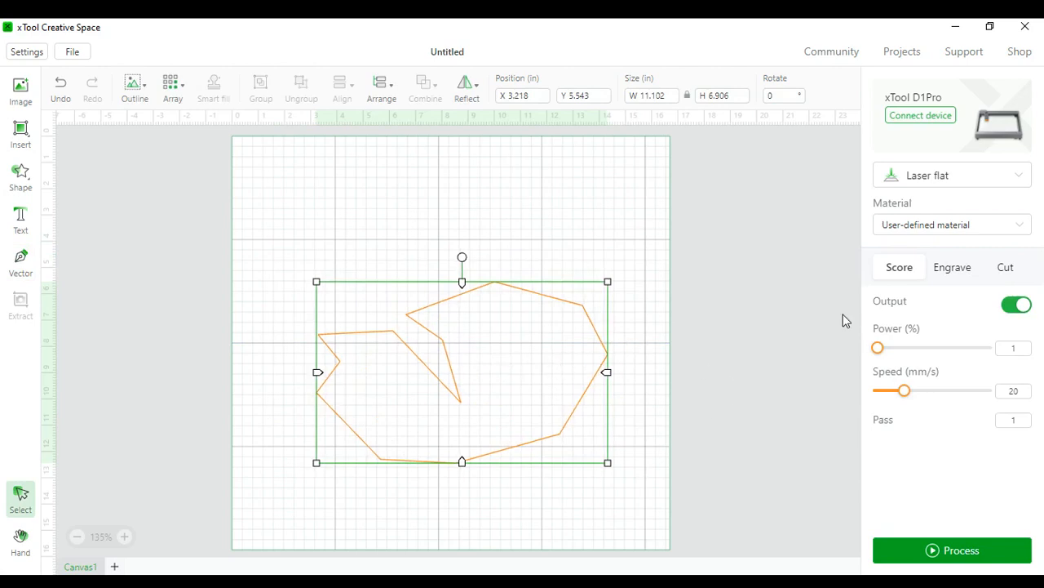
Try engrave processing on the polygon, then select it and delete it to empty the canvas.
{"action": "left_click", "coordinate": [954, 268]}
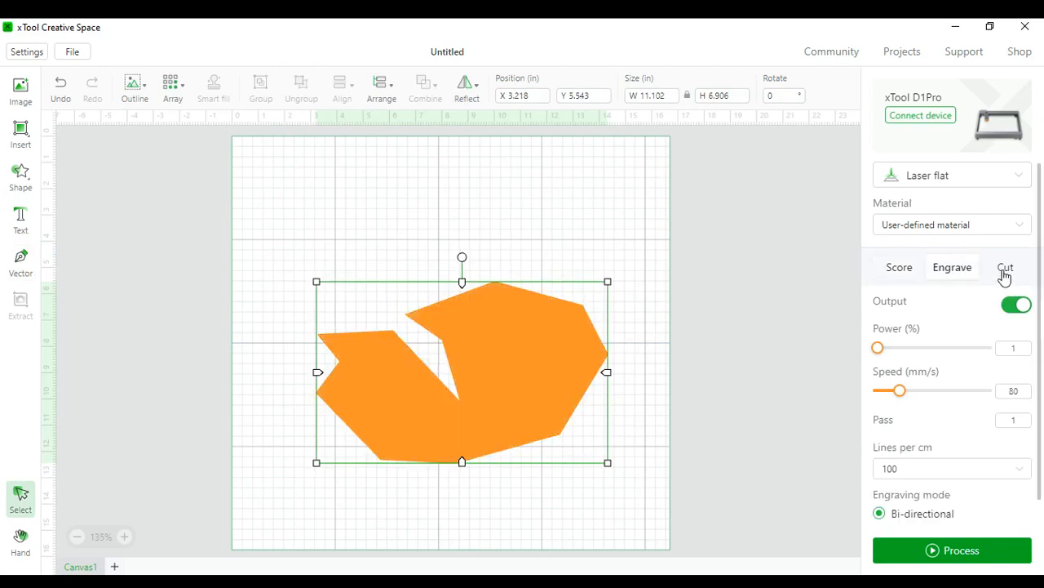
{"action": "left_click", "coordinate": [1006, 267]}
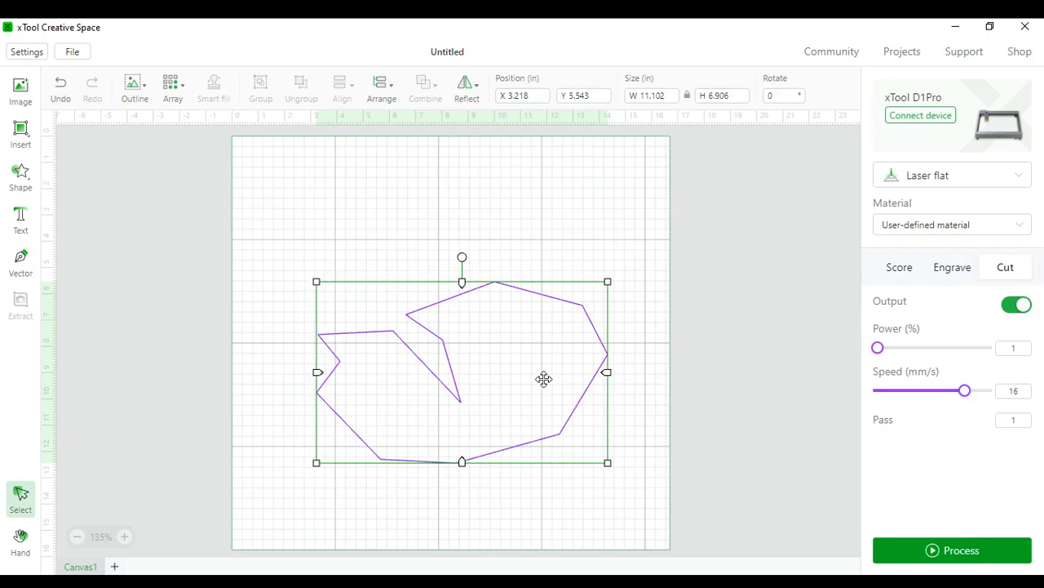
{"action": "left_click_drag", "start_coordinate": [545, 378], "coordinate": [532, 362]}
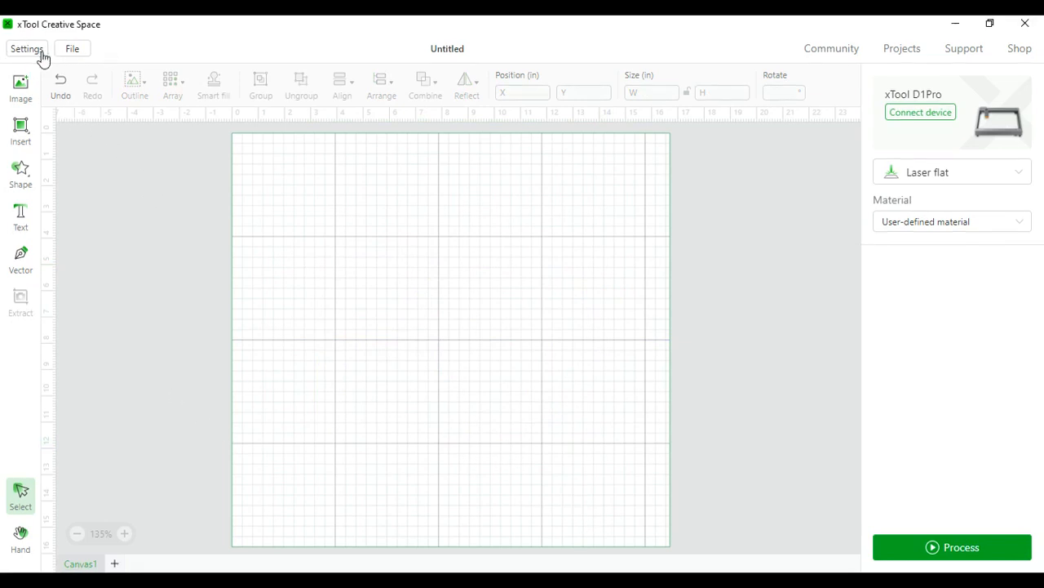
{"action": "left_click", "coordinate": [26, 49]}
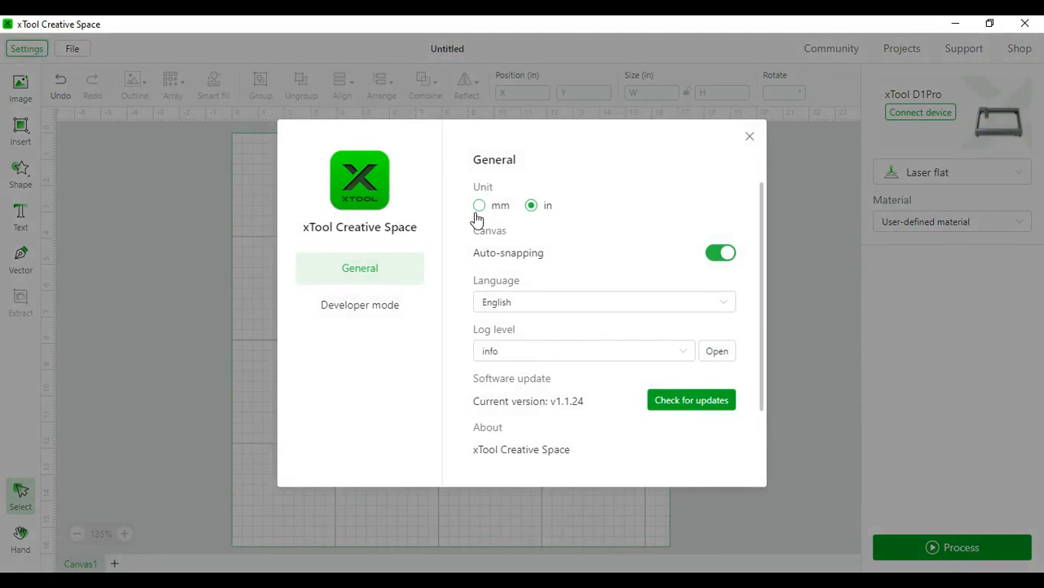
{"action": "mouse_move", "coordinate": [532, 206]}
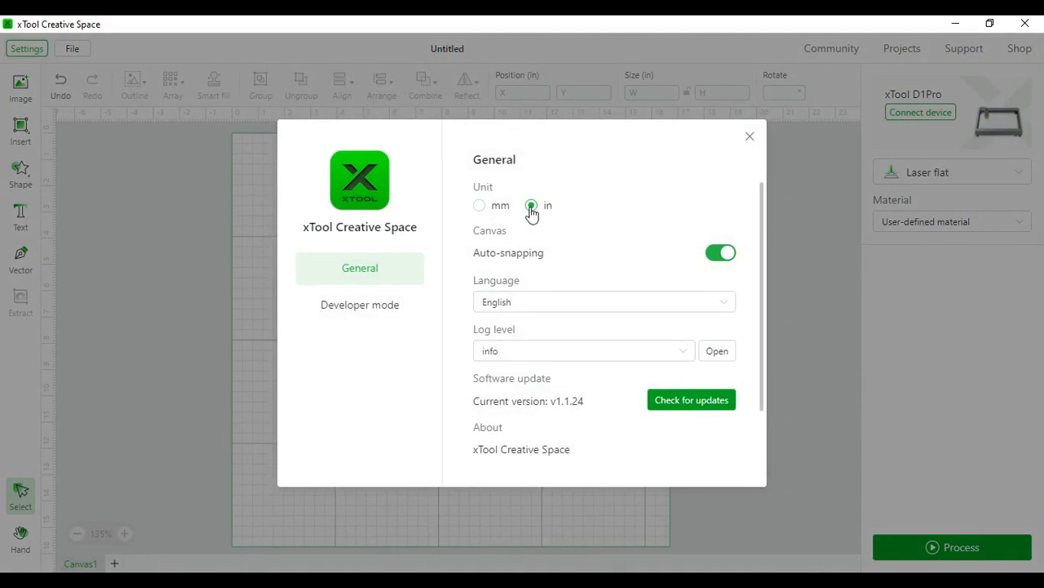
{"action": "mouse_move", "coordinate": [519, 214]}
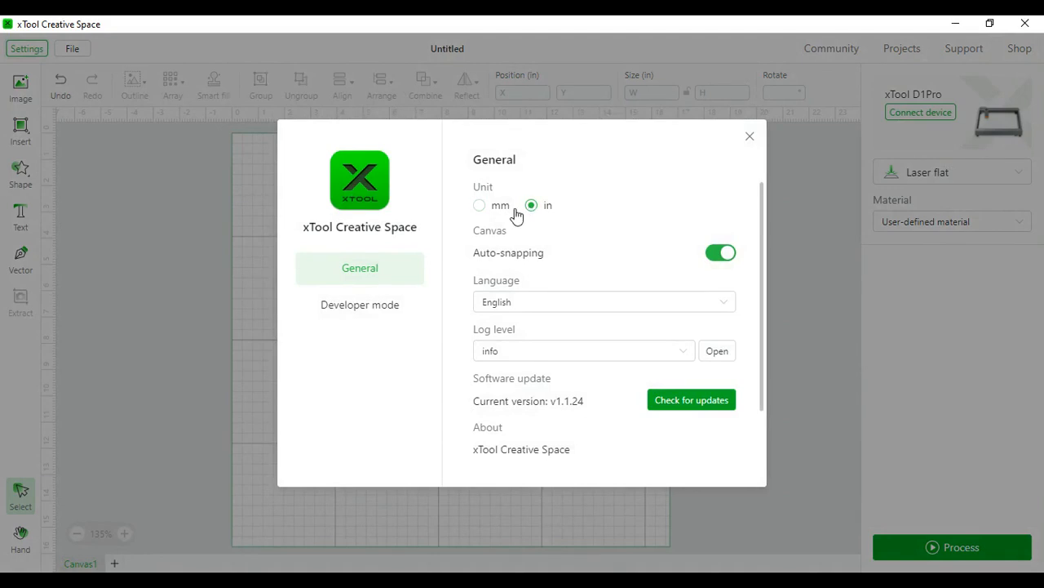
{"action": "mouse_move", "coordinate": [480, 206]}
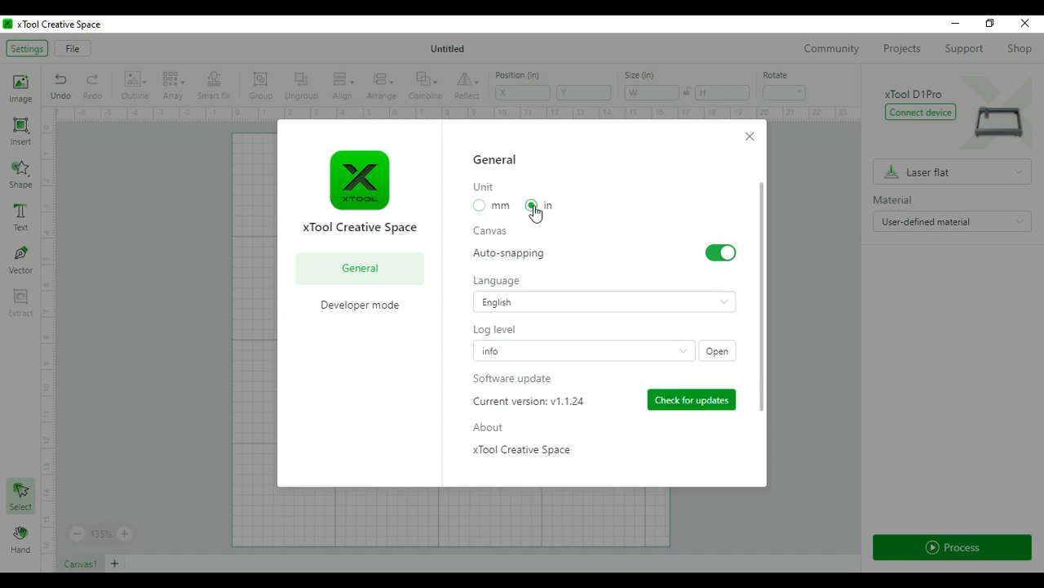
{"action": "left_click", "coordinate": [532, 206]}
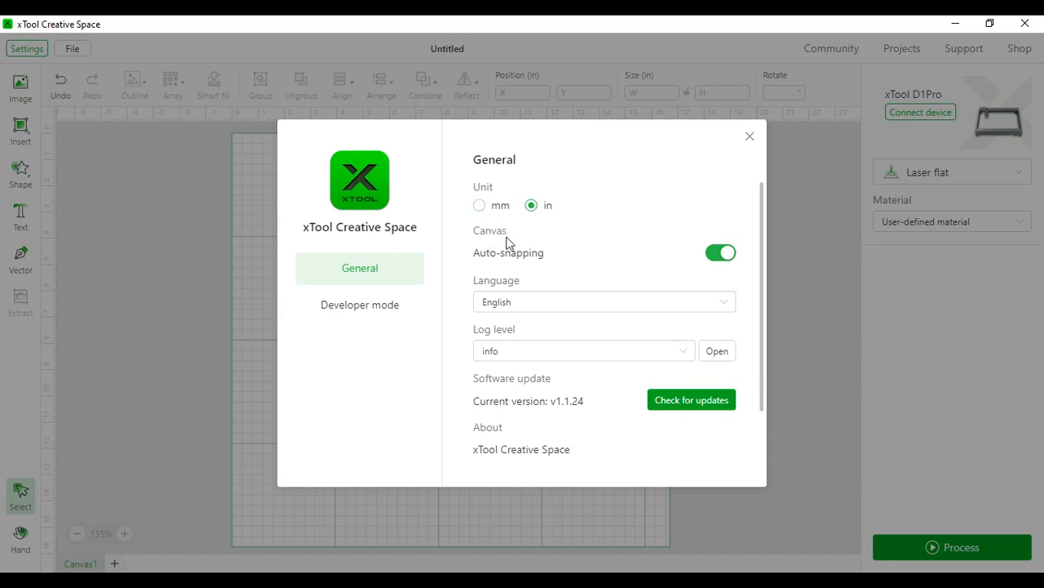
{"action": "mouse_move", "coordinate": [526, 261]}
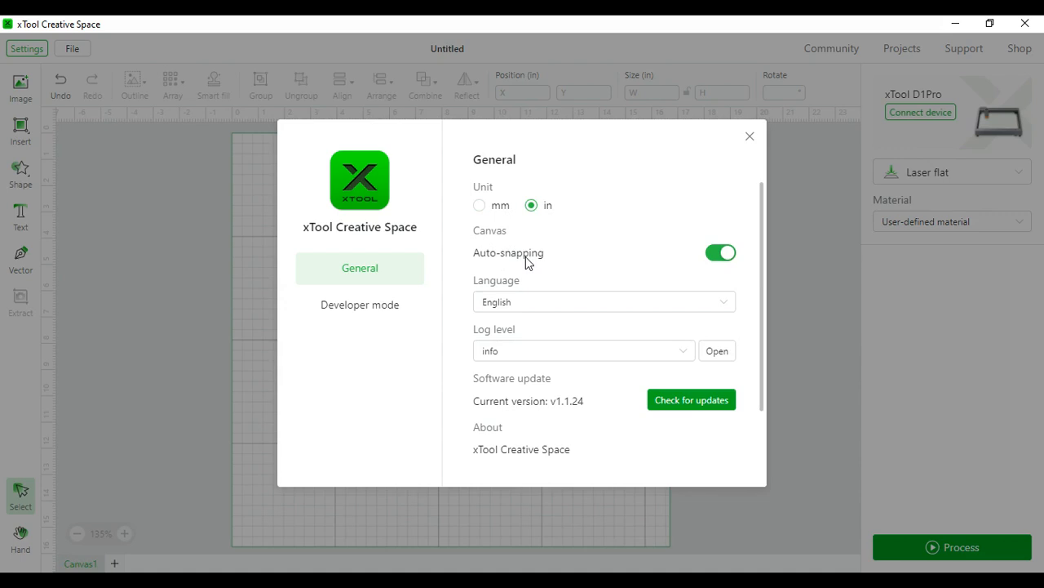
{"action": "mouse_move", "coordinate": [546, 263]}
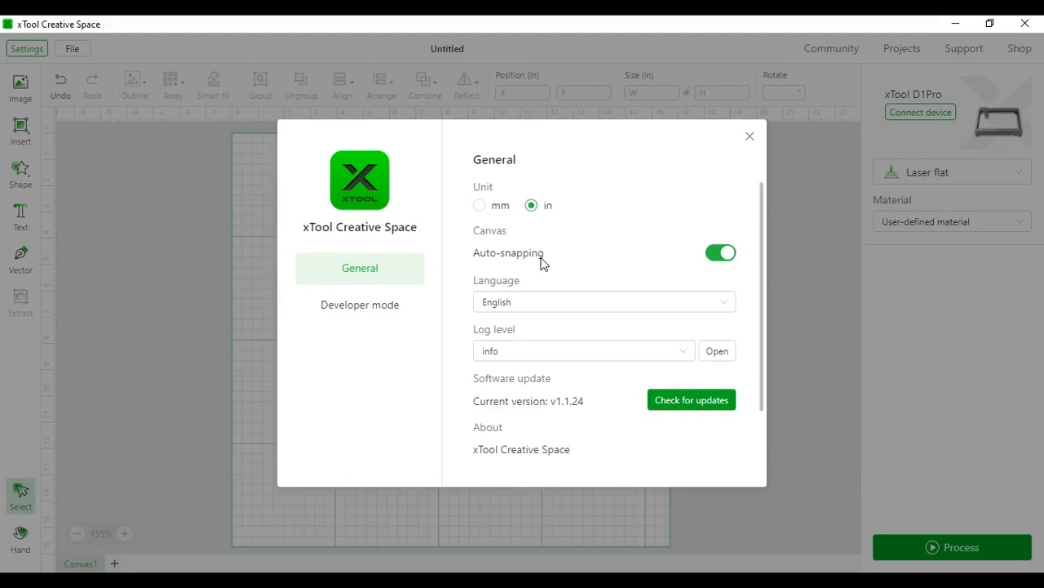
{"action": "mouse_move", "coordinate": [711, 263]}
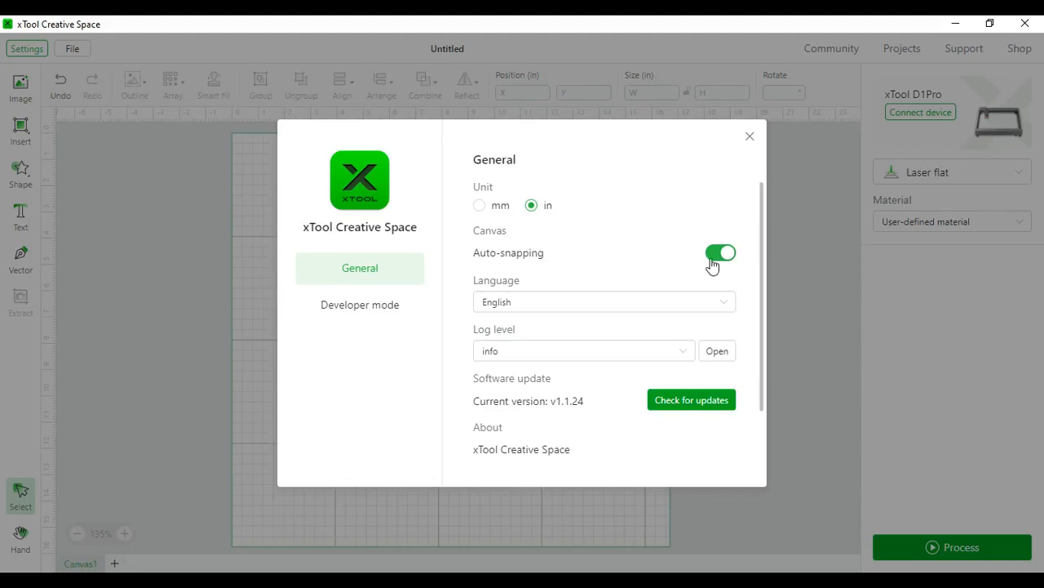
{"action": "mouse_move", "coordinate": [587, 291]}
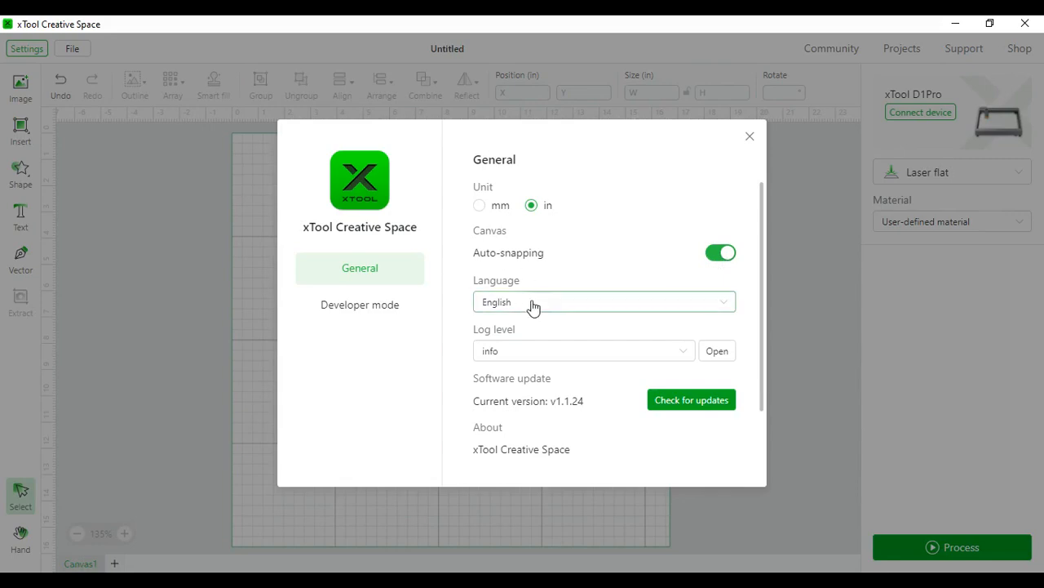
{"action": "mouse_move", "coordinate": [482, 335]}
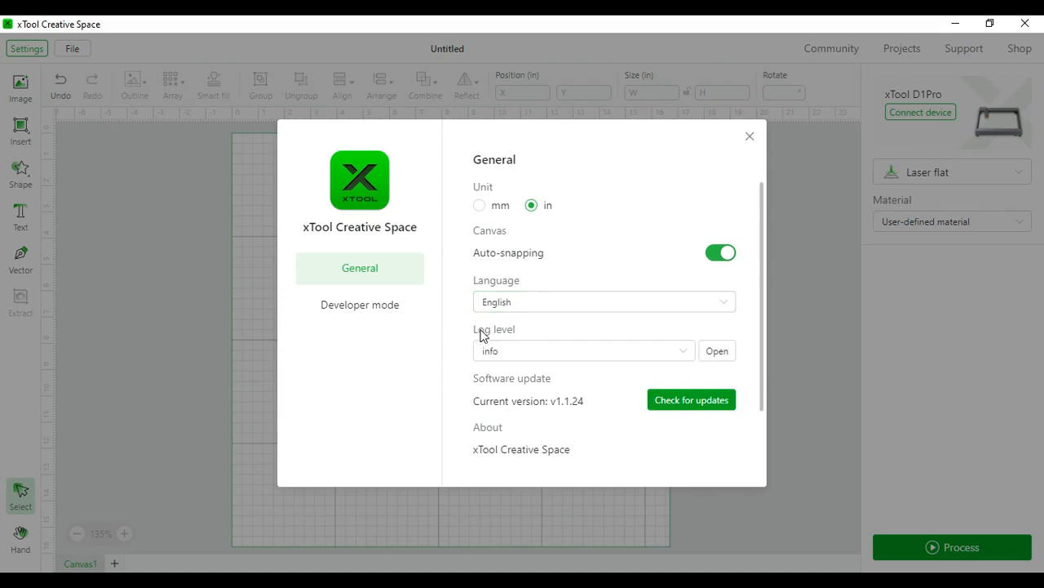
{"action": "mouse_move", "coordinate": [633, 346]}
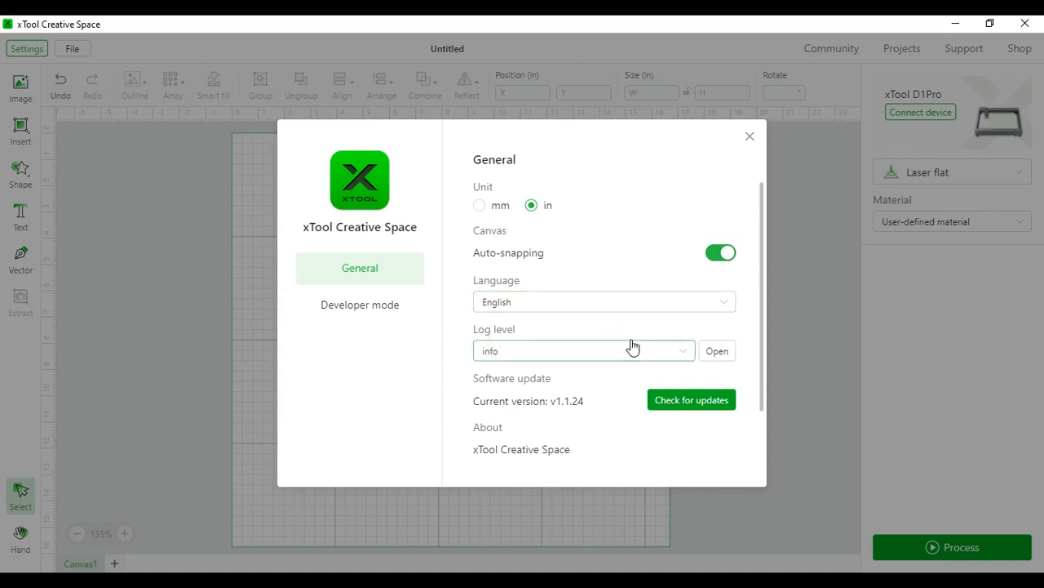
{"action": "left_click", "coordinate": [584, 350]}
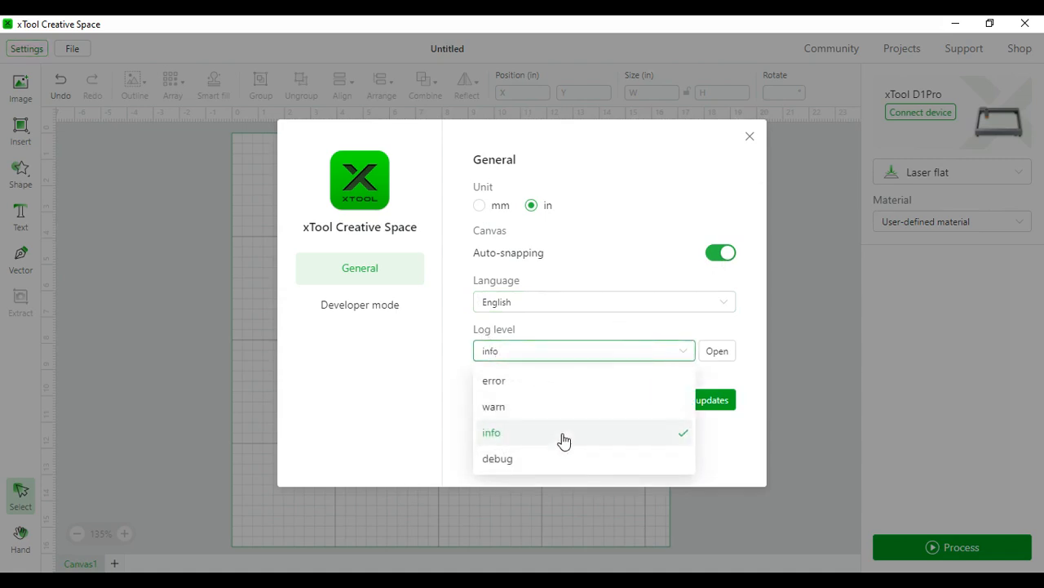
{"action": "left_click", "coordinate": [492, 431]}
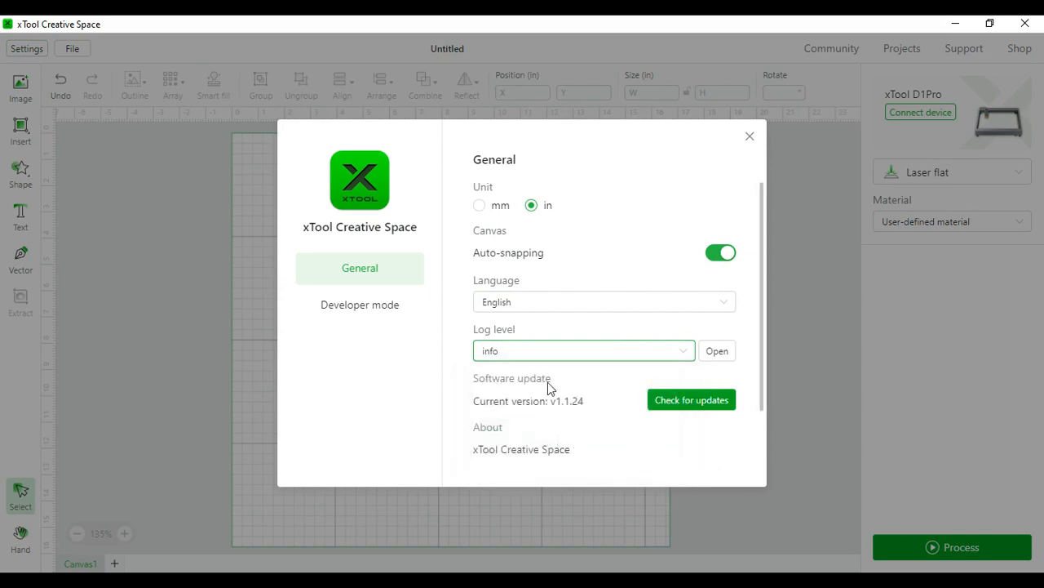
{"action": "mouse_move", "coordinate": [661, 454]}
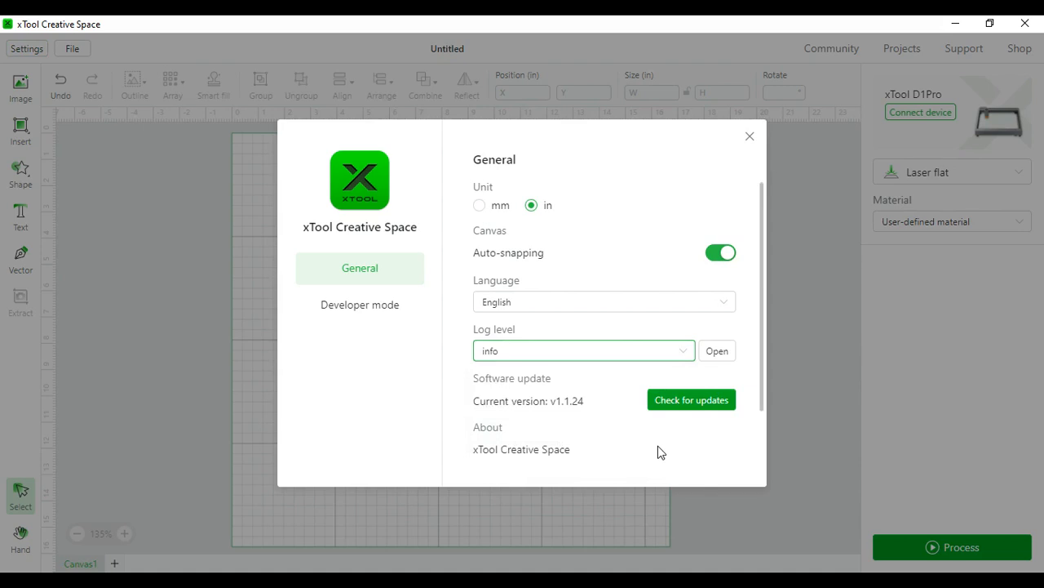
{"action": "mouse_move", "coordinate": [709, 412]}
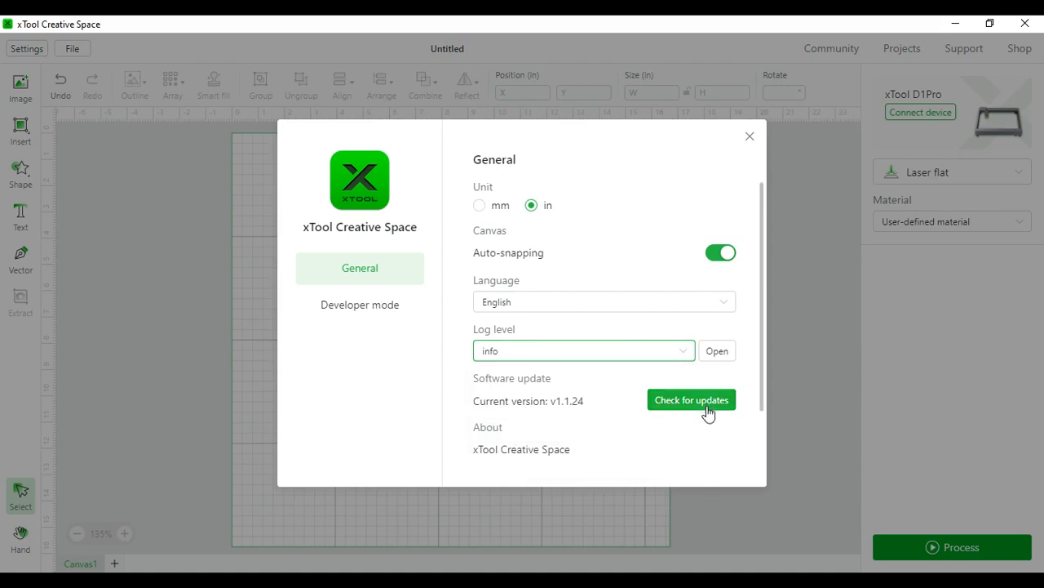
{"action": "mouse_move", "coordinate": [692, 431]}
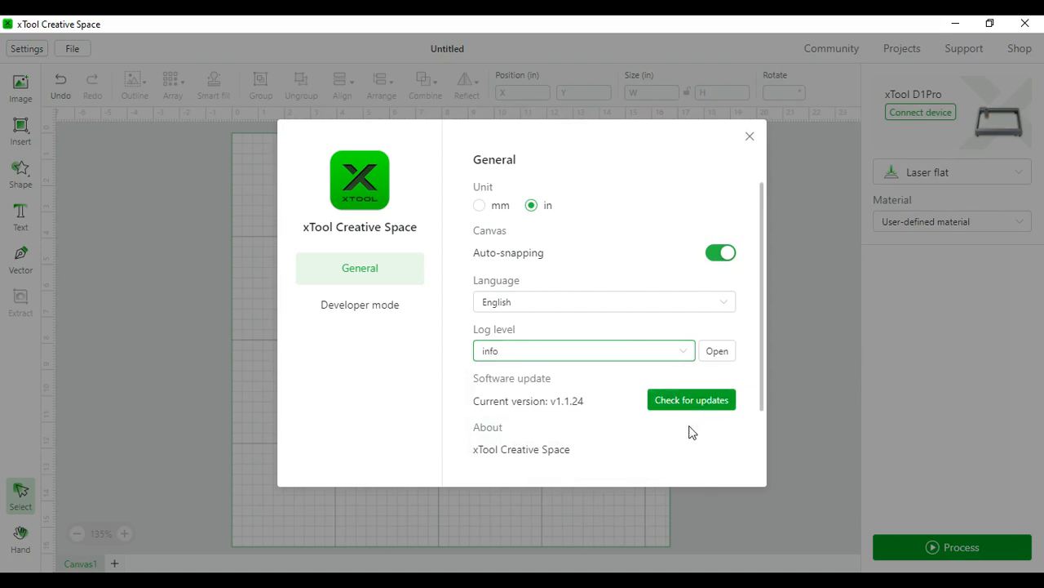
{"action": "mouse_move", "coordinate": [715, 160]}
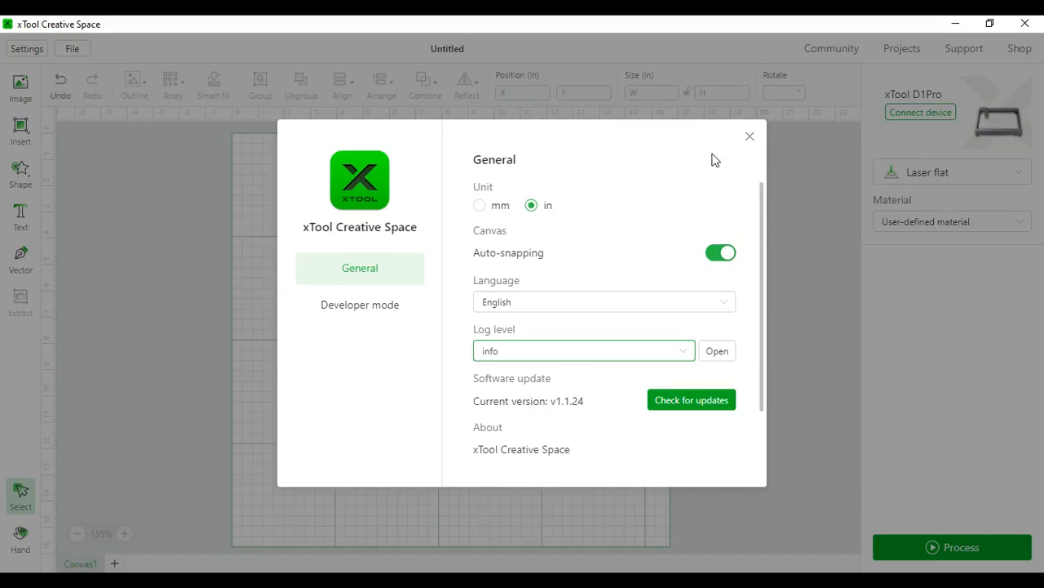
{"action": "left_click", "coordinate": [749, 137]}
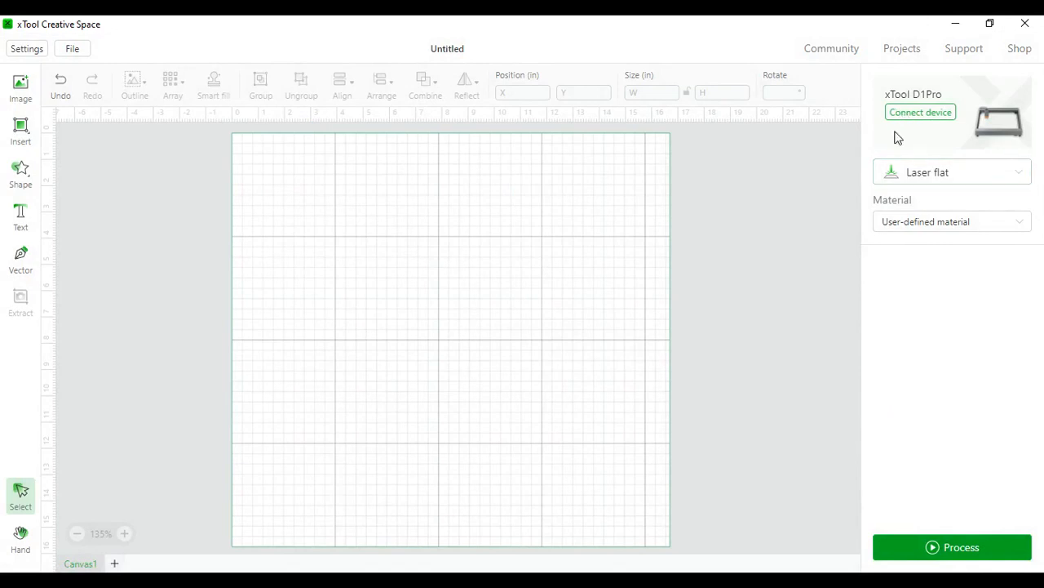
{"action": "mouse_move", "coordinate": [1006, 132]}
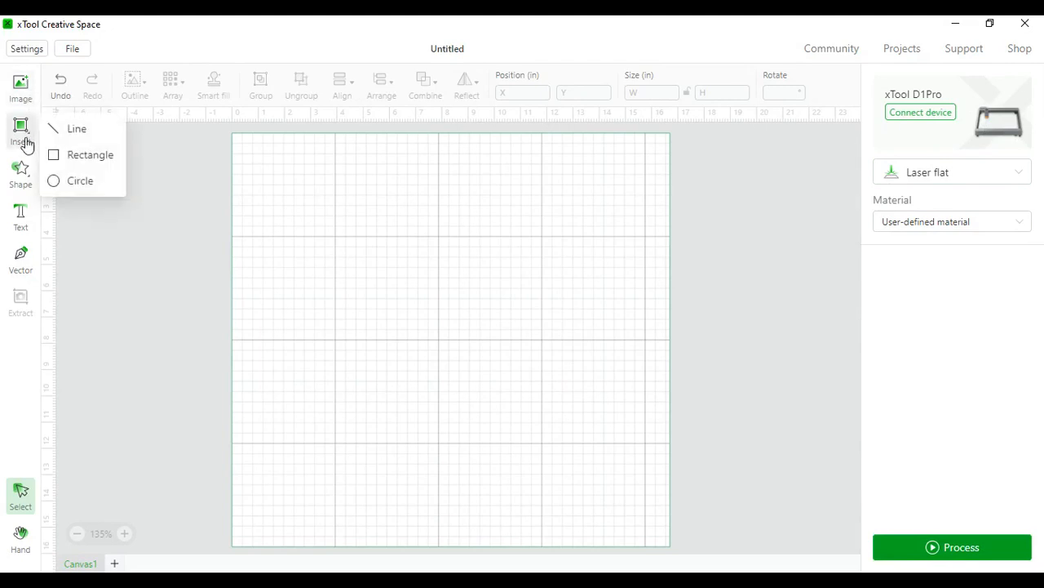
Drag out a rectangle and nudge it into place near the canvas centre.
{"action": "left_click_drag", "start_coordinate": [338, 220], "coordinate": [447, 307]}
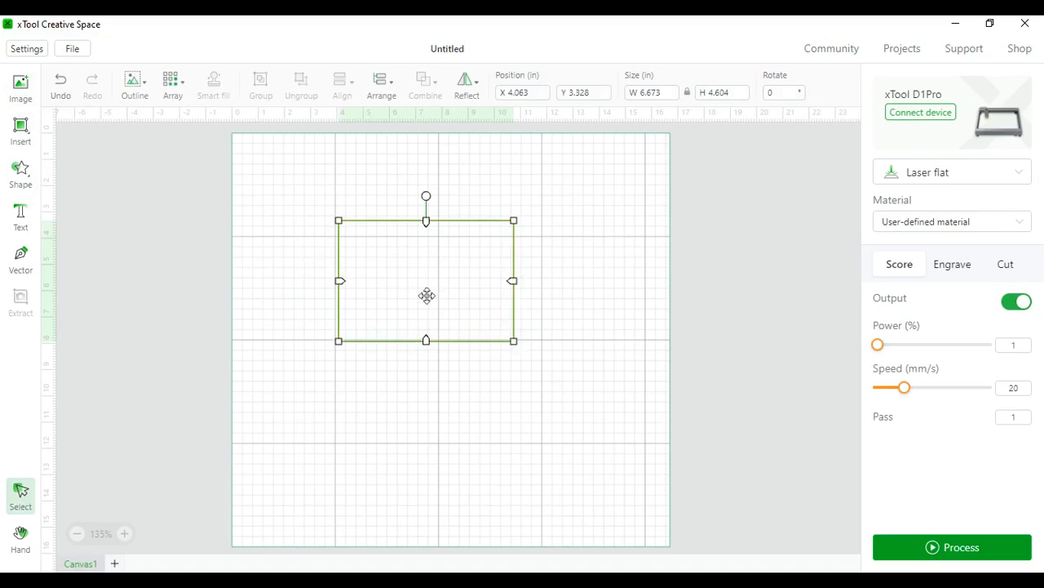
{"action": "left_click_drag", "start_coordinate": [428, 296], "coordinate": [482, 388]}
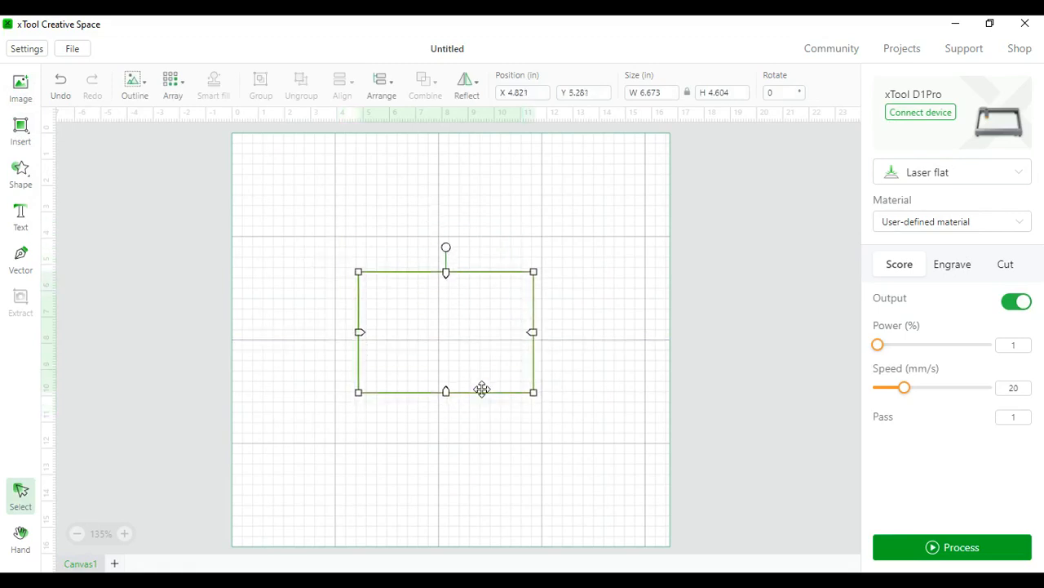
{"action": "left_click_drag", "start_coordinate": [481, 390], "coordinate": [447, 396]}
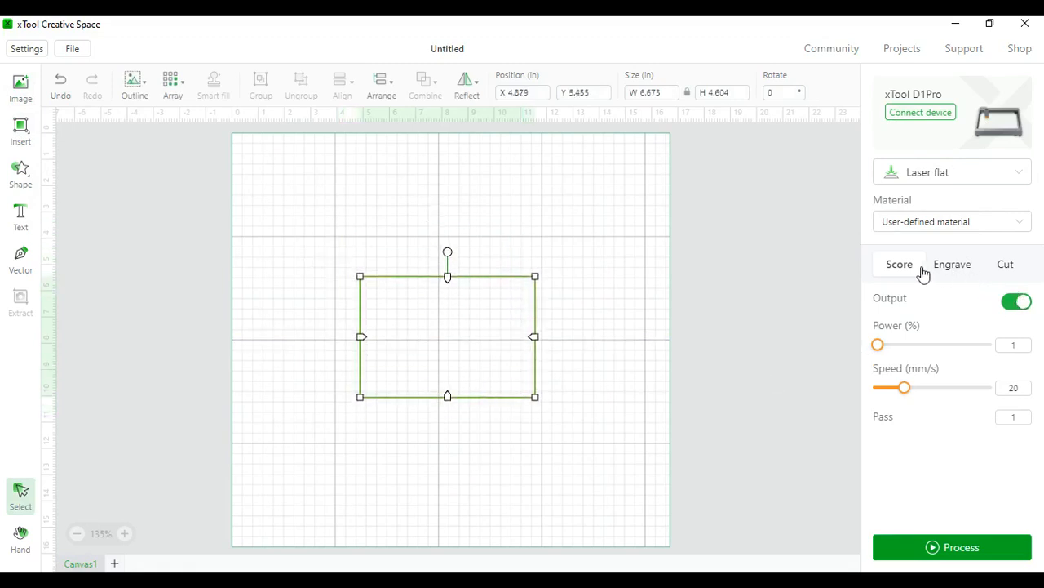
Switch the rectangle to engrave processing and raise its power to 100%.
{"action": "left_click", "coordinate": [953, 265]}
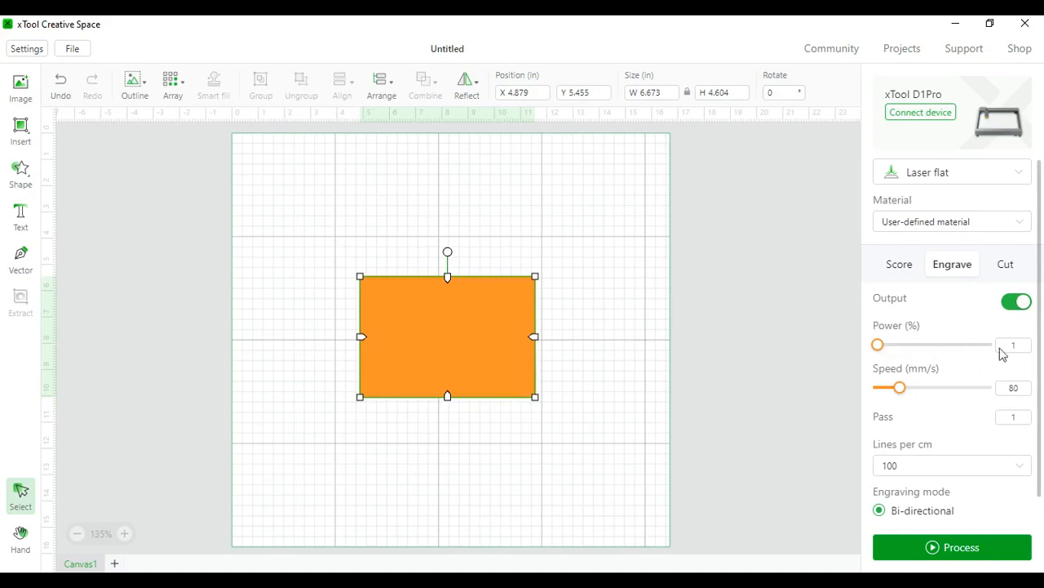
{"action": "left_click", "coordinate": [1013, 345]}
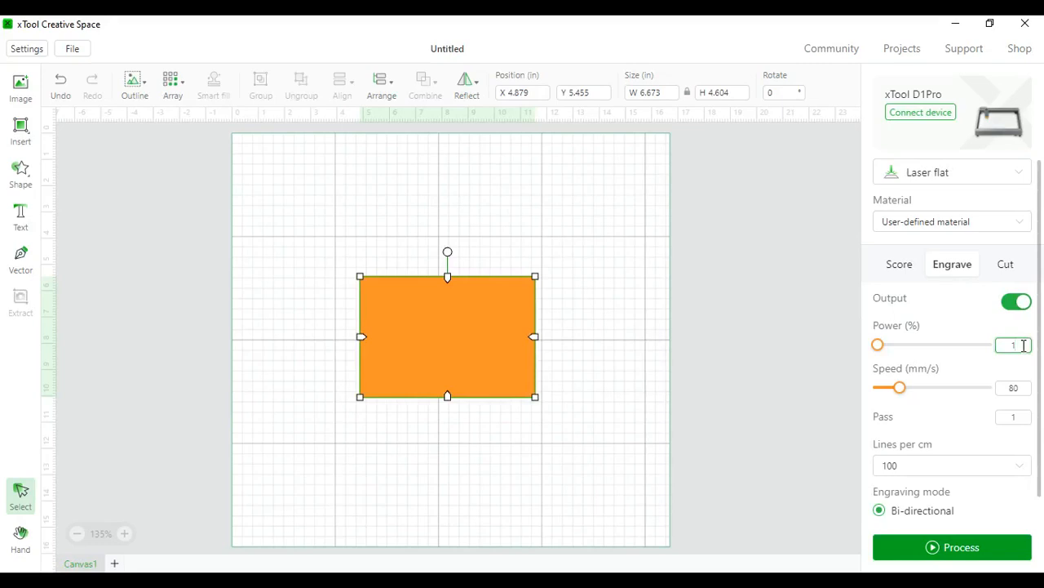
{"action": "left_click_drag", "start_coordinate": [878, 345], "coordinate": [988, 345]}
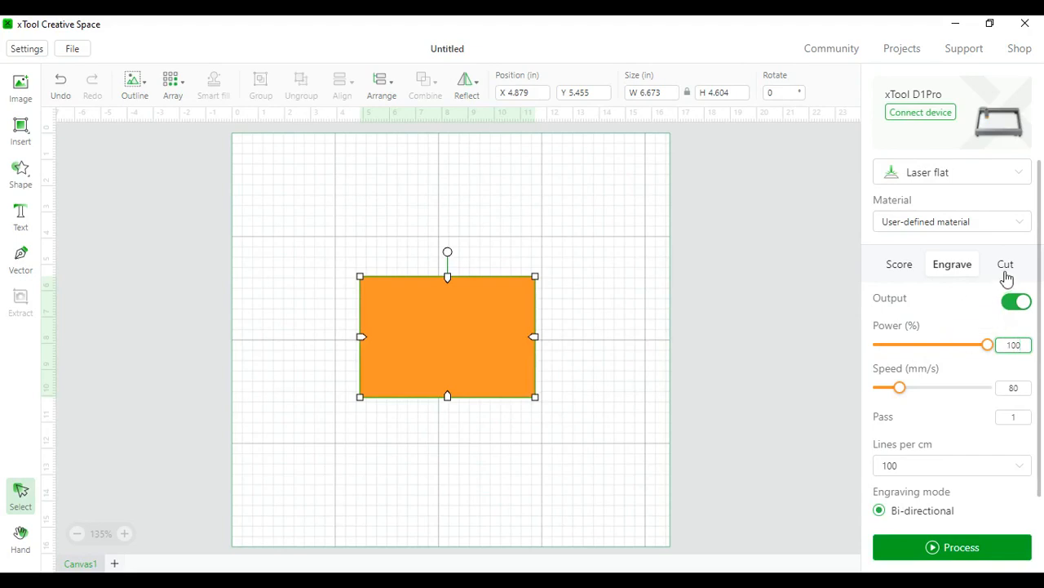
Glance at another processing mode, return to Engrave and set the speed to 80 mm/s.
{"action": "left_click", "coordinate": [897, 264]}
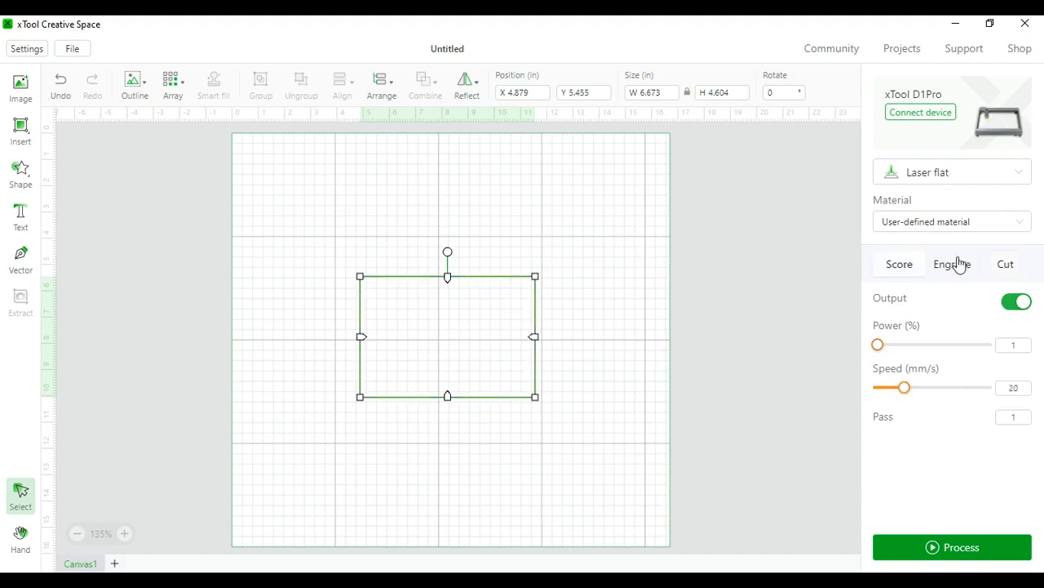
{"action": "left_click", "coordinate": [951, 264]}
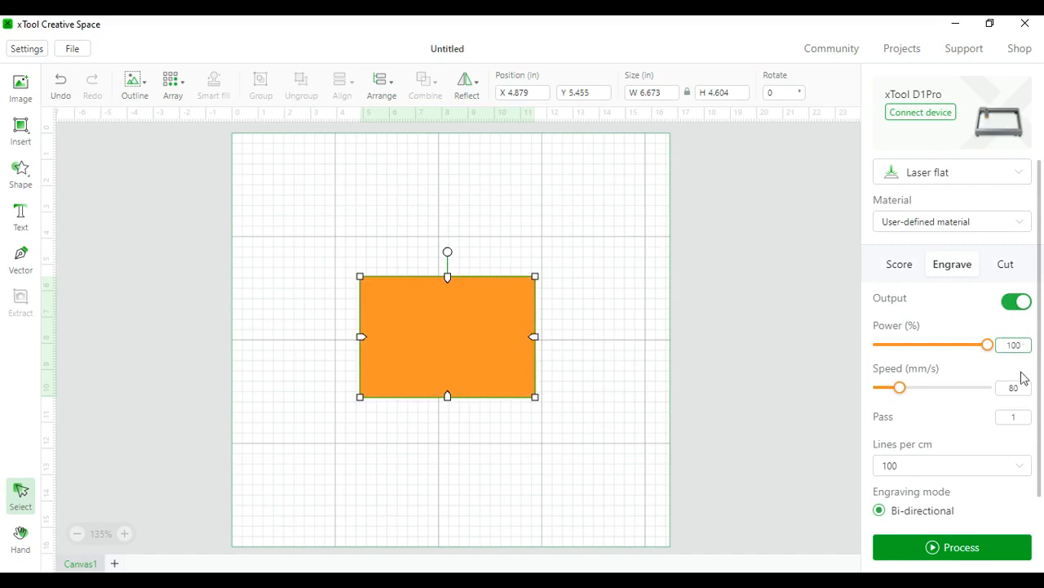
{"action": "left_click", "coordinate": [1015, 387]}
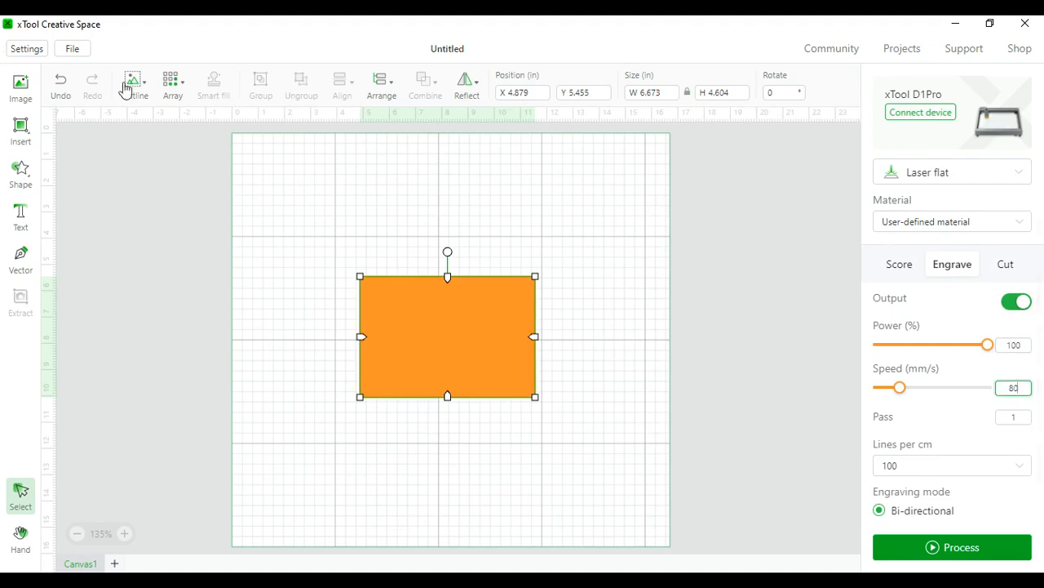
{"action": "mouse_move", "coordinate": [920, 418]}
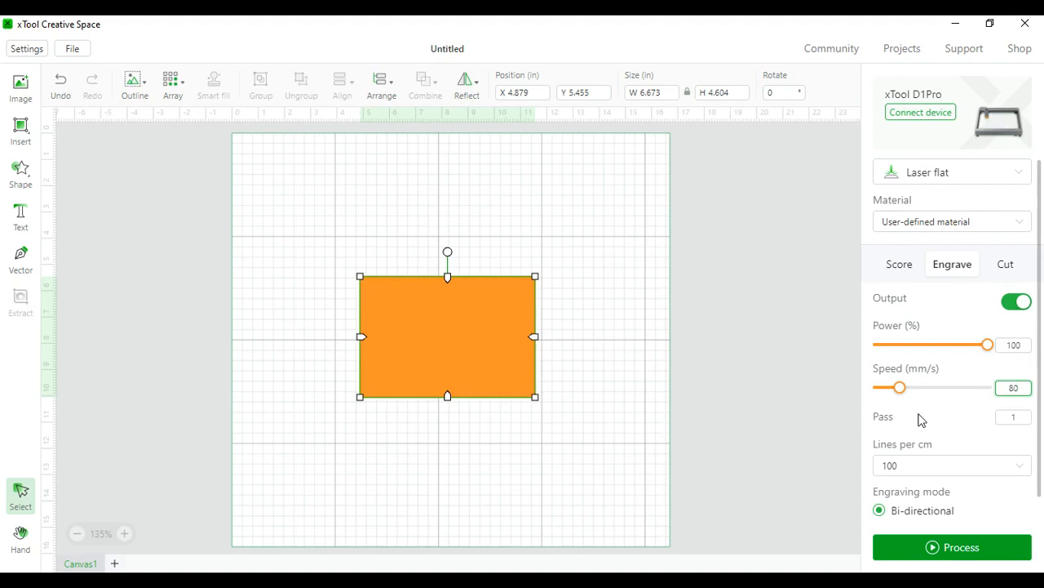
{"action": "mouse_move", "coordinate": [938, 373]}
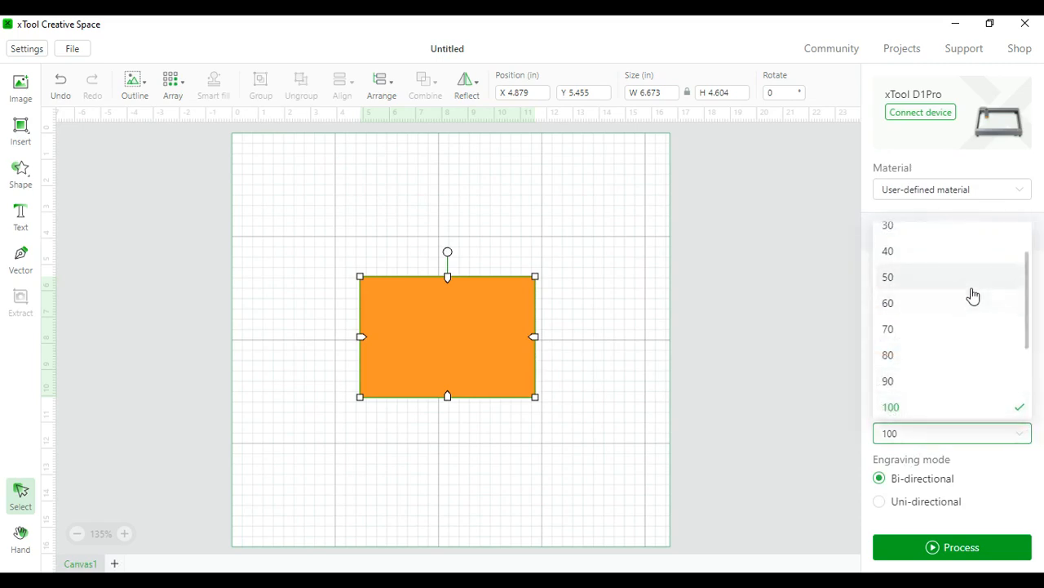
Choose a lines-per-cm value in the engraving settings.
{"action": "left_click", "coordinate": [892, 406]}
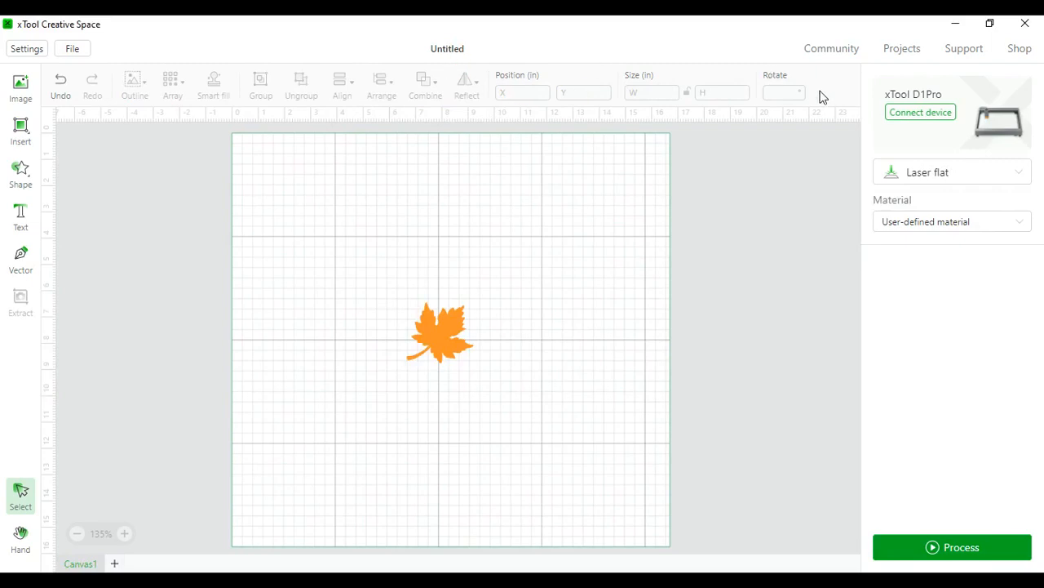
Select the maple leaf to view its engrave settings and move it up just above the canvas centre.
{"action": "left_click", "coordinate": [440, 333]}
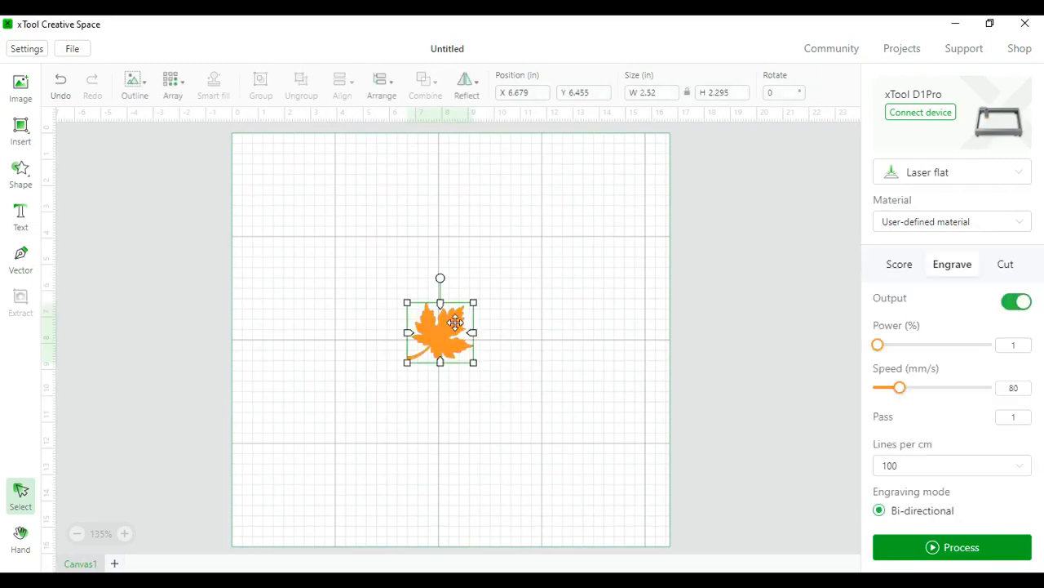
{"action": "mouse_move", "coordinate": [349, 206]}
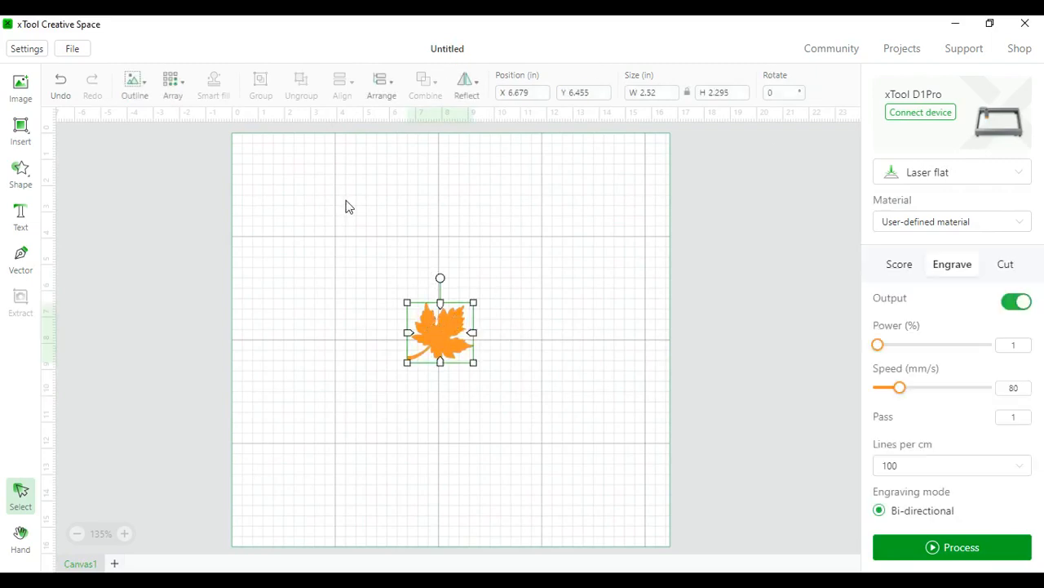
{"action": "mouse_move", "coordinate": [228, 225]}
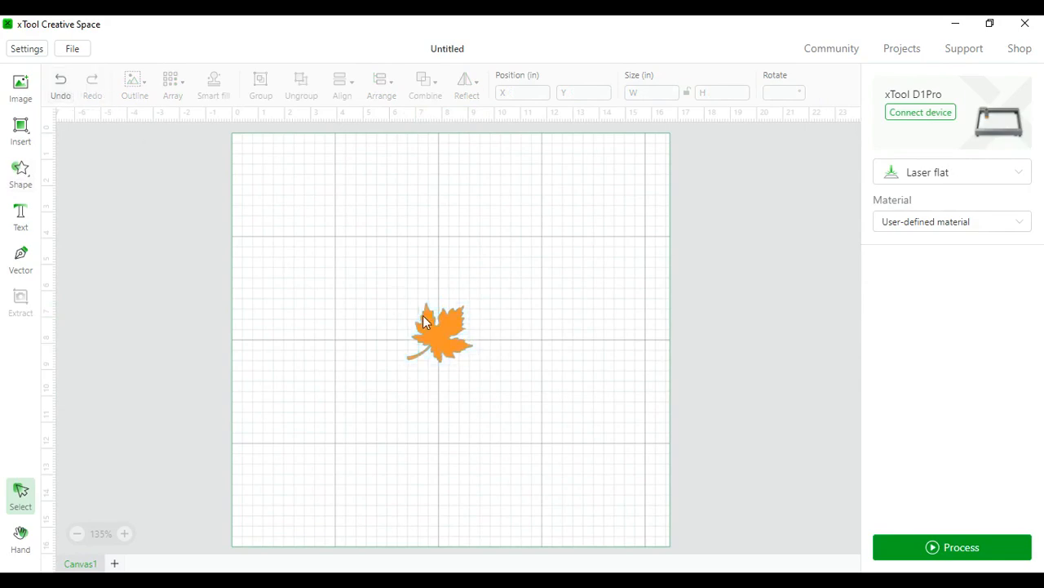
{"action": "left_click", "coordinate": [439, 330]}
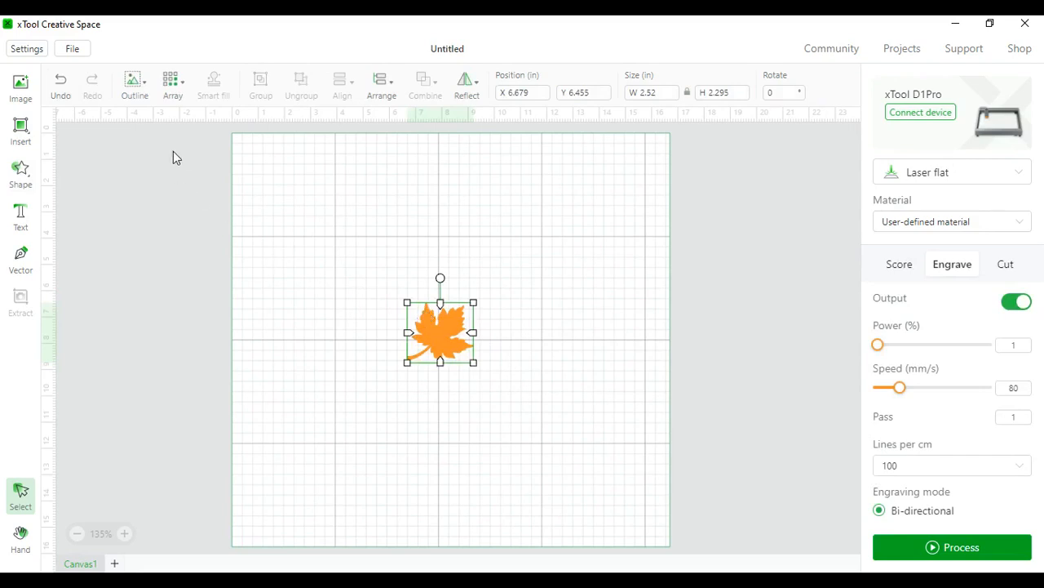
{"action": "left_click", "coordinate": [134, 82]}
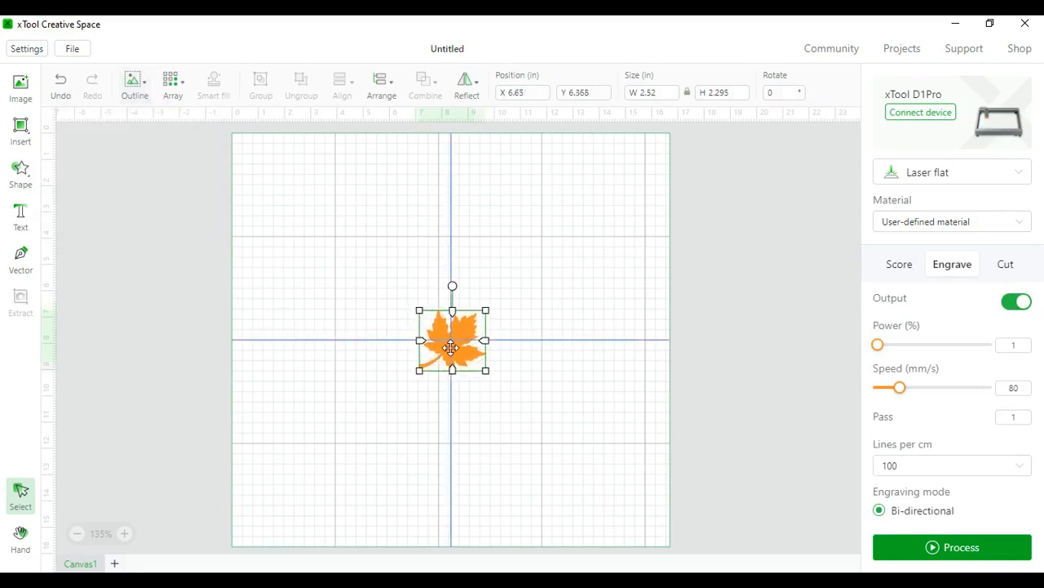
{"action": "left_click_drag", "start_coordinate": [452, 341], "coordinate": [454, 306]}
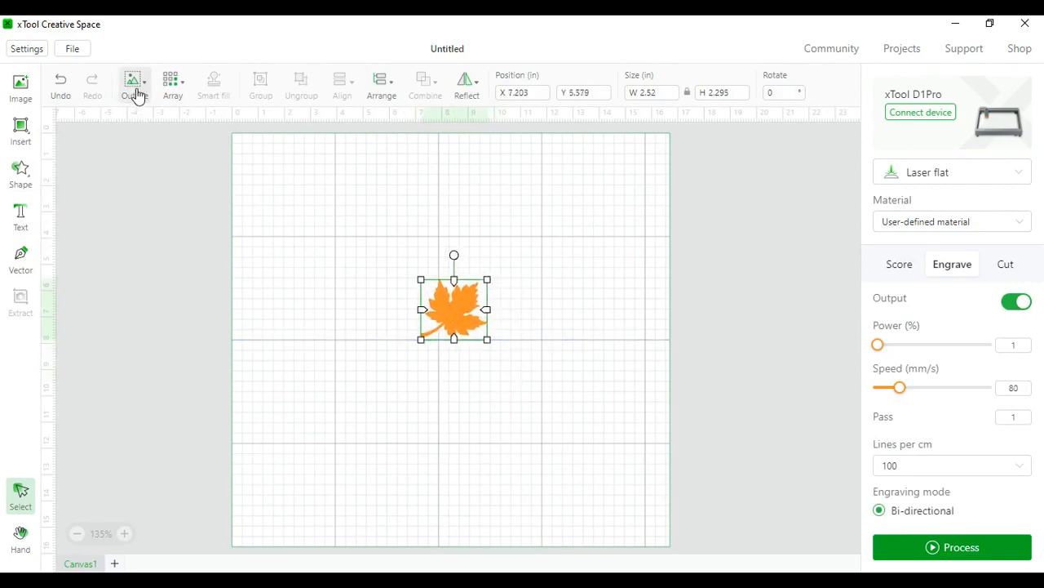
Give the leaf an inset outline at -0.024 in offset with inner outline for bitmap, then deselect.
{"action": "left_click", "coordinate": [134, 82]}
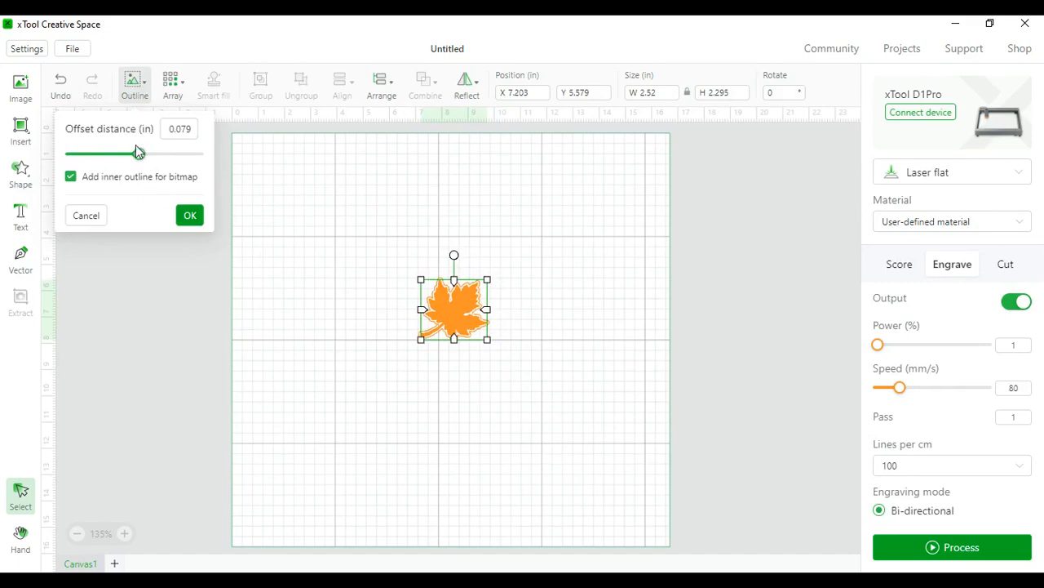
{"action": "left_click", "coordinate": [189, 215]}
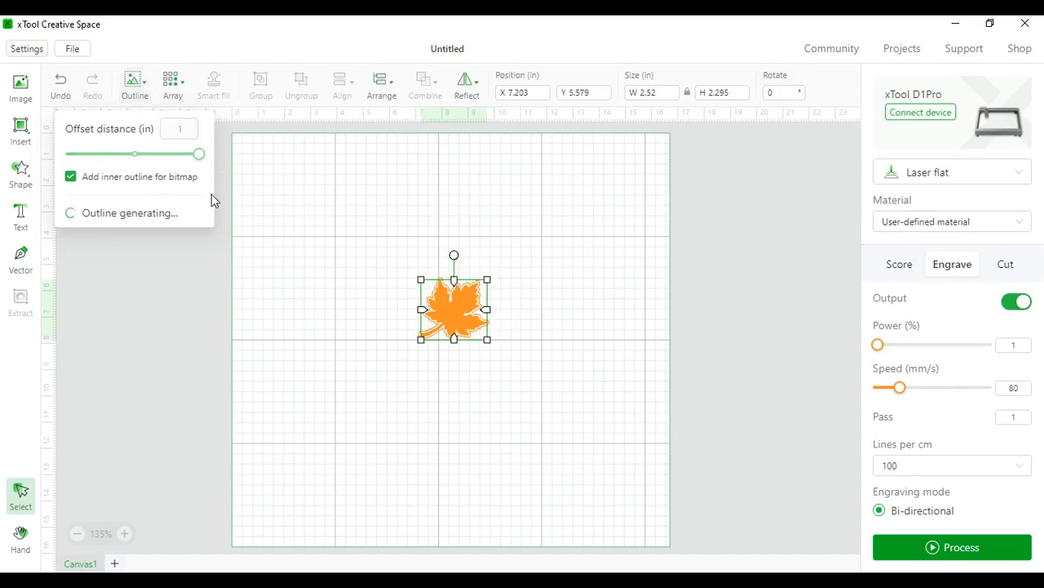
{"action": "mouse_move", "coordinate": [166, 195]}
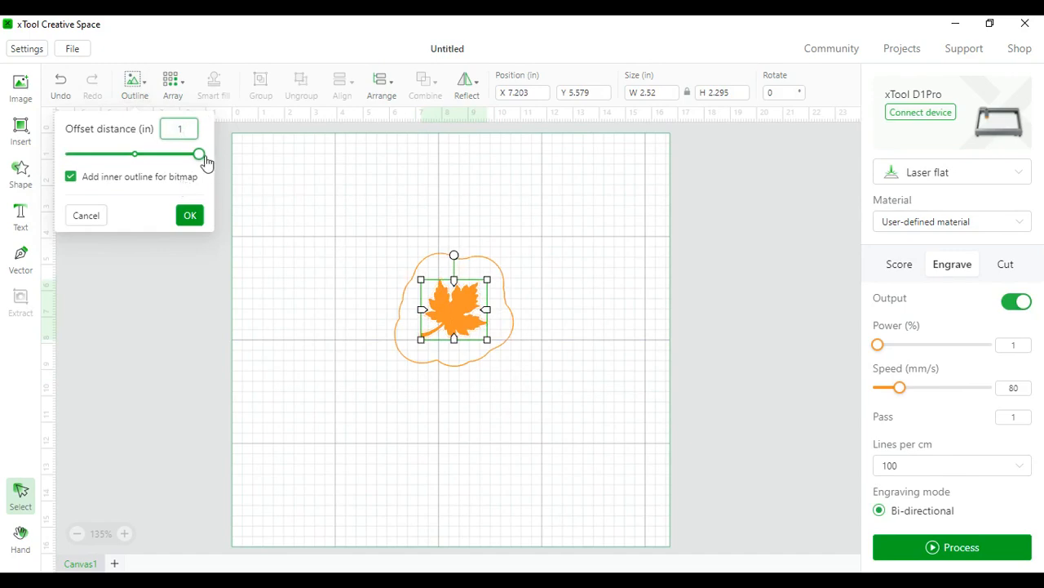
{"action": "left_click_drag", "start_coordinate": [199, 154], "coordinate": [134, 153]}
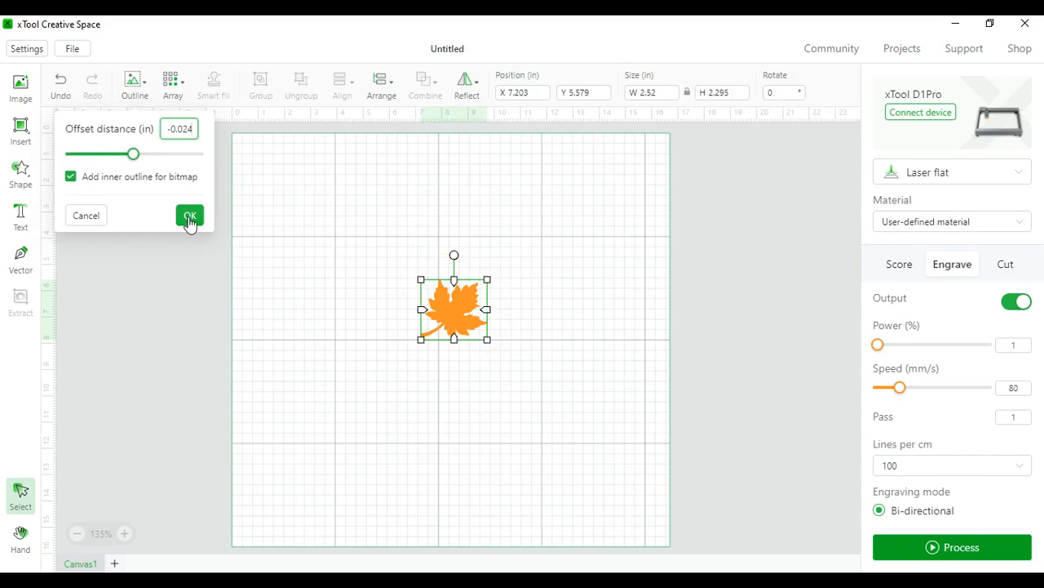
{"action": "left_click", "coordinate": [189, 215]}
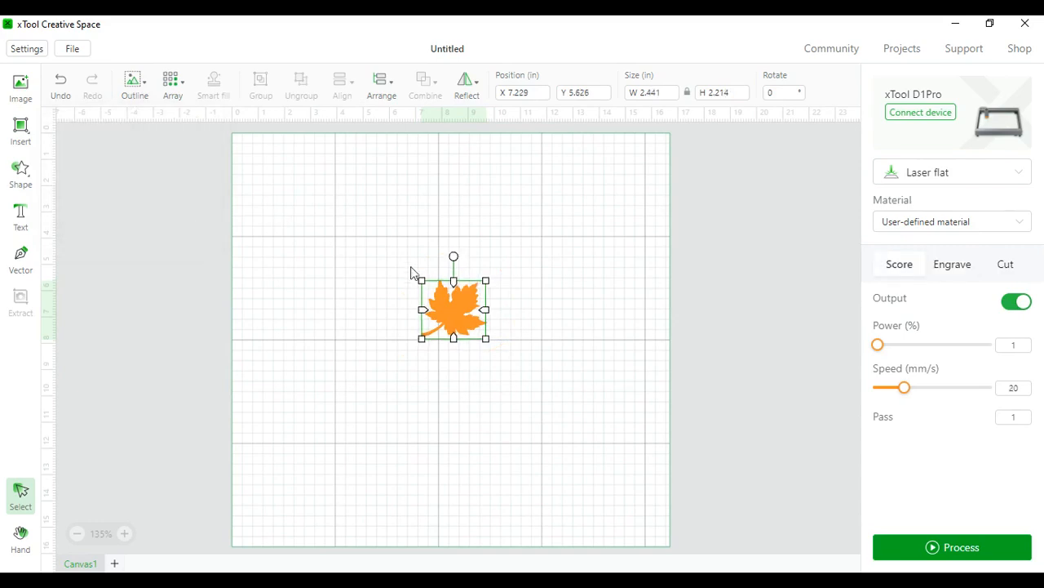
{"action": "left_click_drag", "start_coordinate": [453, 307], "coordinate": [421, 216]}
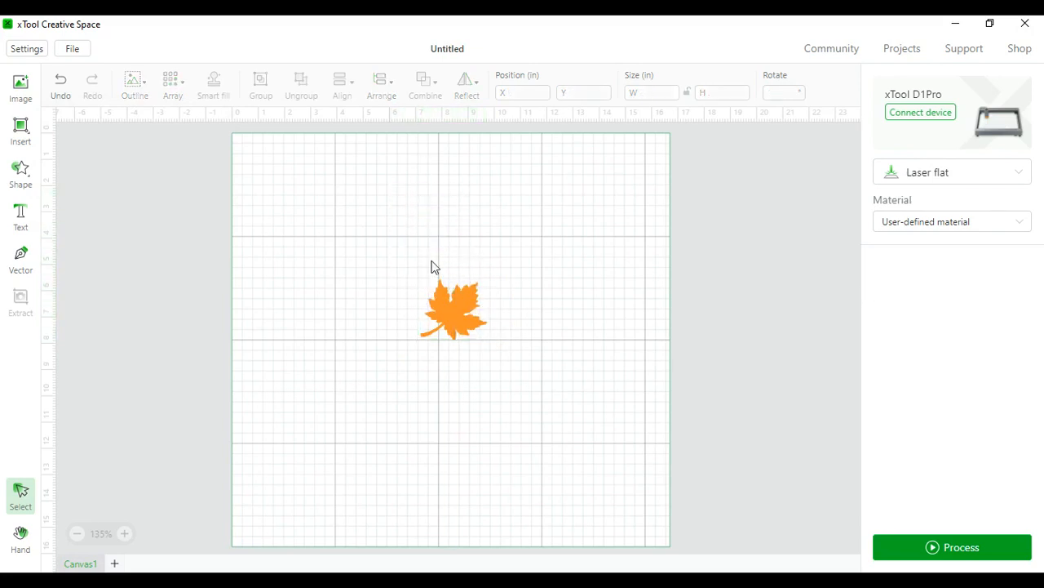
{"action": "left_click", "coordinate": [173, 82]}
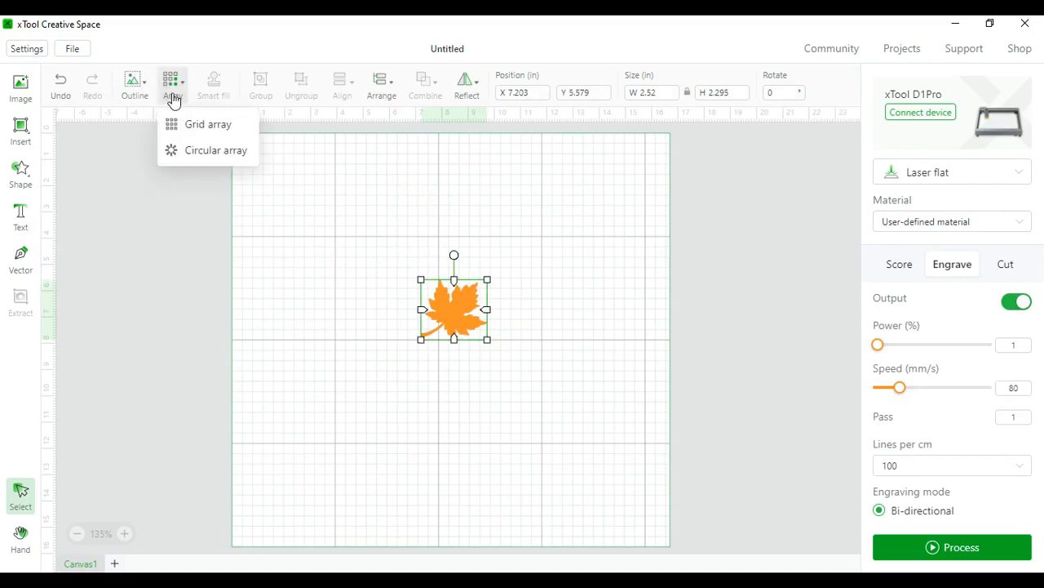
Apply a grid array of 2 columns by 2 rows at 0.039 in spacing to the leaf.
{"action": "left_click", "coordinate": [209, 124]}
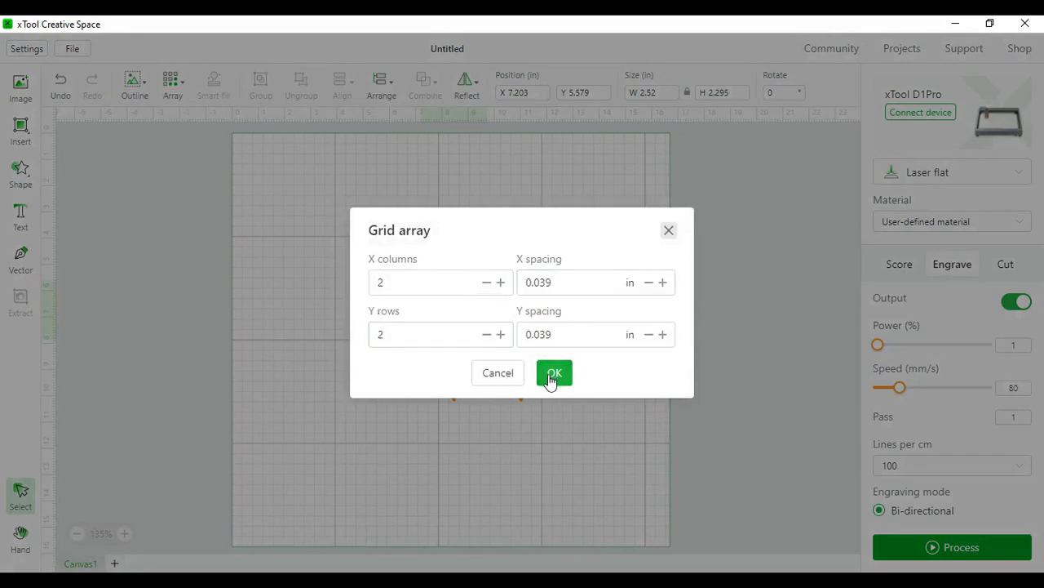
{"action": "left_click", "coordinate": [555, 373]}
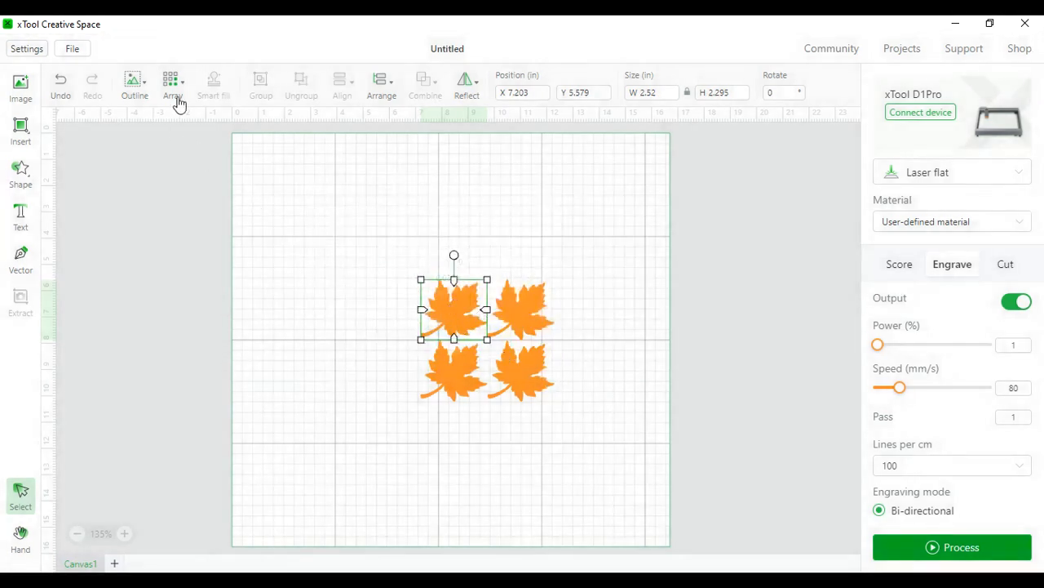
{"action": "mouse_move", "coordinate": [339, 265]}
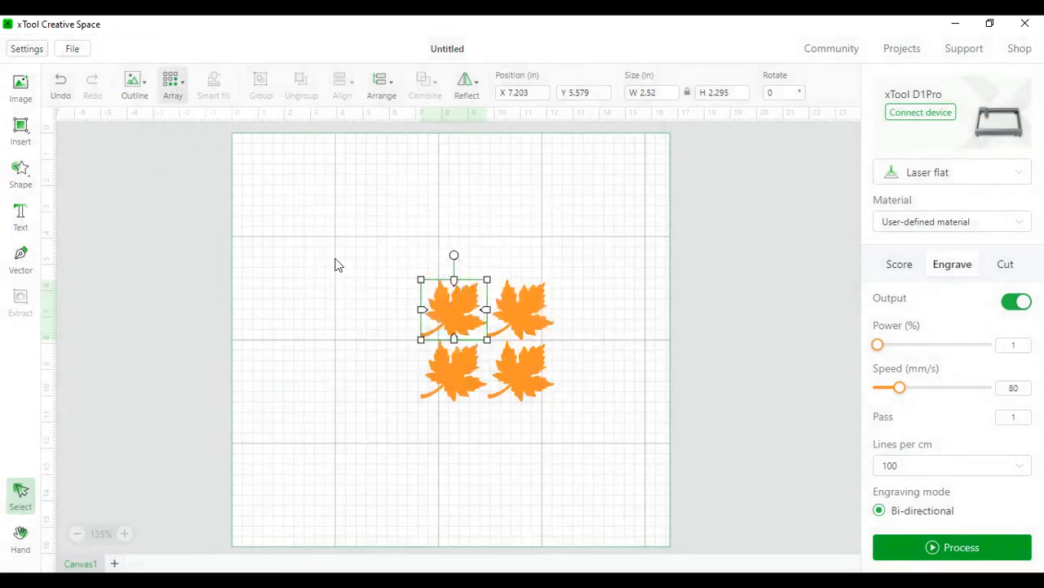
Apply a circular array of 8 copies at 45° step with rotation on.
{"action": "left_click", "coordinate": [173, 81]}
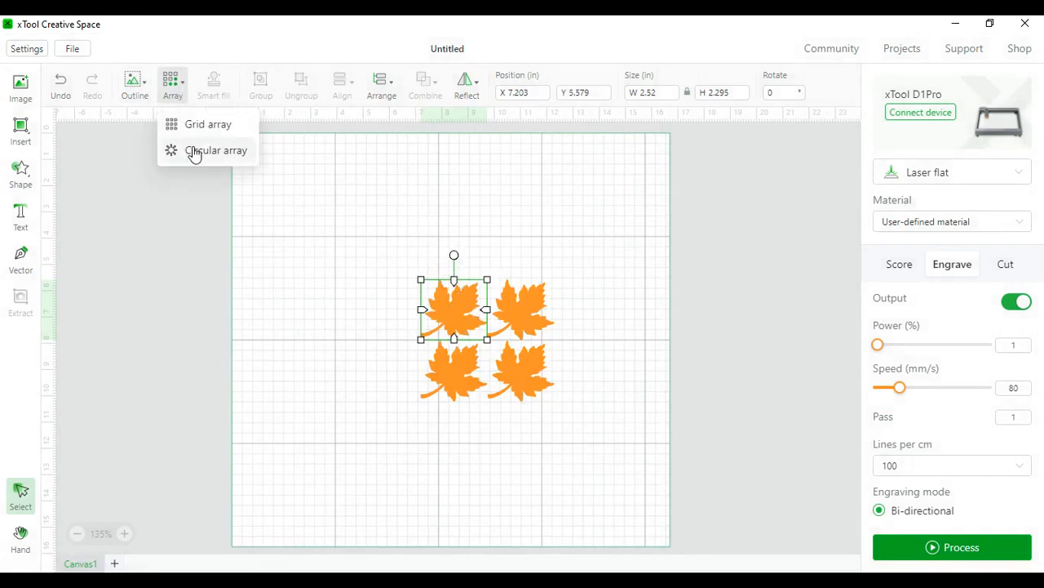
{"action": "left_click", "coordinate": [216, 151]}
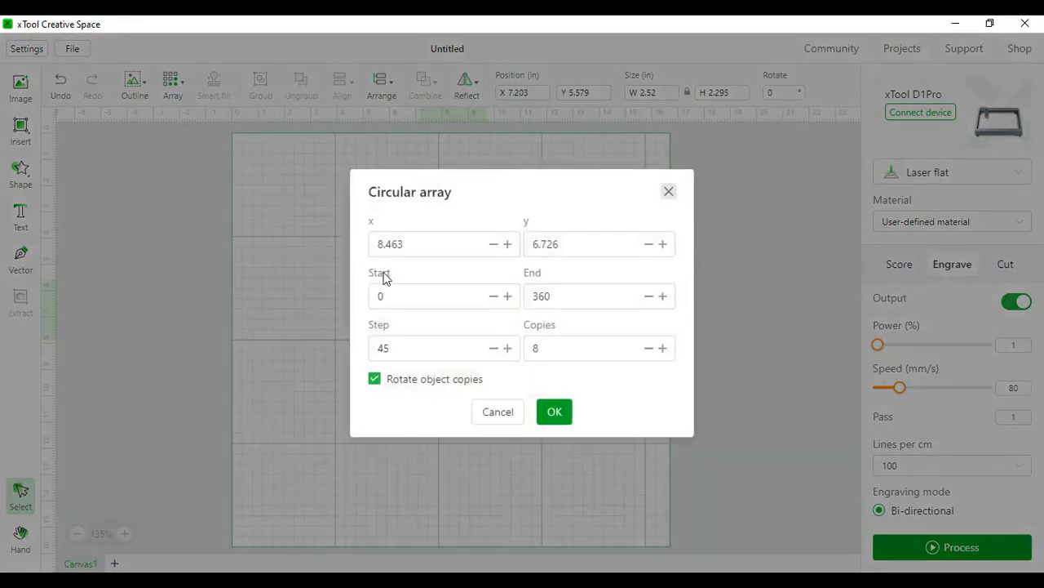
{"action": "left_click", "coordinate": [588, 244]}
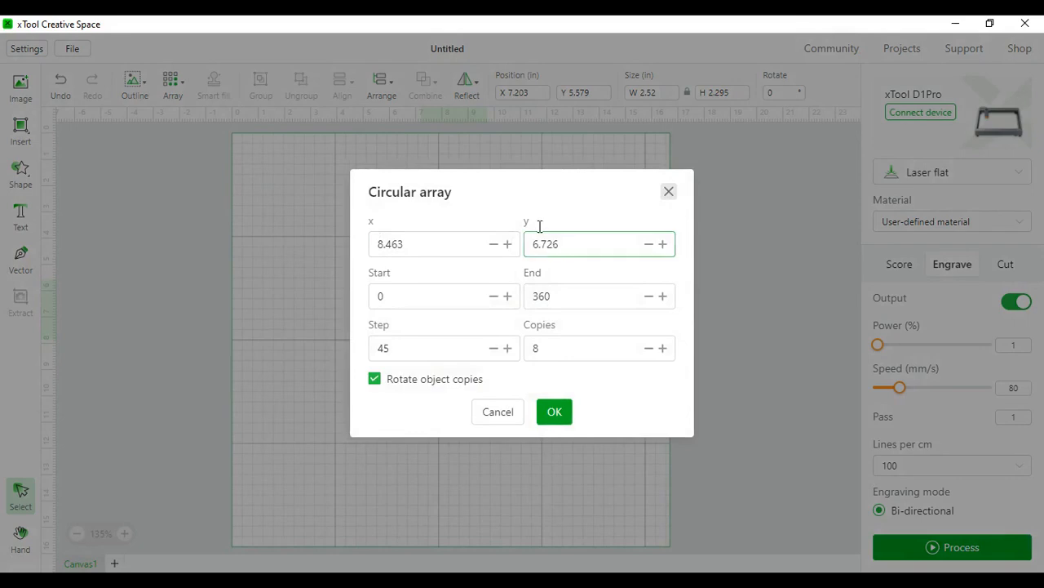
{"action": "mouse_move", "coordinate": [604, 271]}
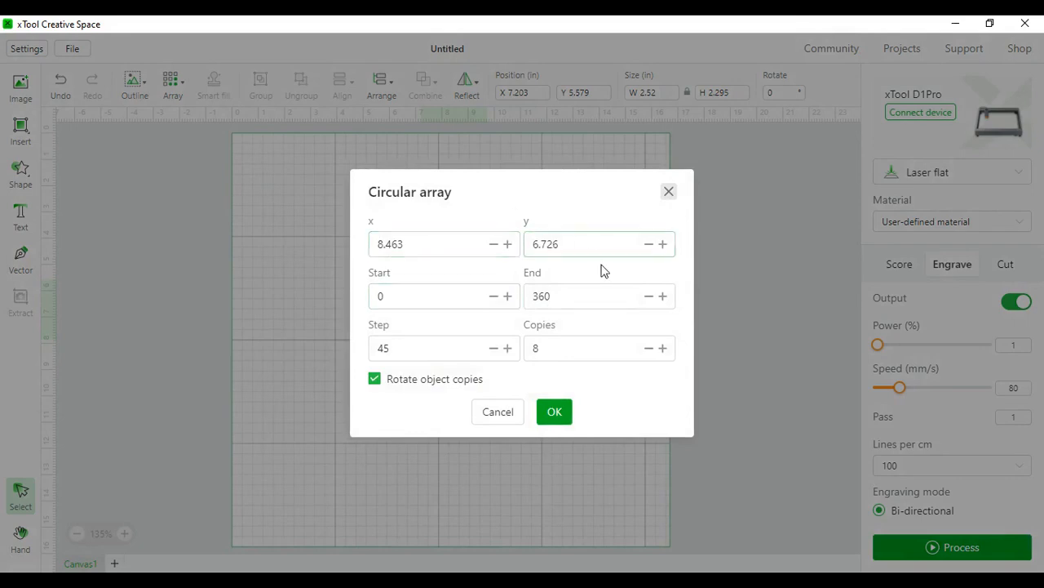
{"action": "left_click", "coordinate": [444, 348]}
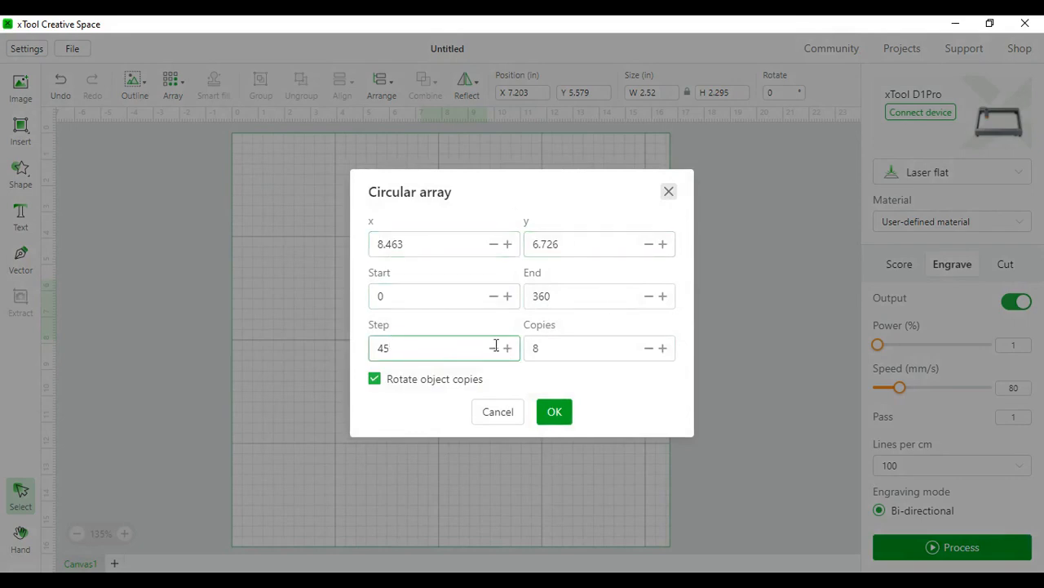
{"action": "left_click", "coordinate": [555, 411]}
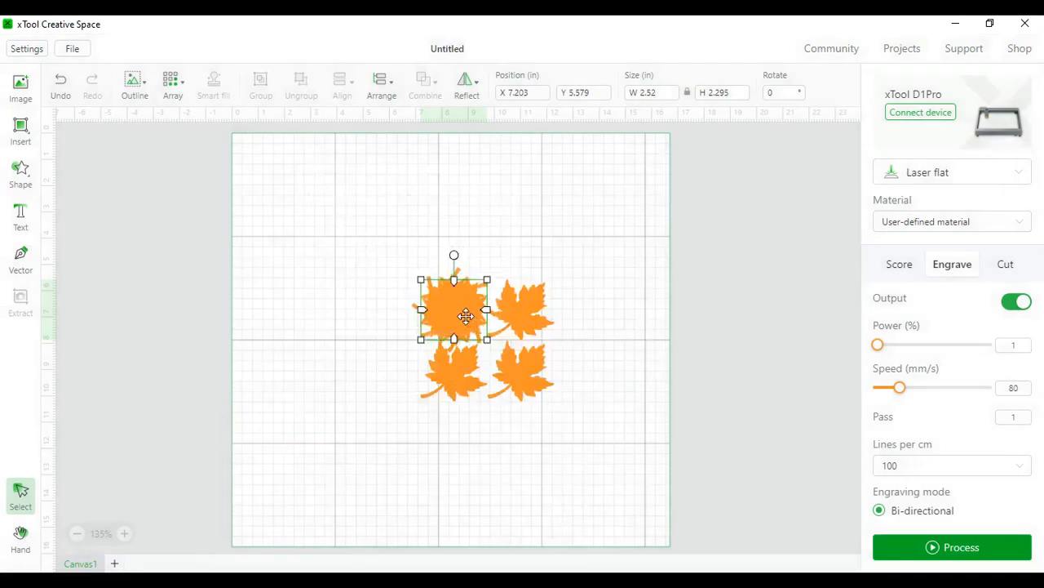
Drag three of the rotated leaf copies out of the stack across the canvas.
{"action": "left_click_drag", "start_coordinate": [454, 313], "coordinate": [480, 193]}
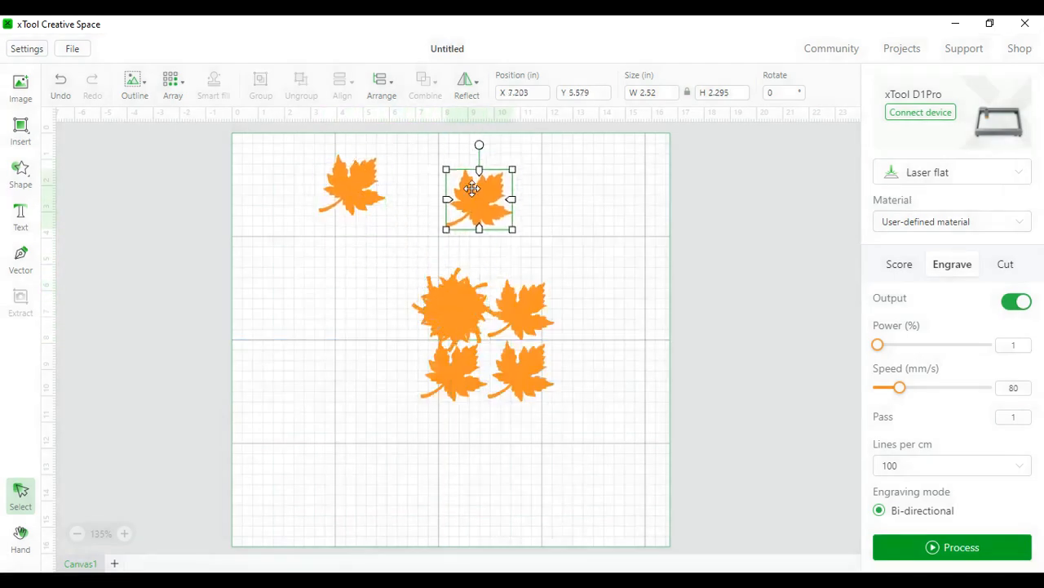
{"action": "left_click_drag", "start_coordinate": [480, 189], "coordinate": [476, 253]}
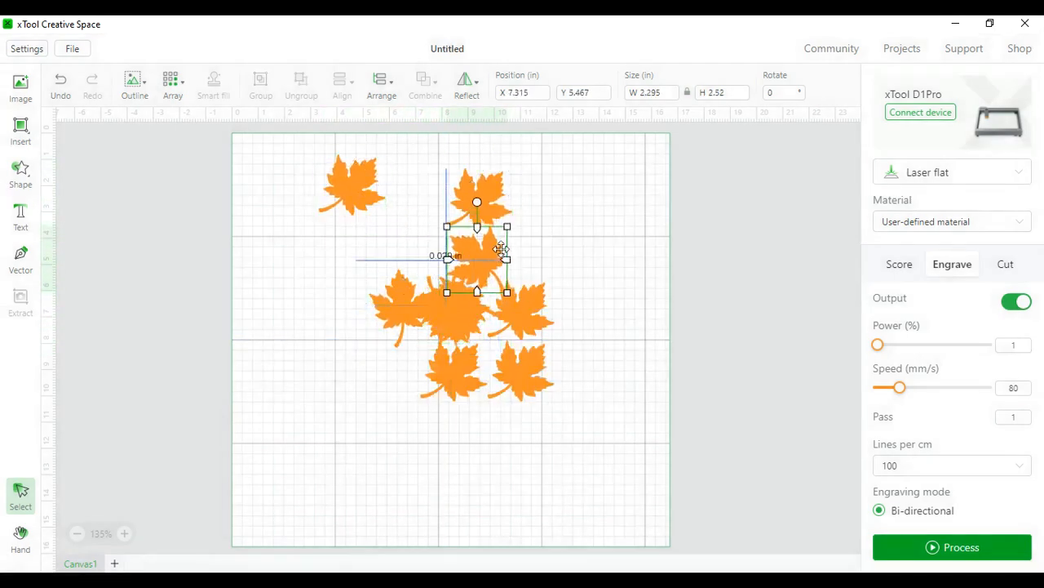
{"action": "left_click_drag", "start_coordinate": [477, 258], "coordinate": [359, 400]}
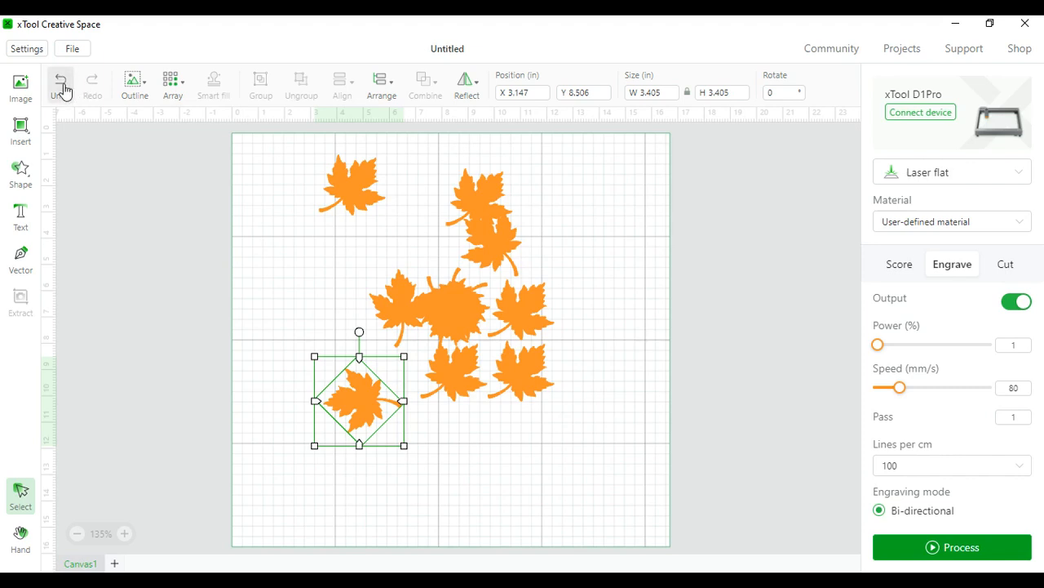
Undo repeatedly until only the single original maple leaf remains.
{"action": "left_click", "coordinate": [61, 80]}
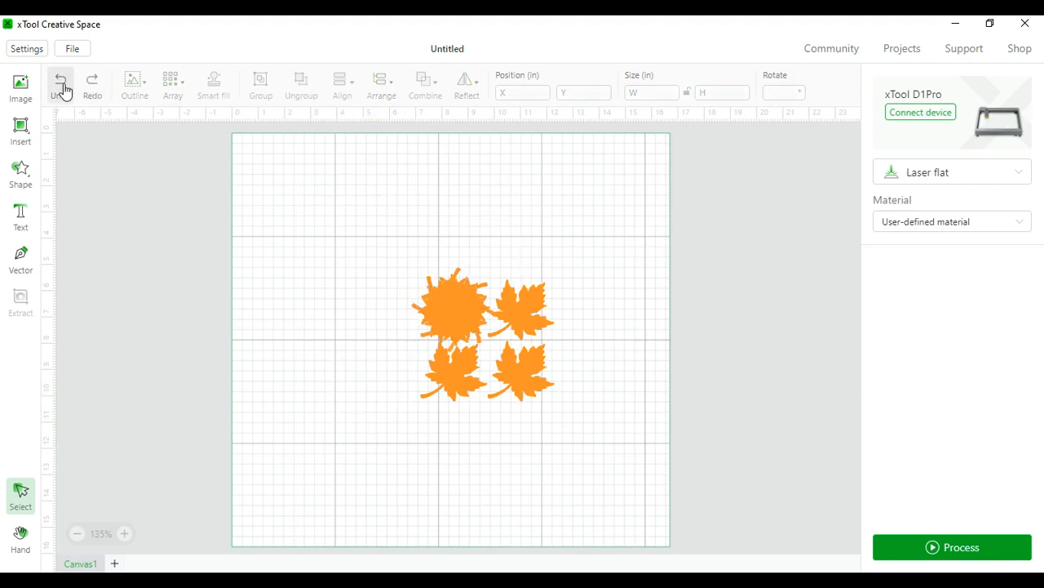
{"action": "left_click", "coordinate": [60, 82]}
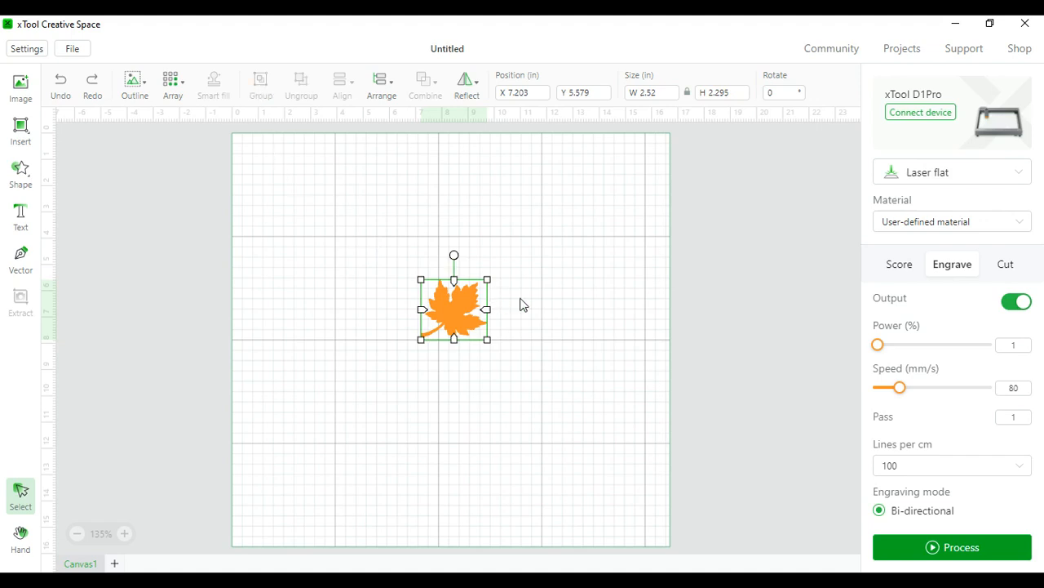
Duplicate the maple leaf beside the original and select both copies together.
{"action": "left_click_drag", "start_coordinate": [453, 308], "coordinate": [382, 308]}
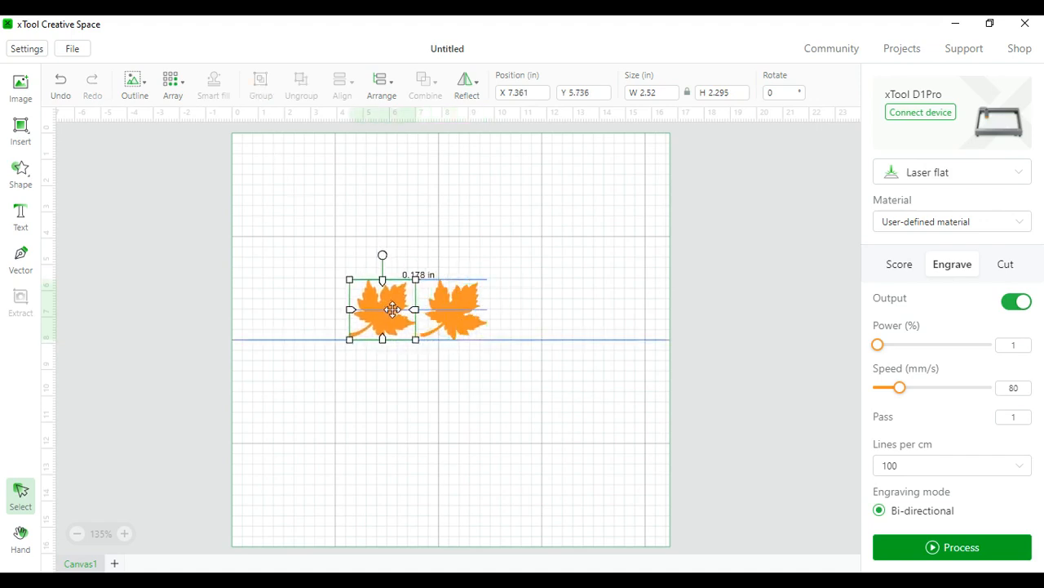
{"action": "left_click", "coordinate": [307, 267]}
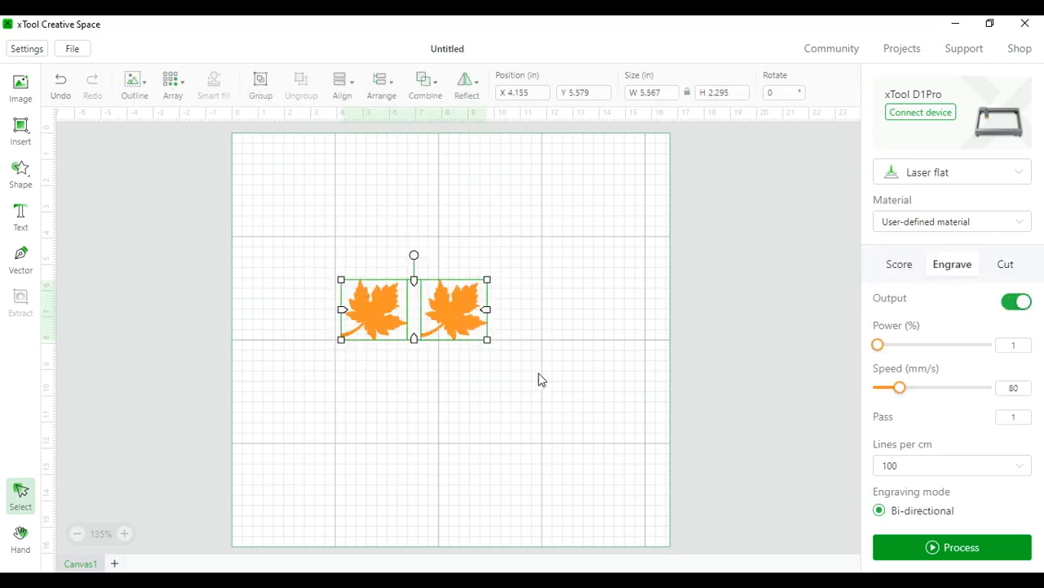
{"action": "mouse_move", "coordinate": [261, 85]}
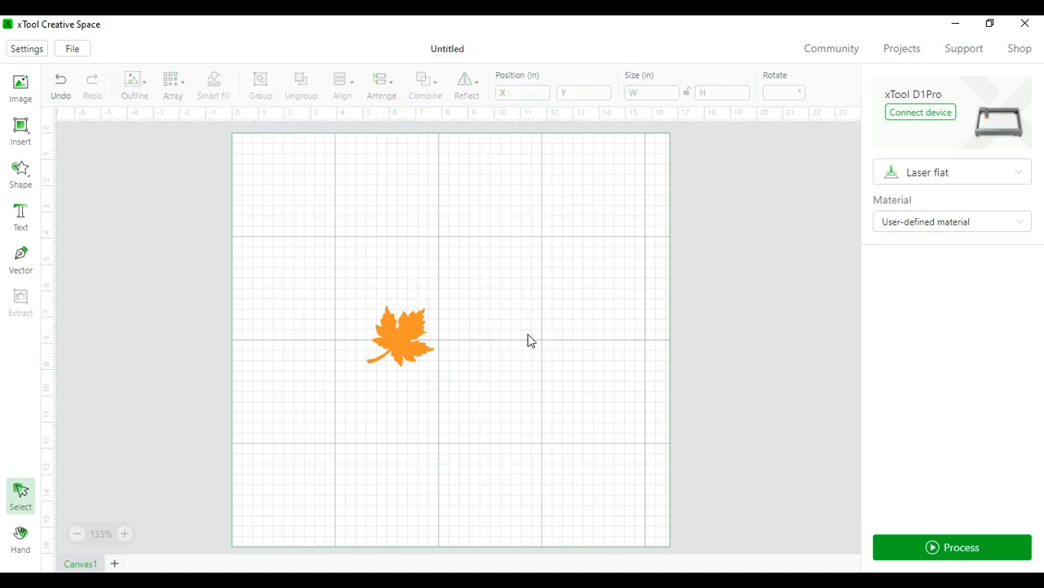
{"action": "left_click", "coordinate": [400, 335]}
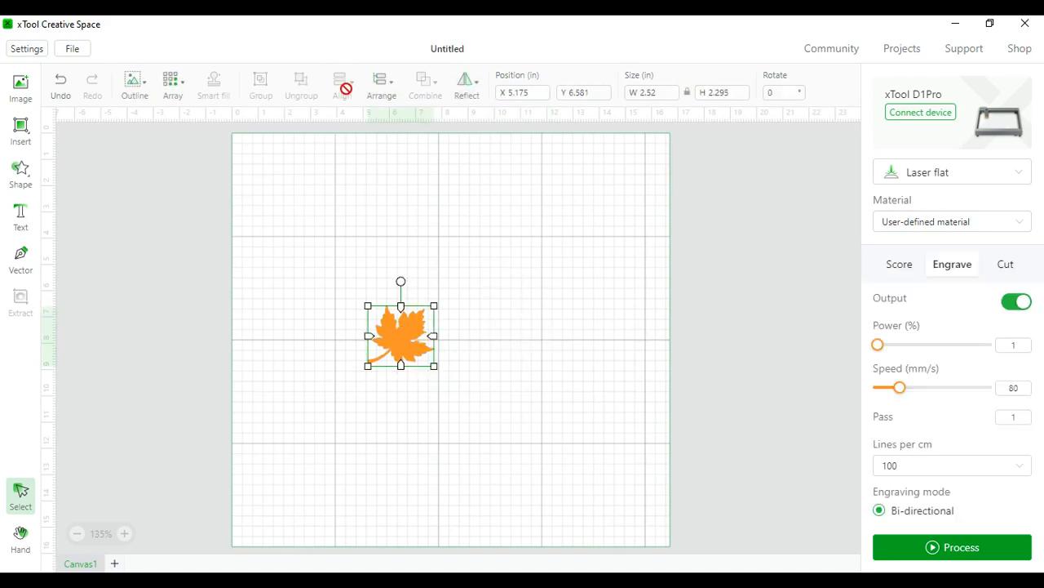
{"action": "left_click", "coordinate": [382, 85]}
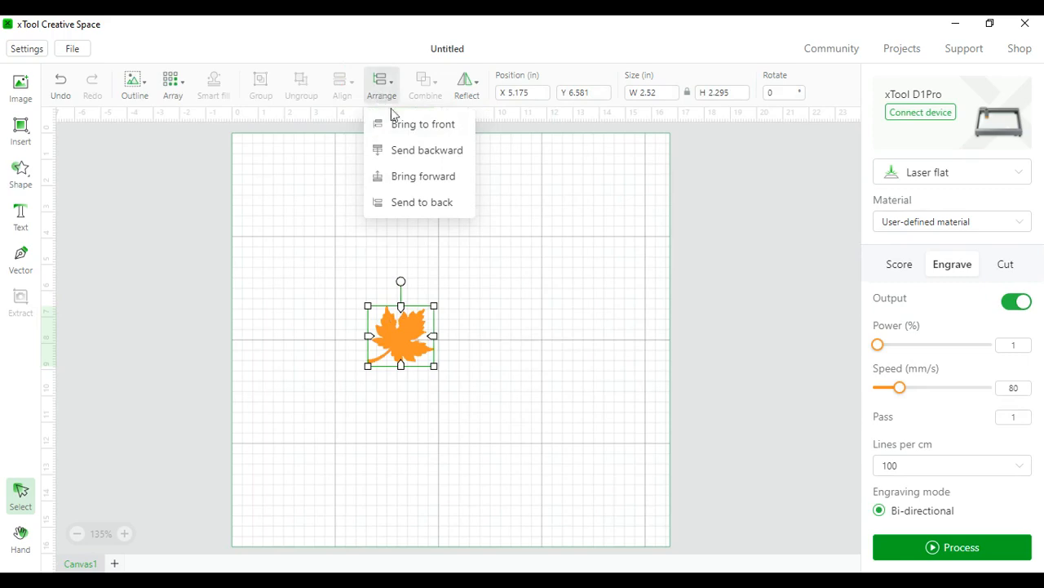
{"action": "left_click", "coordinate": [362, 150]}
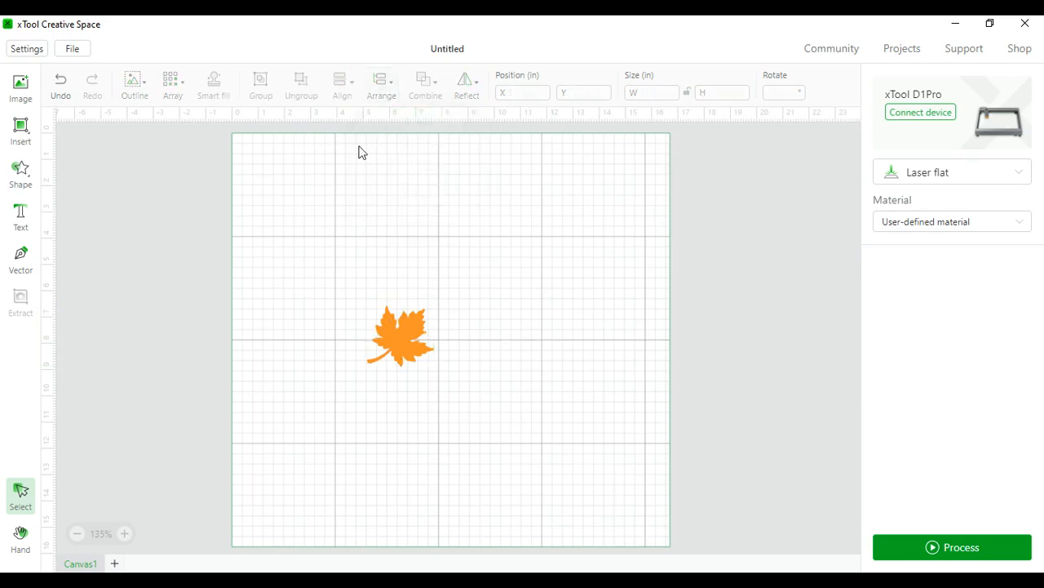
{"action": "left_click", "coordinate": [400, 335]}
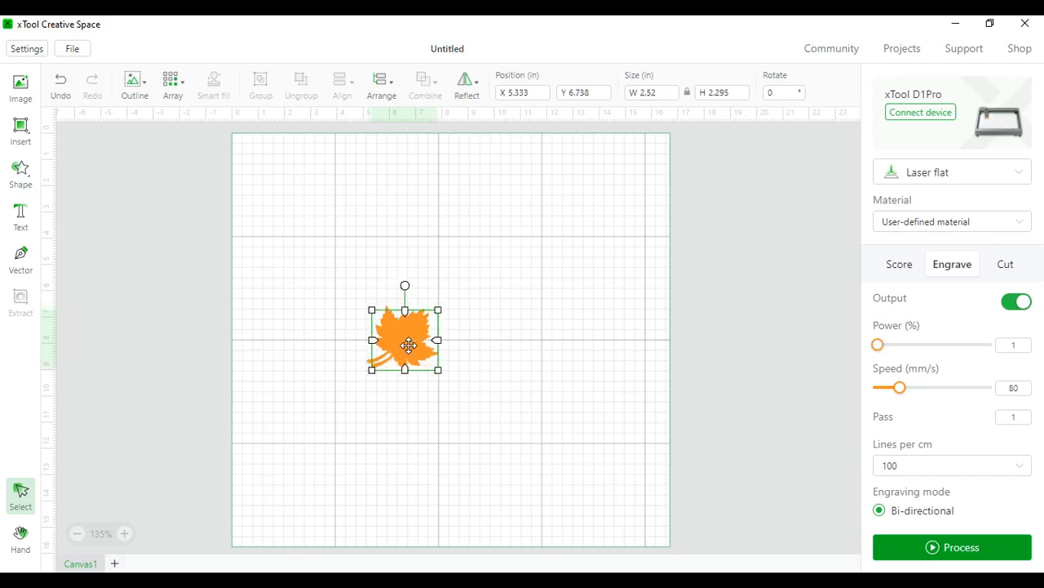
{"action": "left_click", "coordinate": [362, 129]}
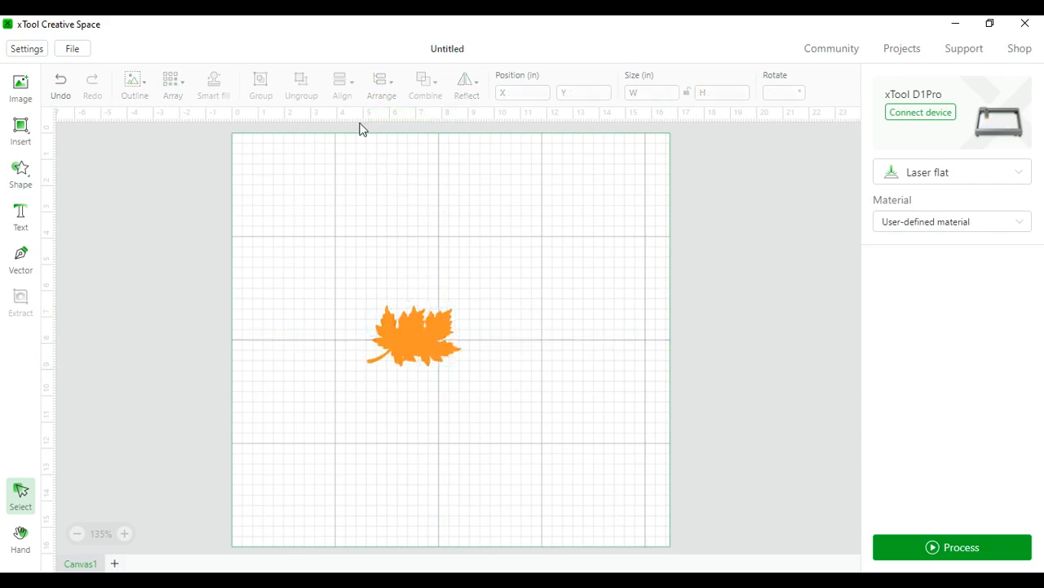
{"action": "left_click", "coordinate": [415, 336]}
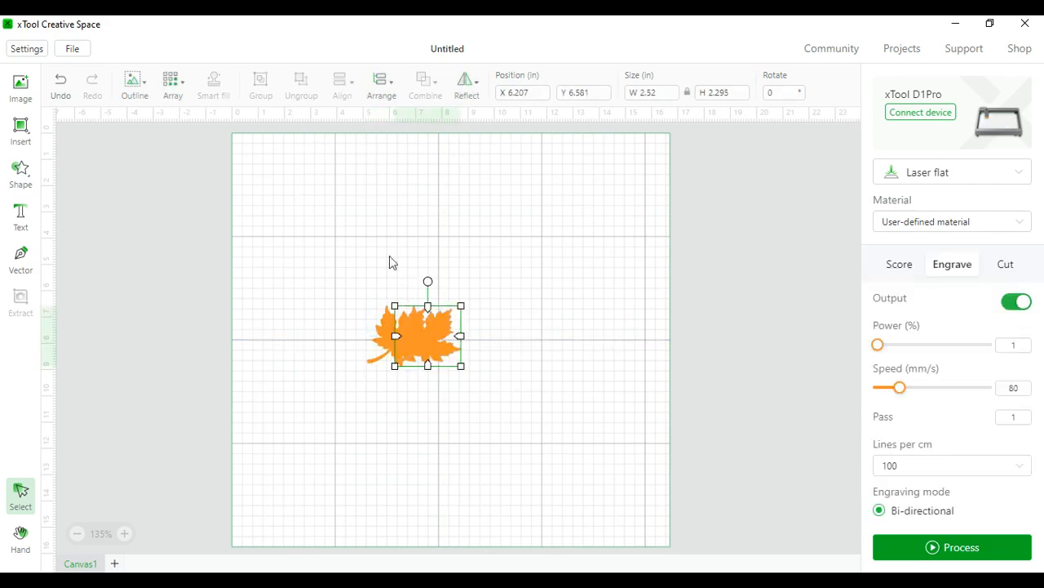
{"action": "left_click", "coordinate": [382, 84]}
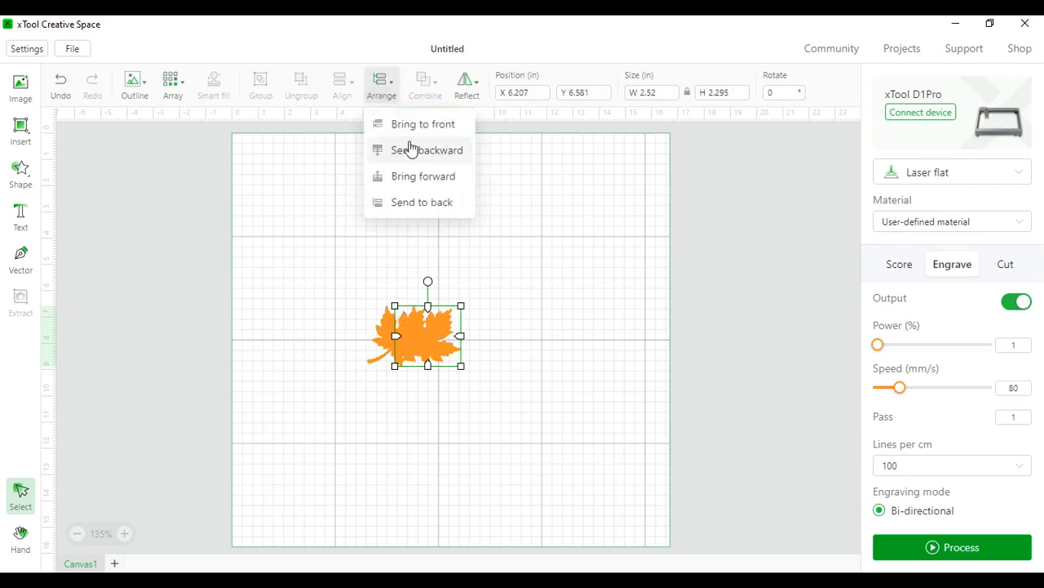
{"action": "mouse_move", "coordinate": [417, 205]}
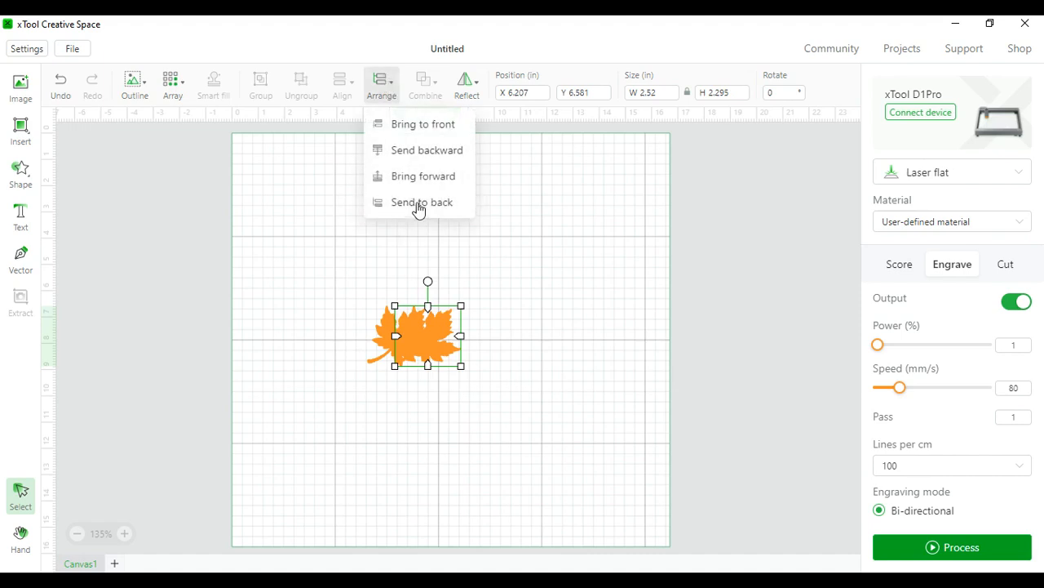
{"action": "mouse_move", "coordinate": [432, 155]}
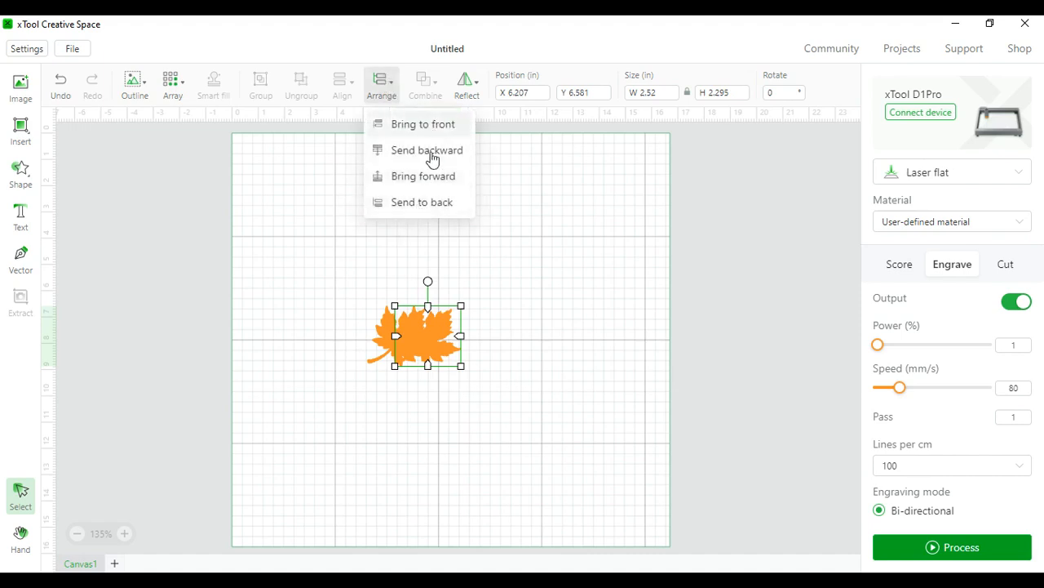
{"action": "mouse_move", "coordinate": [430, 176]}
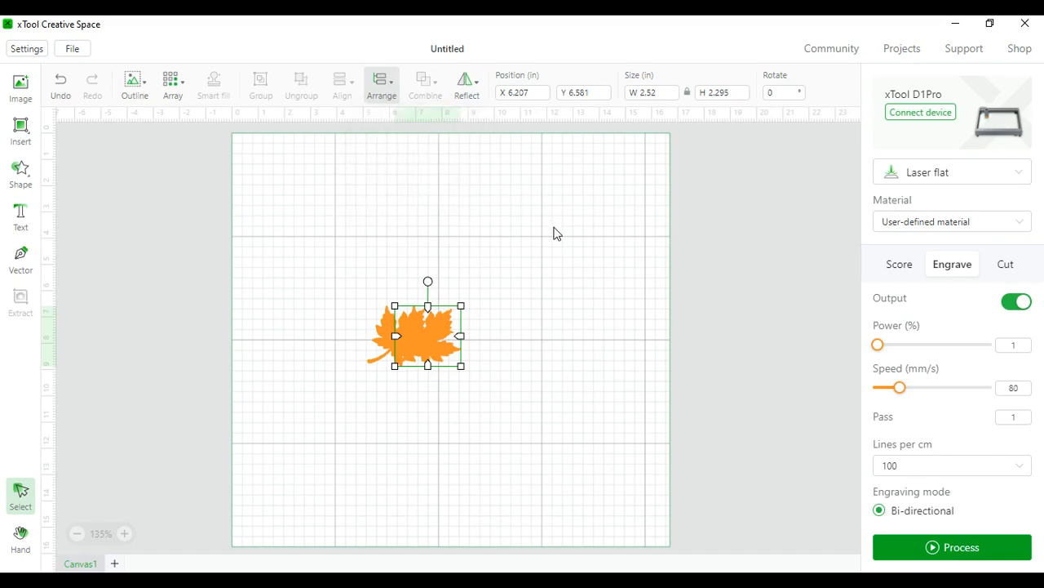
{"action": "left_click_drag", "start_coordinate": [427, 334], "coordinate": [490, 335]}
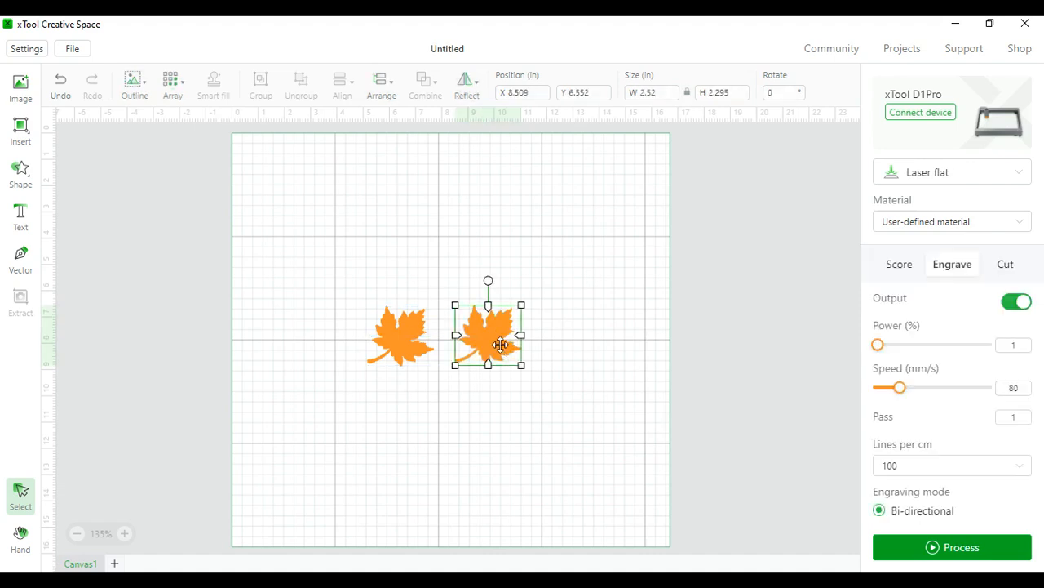
{"action": "left_click_drag", "start_coordinate": [488, 334], "coordinate": [433, 335]}
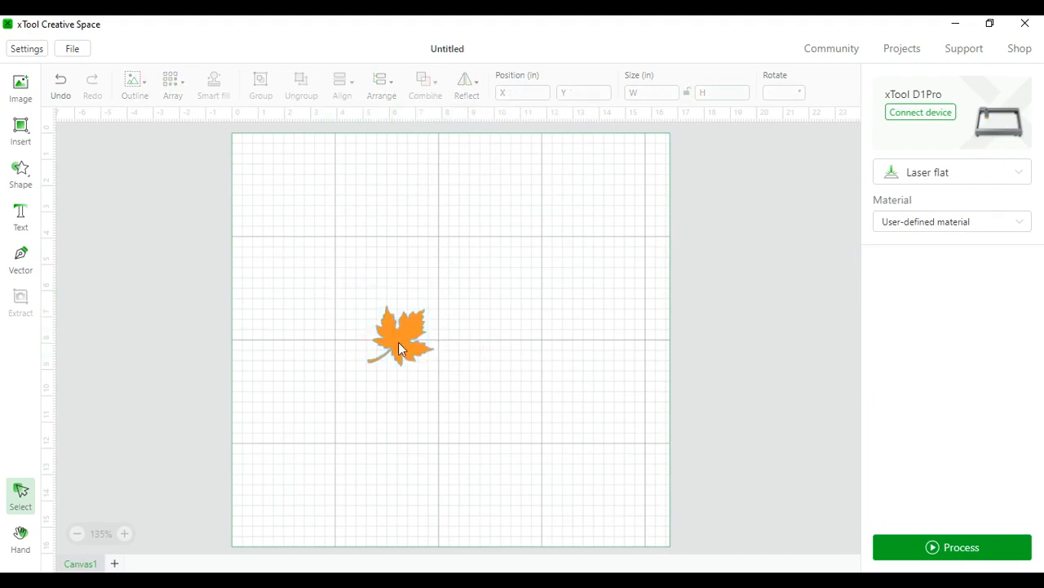
{"action": "left_click", "coordinate": [400, 334]}
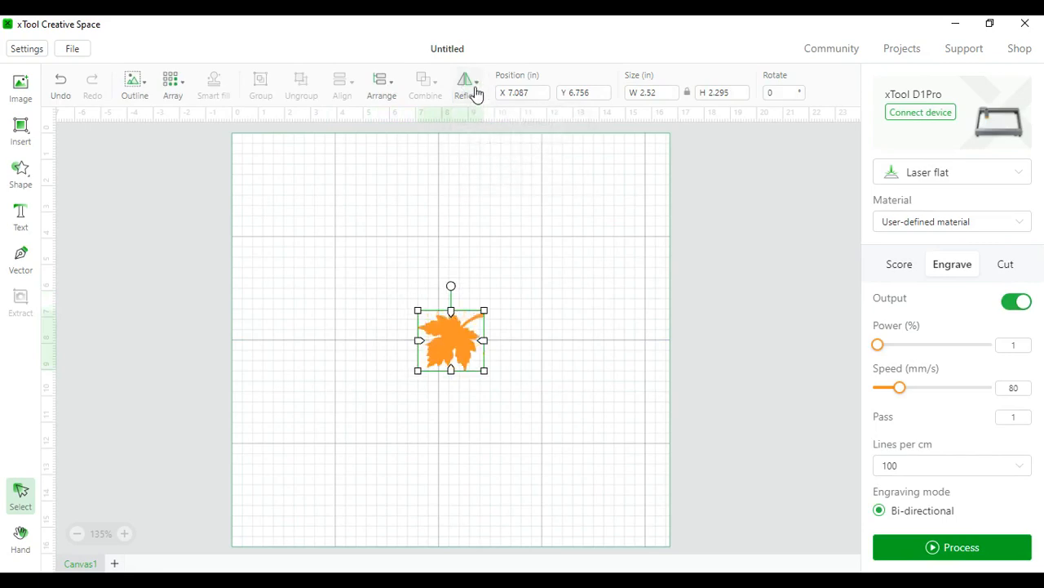
{"action": "mouse_move", "coordinate": [460, 346]}
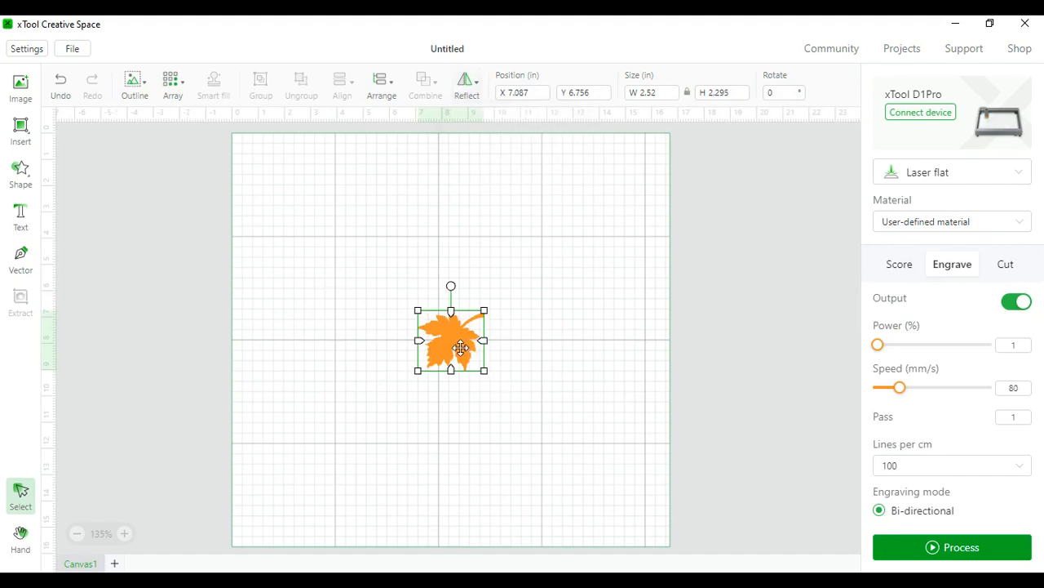
{"action": "mouse_move", "coordinate": [475, 323]}
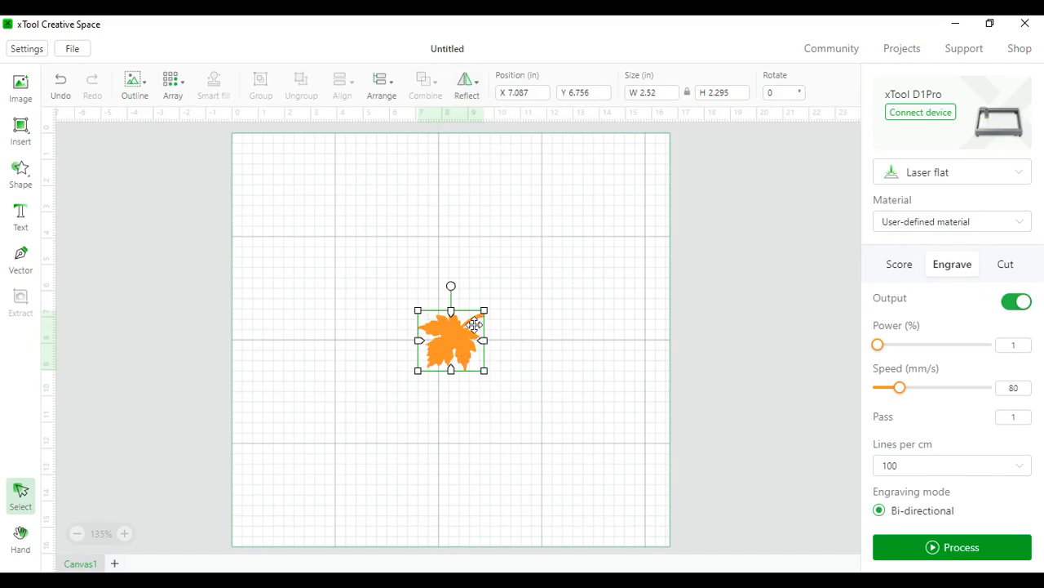
Undo the leaf's flip to restore its orientation, then reselect it.
{"action": "left_click", "coordinate": [59, 79]}
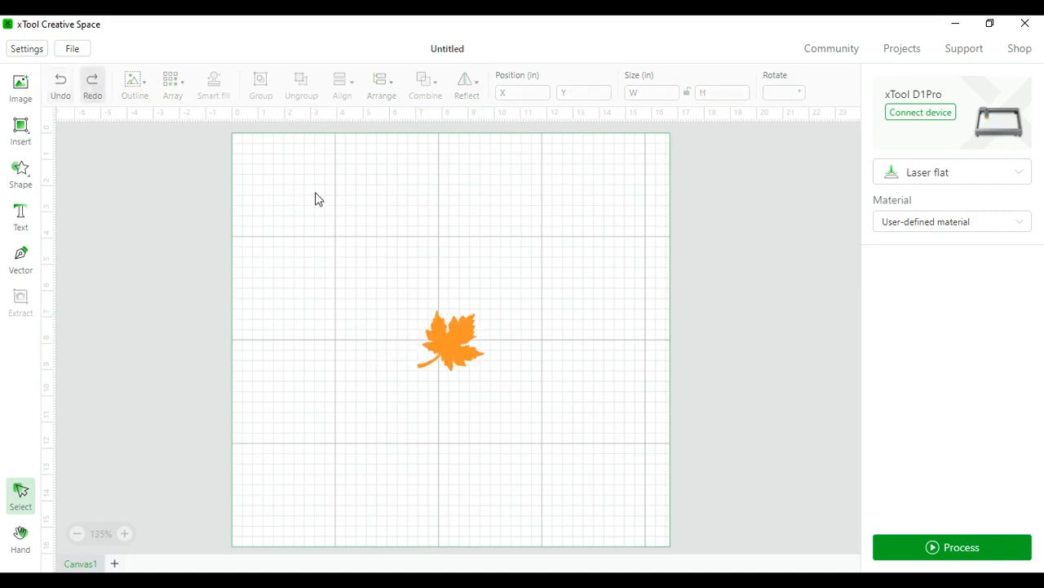
{"action": "left_click", "coordinate": [451, 341]}
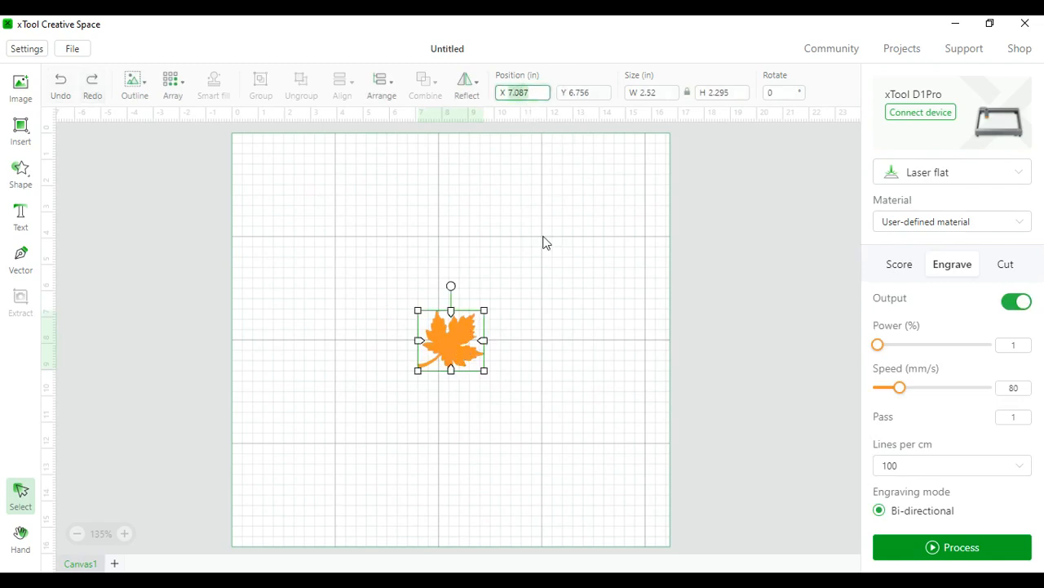
{"action": "mouse_move", "coordinate": [507, 206]}
{"action": "type", "text": "8"}
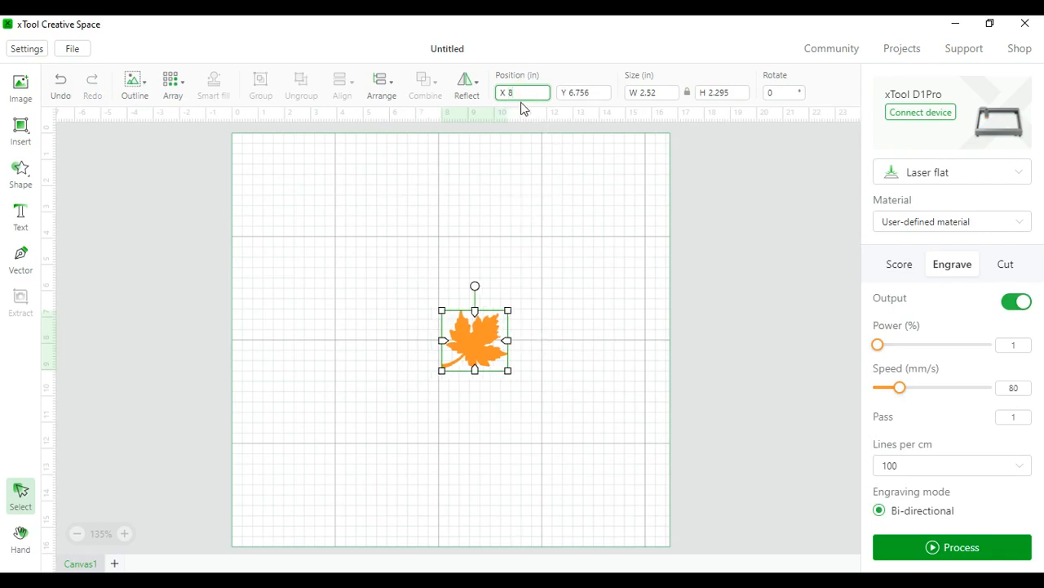
Set the leaf's Y position to 9, then drag it back to the canvas centre.
{"action": "left_click", "coordinate": [582, 91]}
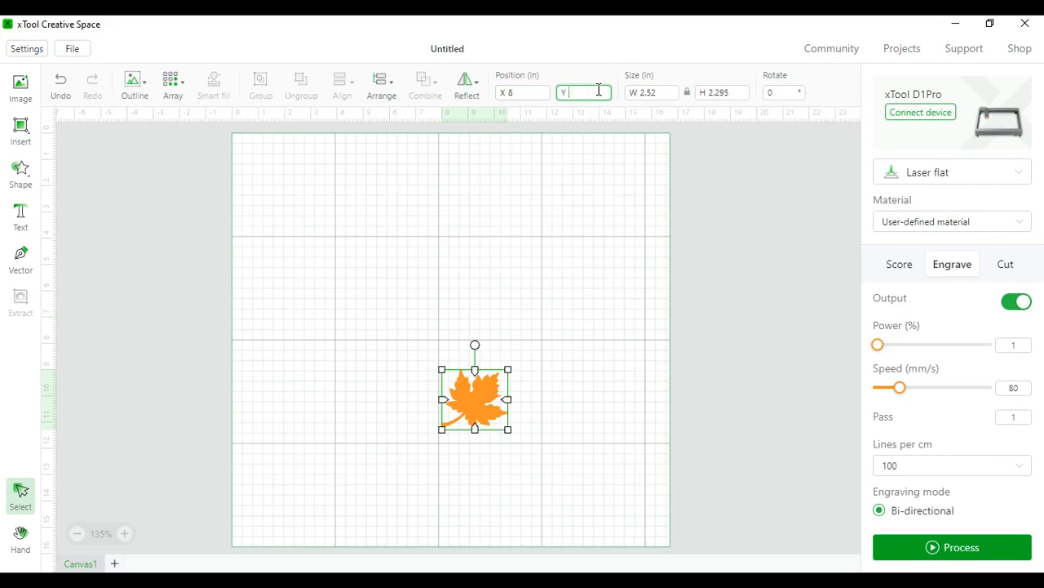
{"action": "type", "text": "9"}
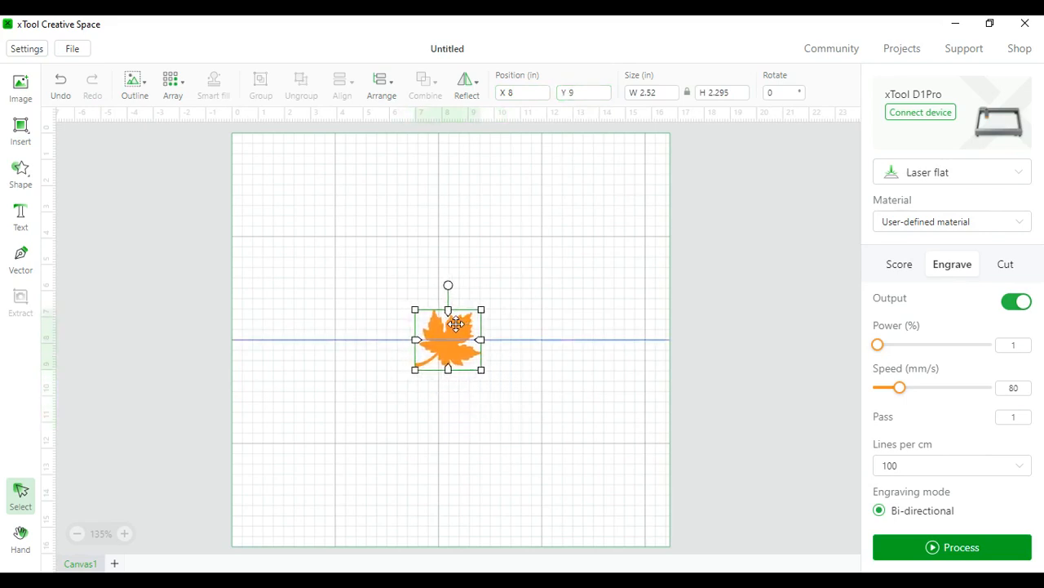
{"action": "left_click_drag", "start_coordinate": [447, 338], "coordinate": [450, 333]}
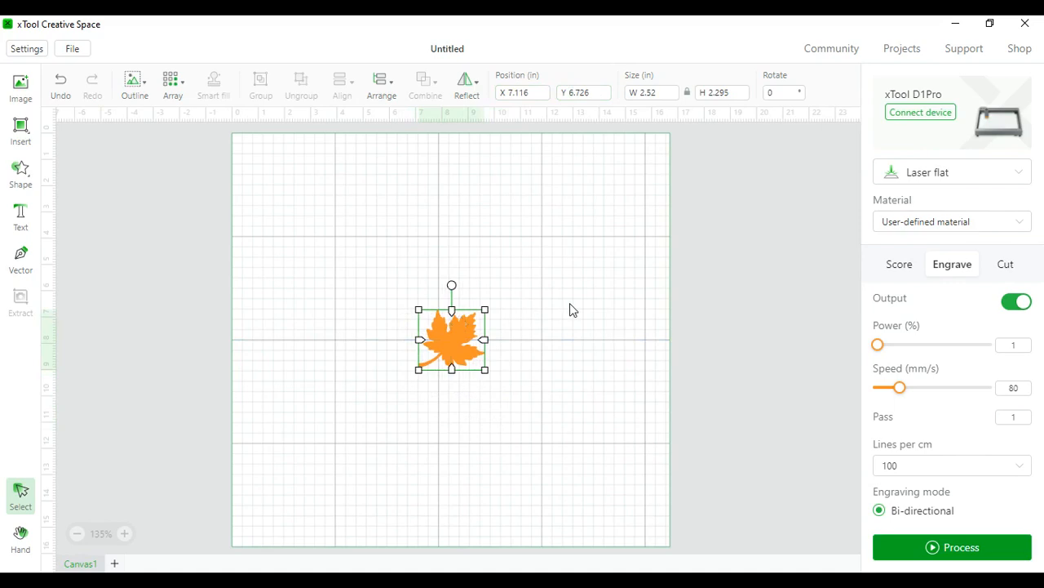
{"action": "mouse_move", "coordinate": [635, 123]}
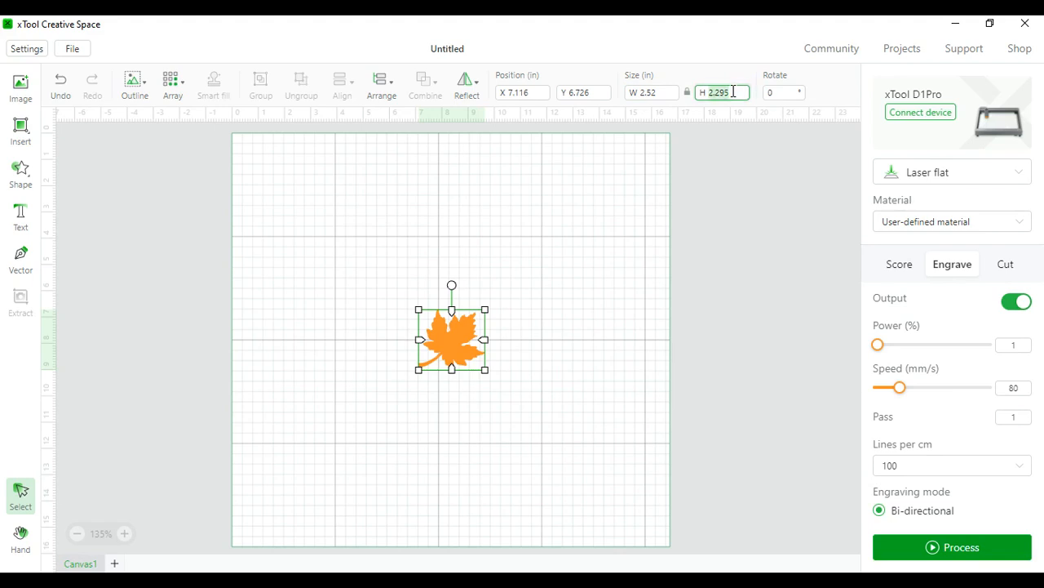
Set the leaf's height to 3 inches with proportions locked and recentre it on the canvas.
{"action": "type", "text": "3"}
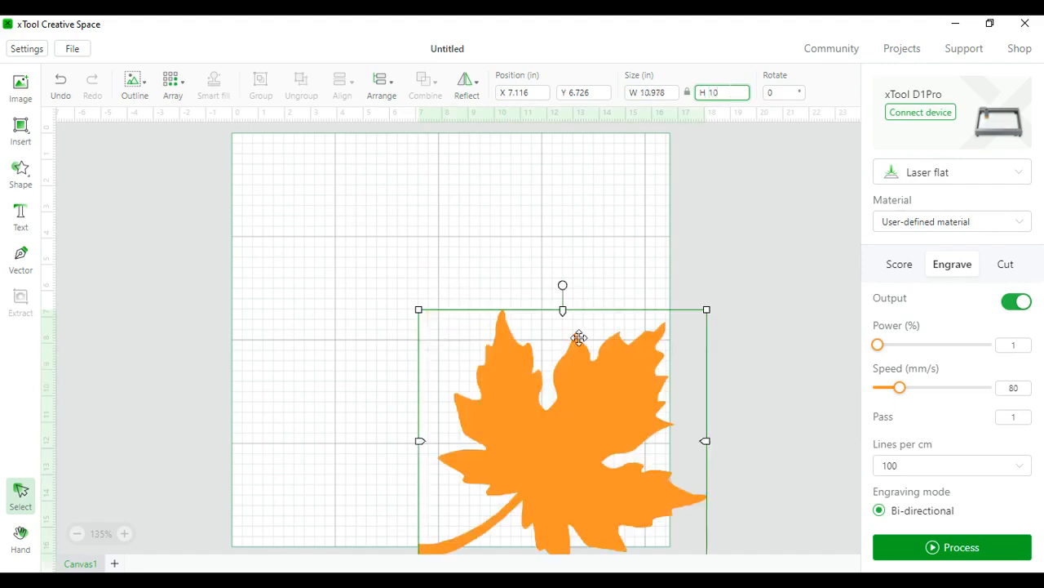
{"action": "left_click_drag", "start_coordinate": [578, 336], "coordinate": [461, 335]}
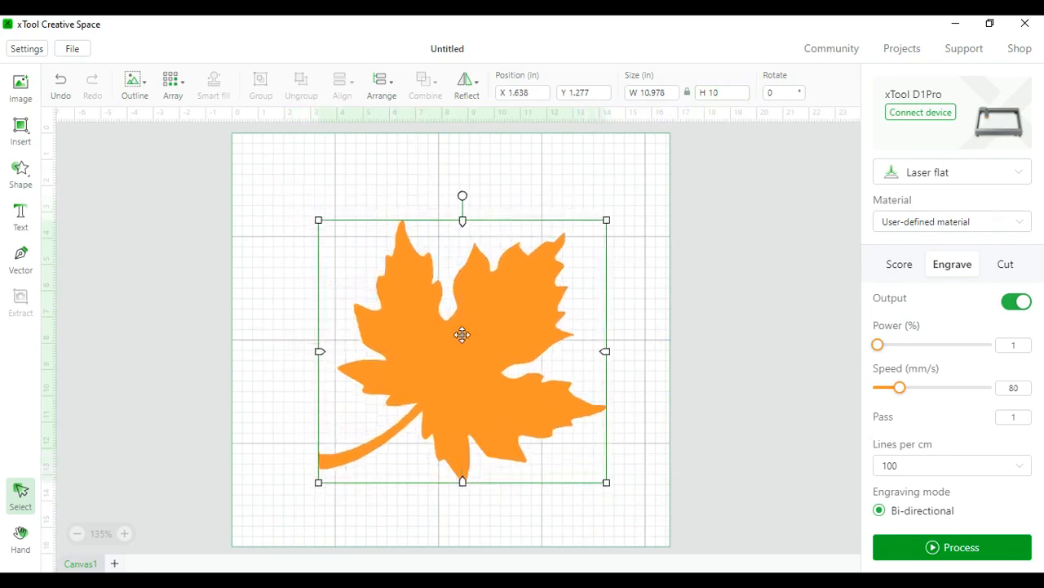
{"action": "left_click_drag", "start_coordinate": [462, 334], "coordinate": [489, 330]}
{"action": "type", "text": "3"}
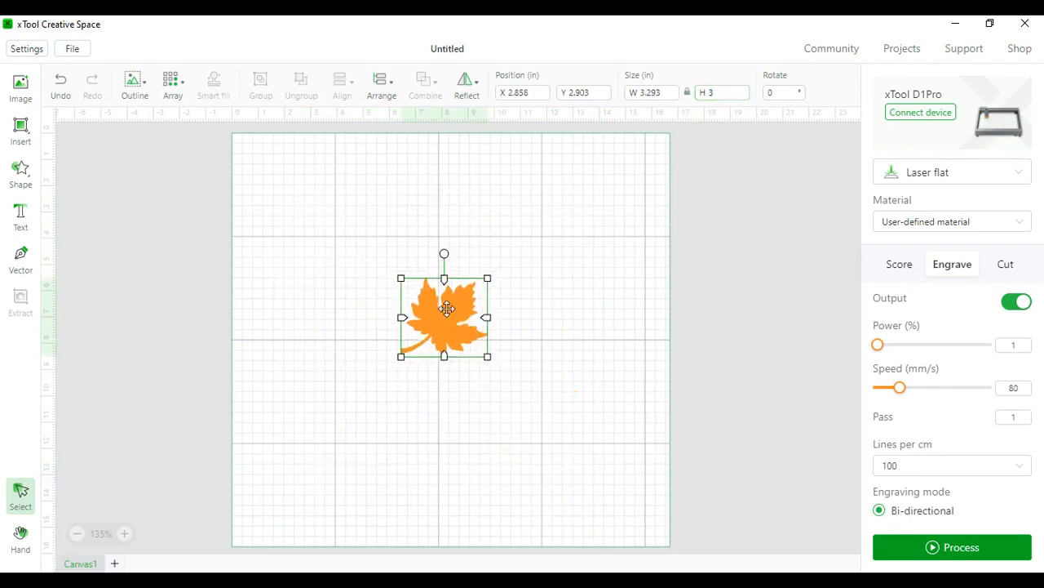
Nudge the leaf slightly right, then delete it so the canvas is empty.
{"action": "left_click_drag", "start_coordinate": [447, 309], "coordinate": [450, 324]}
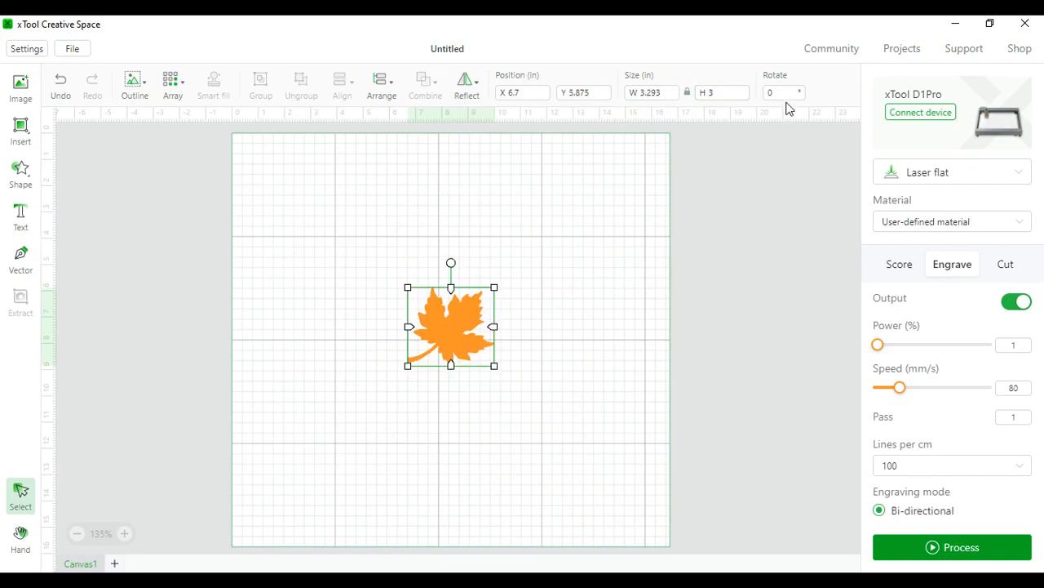
{"action": "left_click", "coordinate": [775, 92]}
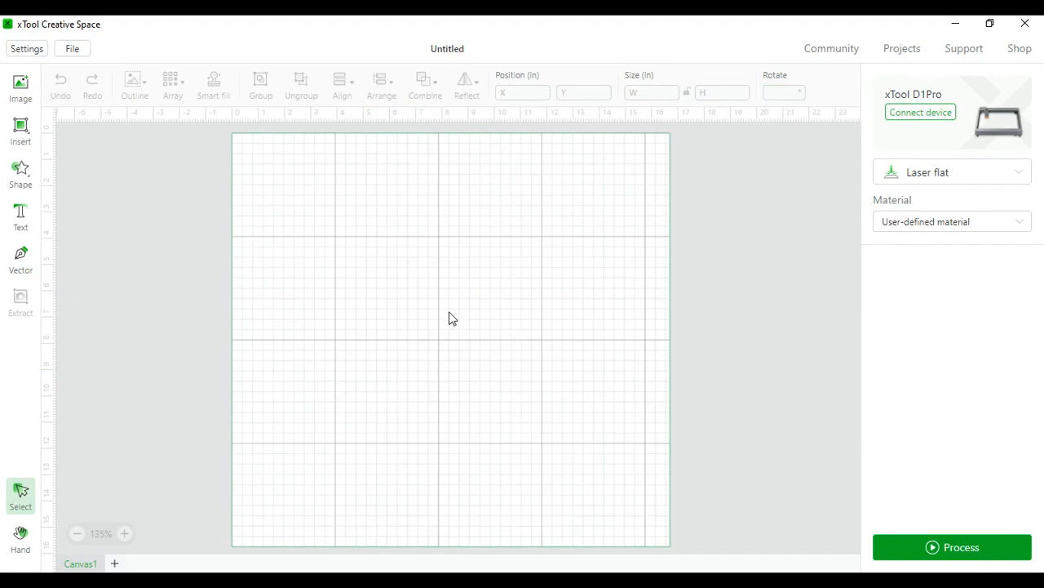
{"action": "mouse_move", "coordinate": [39, 192]}
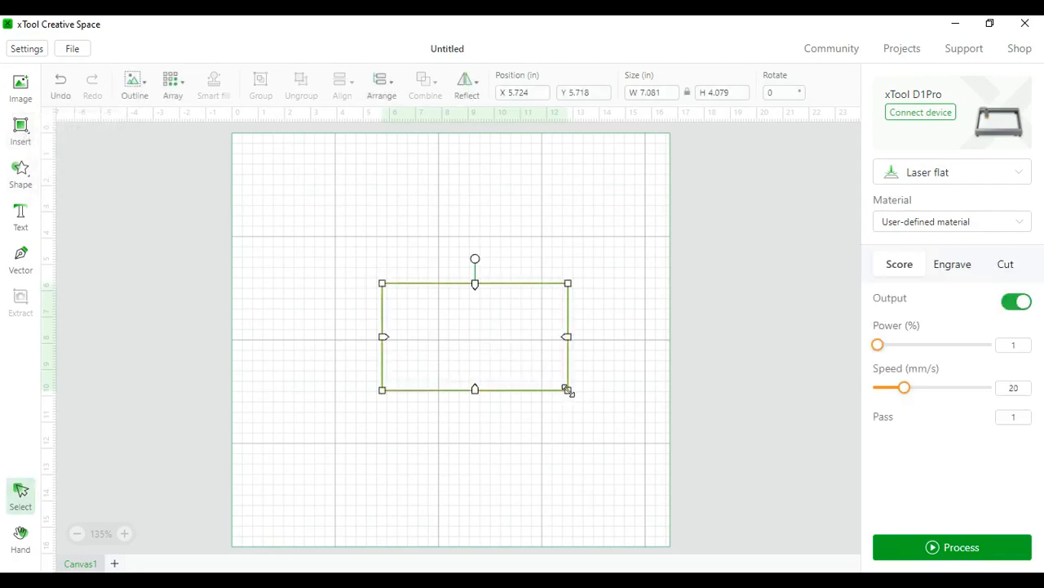
Switch the rectangle to engraving, move it left of centre and list the material presets.
{"action": "left_click", "coordinate": [953, 264]}
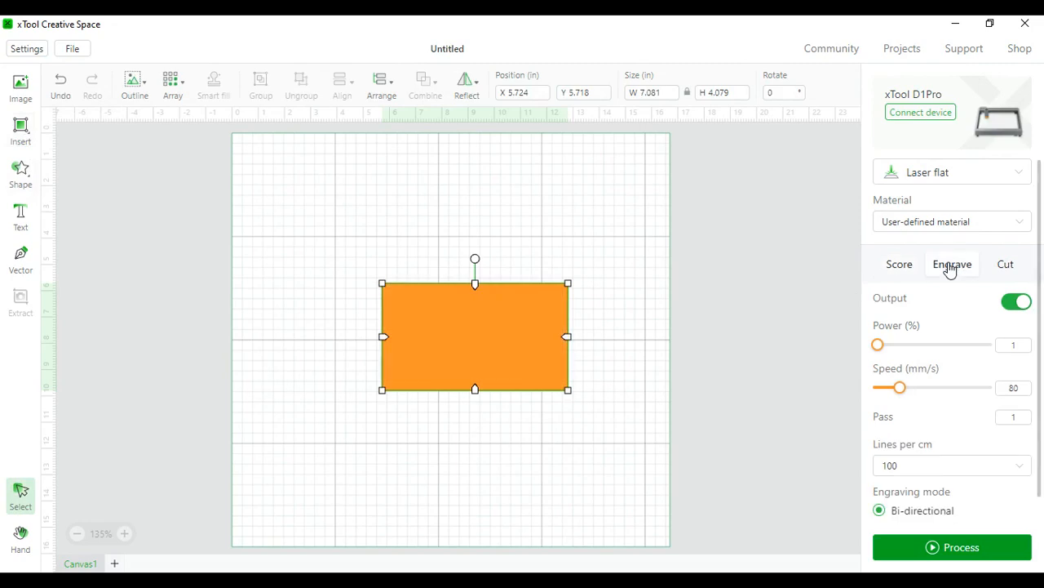
{"action": "left_click_drag", "start_coordinate": [475, 336], "coordinate": [450, 343]}
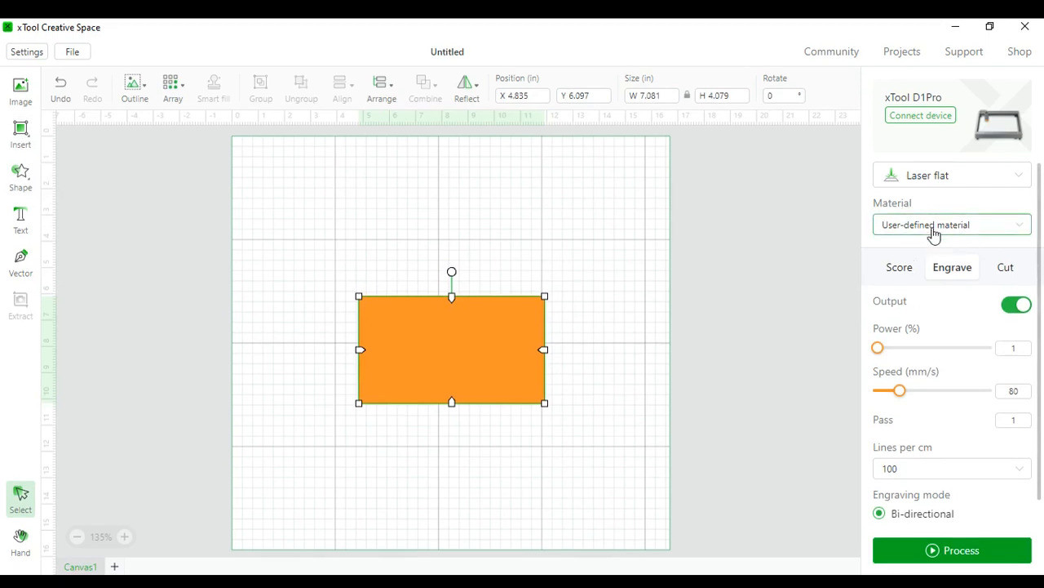
{"action": "left_click", "coordinate": [950, 225]}
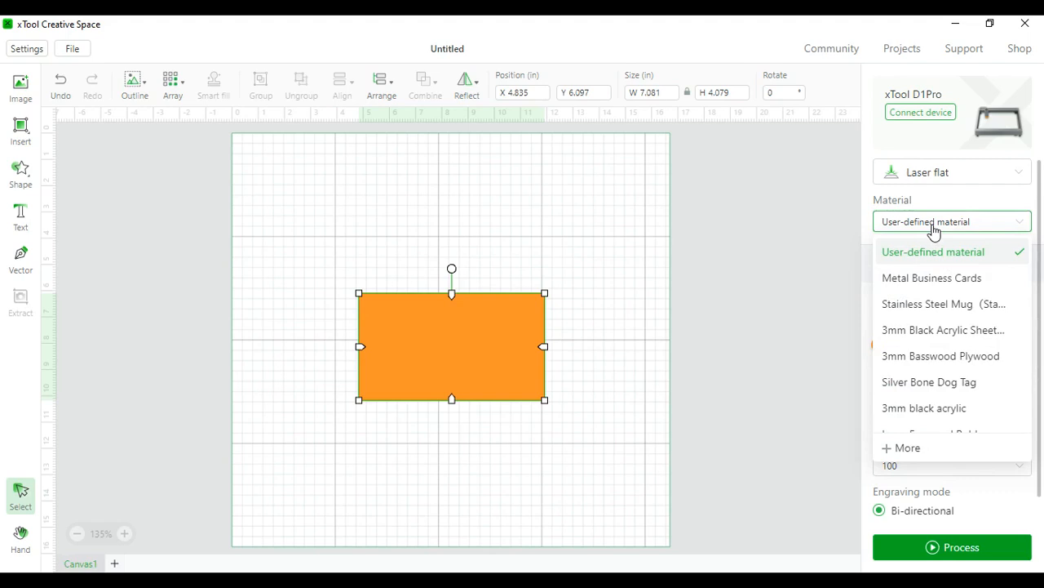
Try the Stainless Steel Mug preset, then settle on Silver Bone Dog Tag (power 100, speed 10).
{"action": "left_click", "coordinate": [944, 304]}
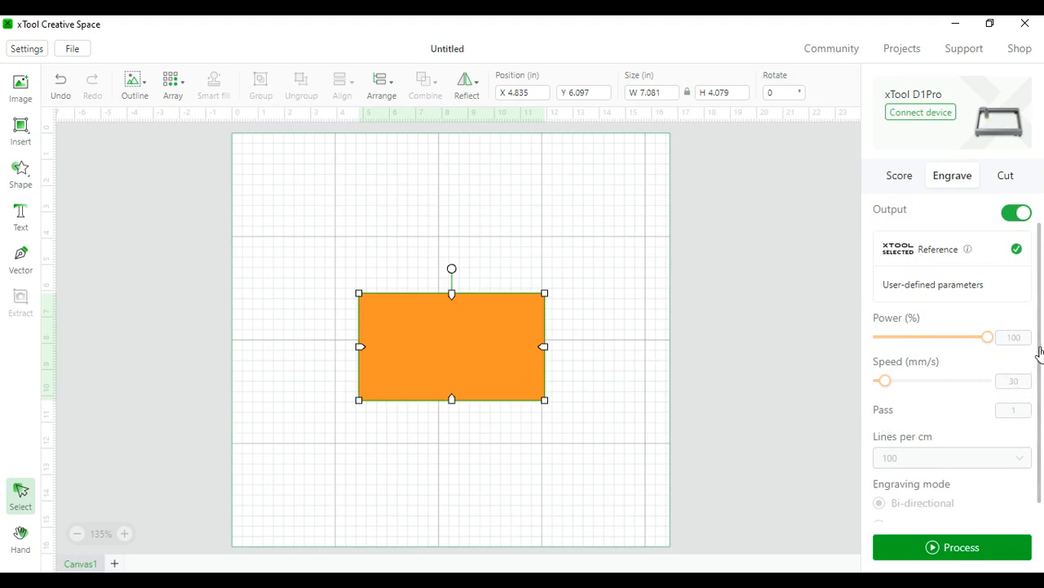
{"action": "left_click", "coordinate": [950, 222]}
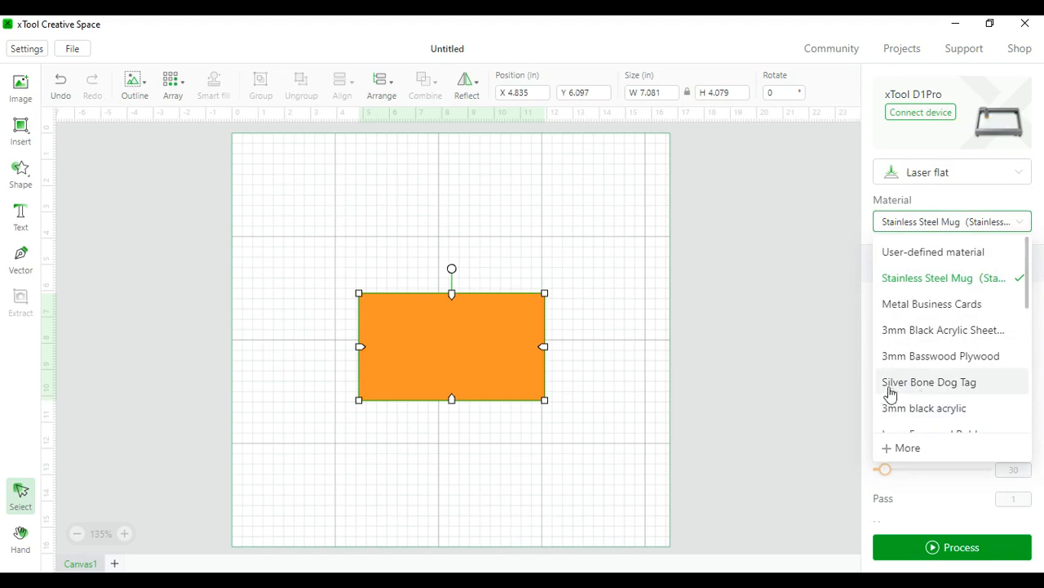
{"action": "left_click", "coordinate": [929, 382]}
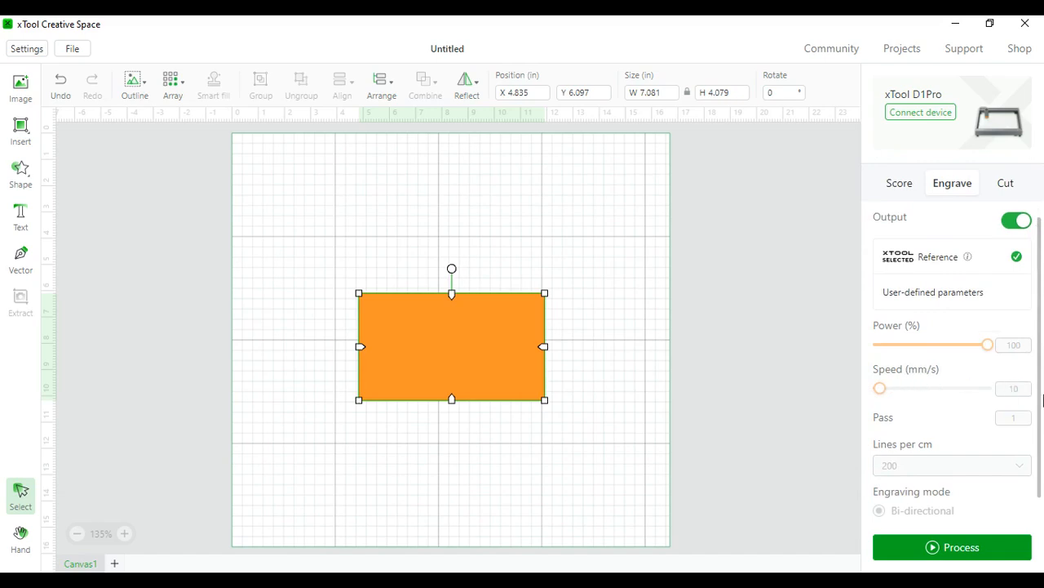
{"action": "mouse_move", "coordinate": [1037, 333]}
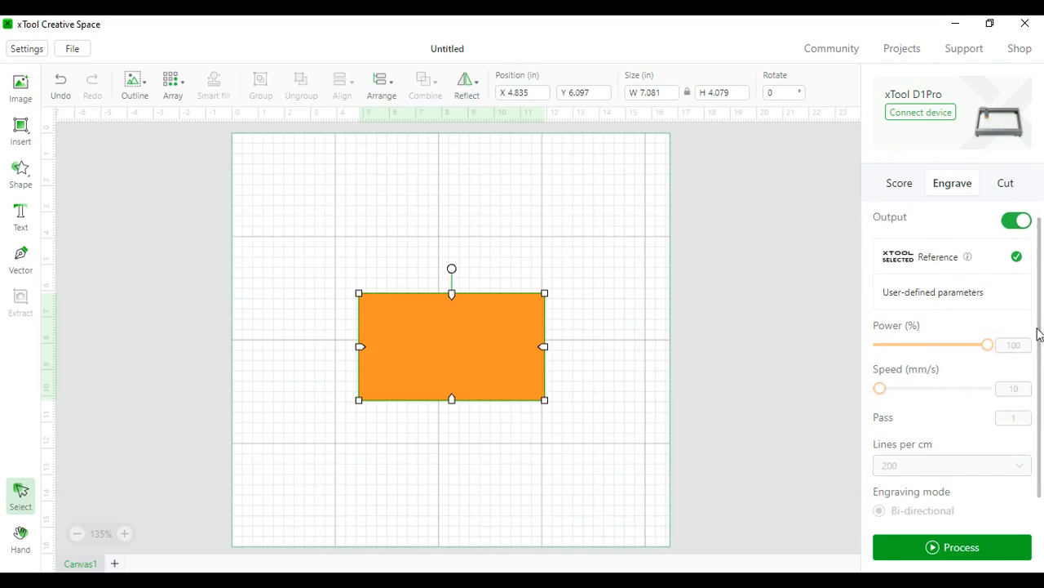
{"action": "scroll", "scroll_direction": "up", "scroll_amount": 3}
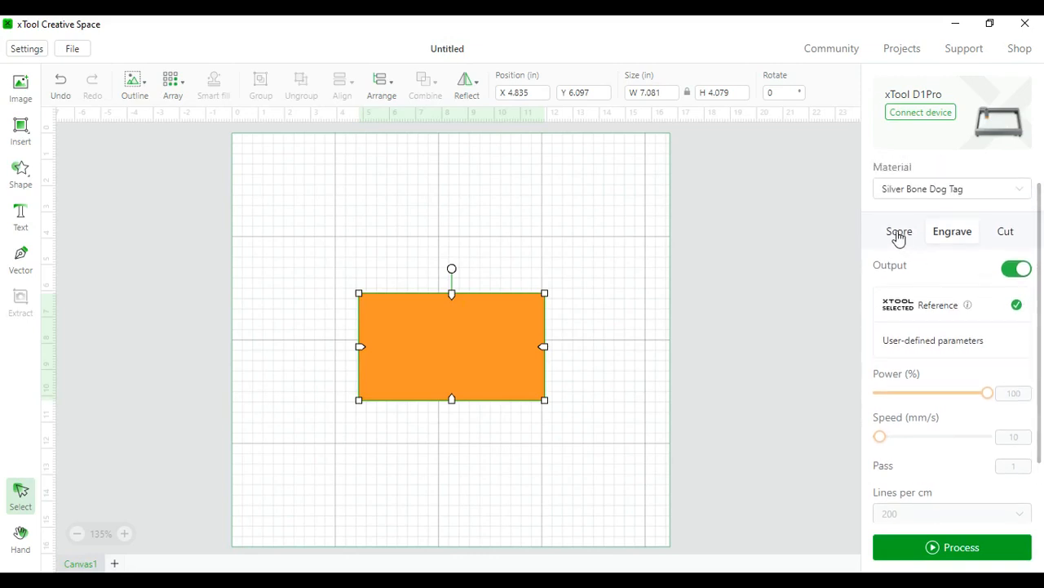
{"action": "left_click", "coordinate": [897, 231]}
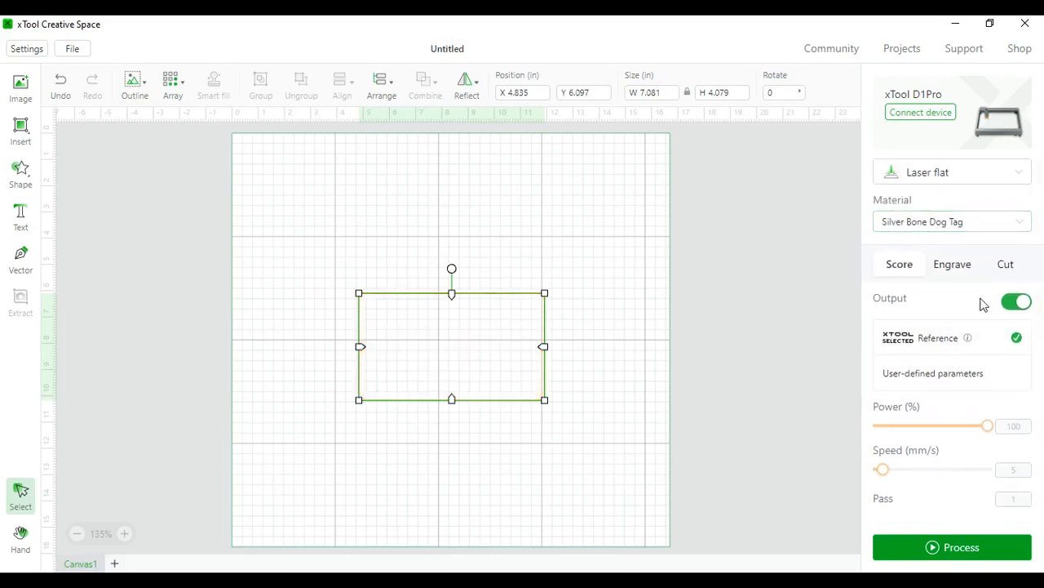
{"action": "left_click", "coordinate": [1005, 264]}
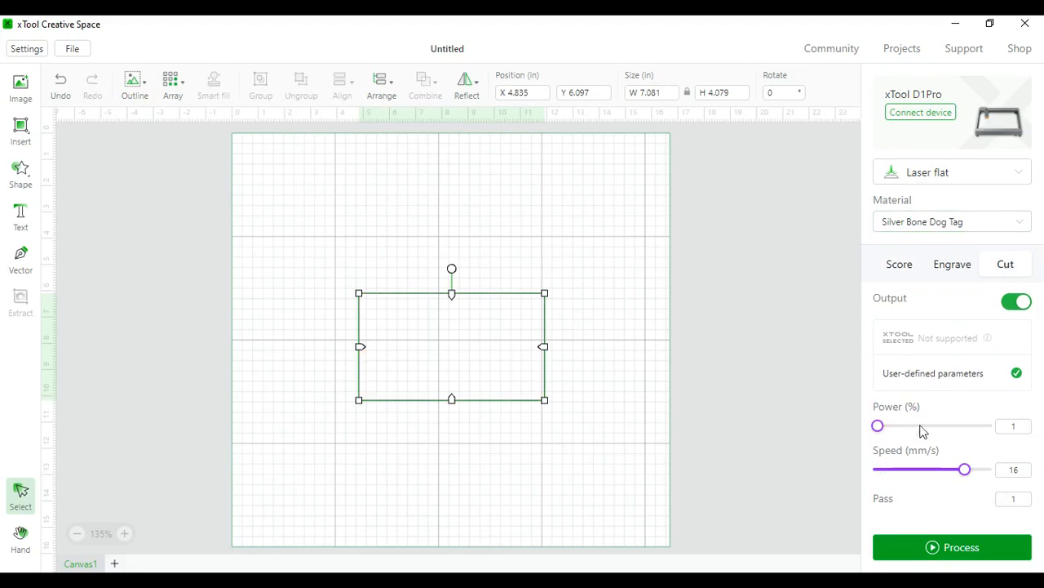
{"action": "left_click", "coordinate": [952, 264]}
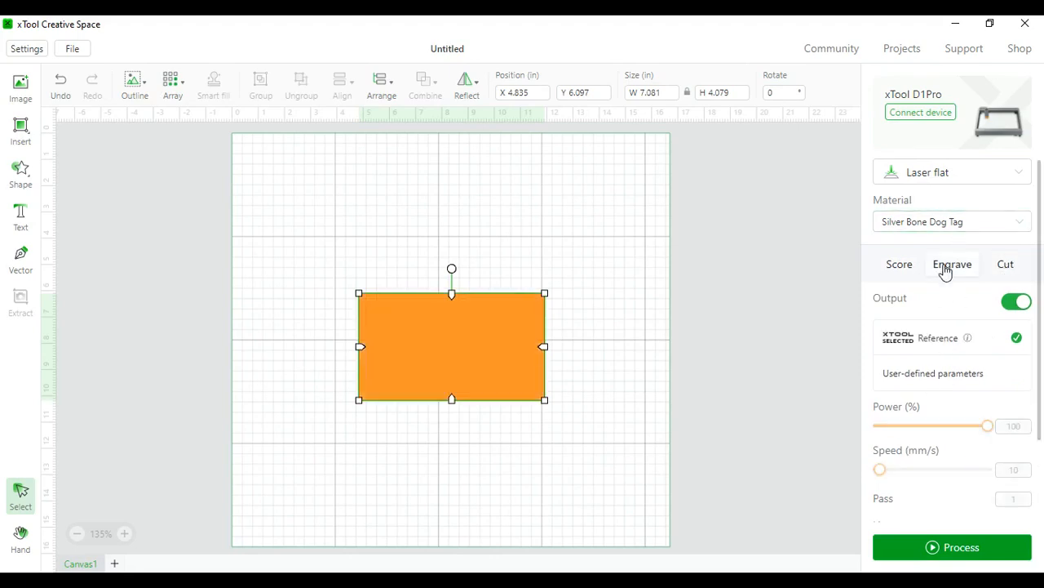
{"action": "left_click", "coordinate": [952, 222]}
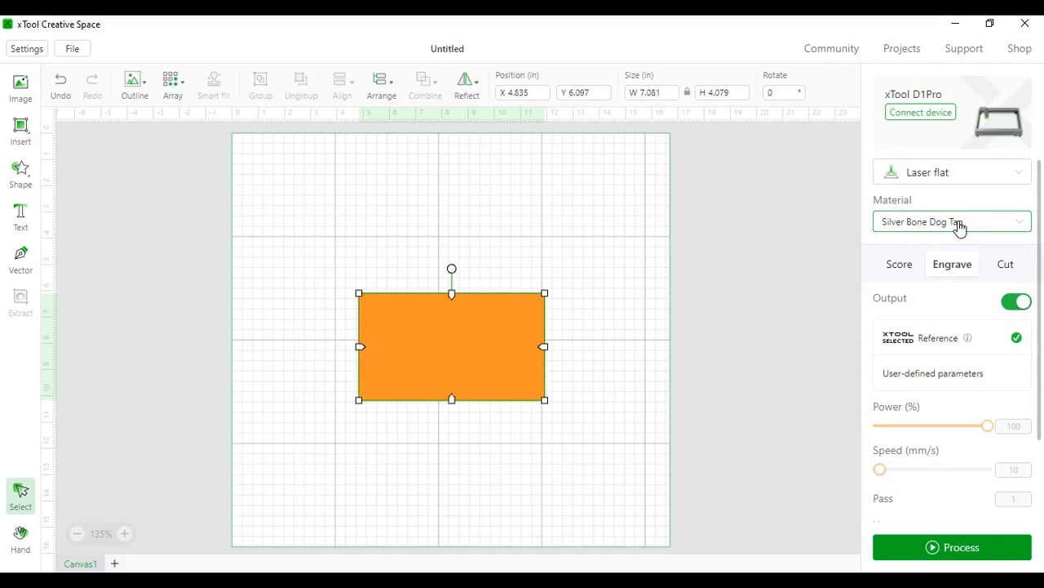
Set the material back to user-defined from the preset list.
{"action": "left_click", "coordinate": [952, 222]}
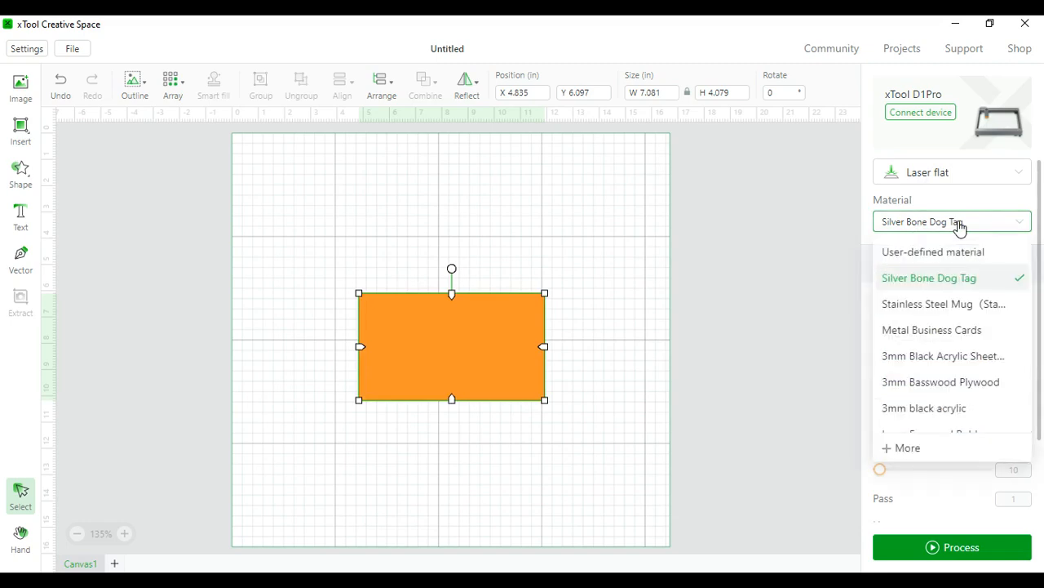
{"action": "left_click", "coordinate": [934, 251]}
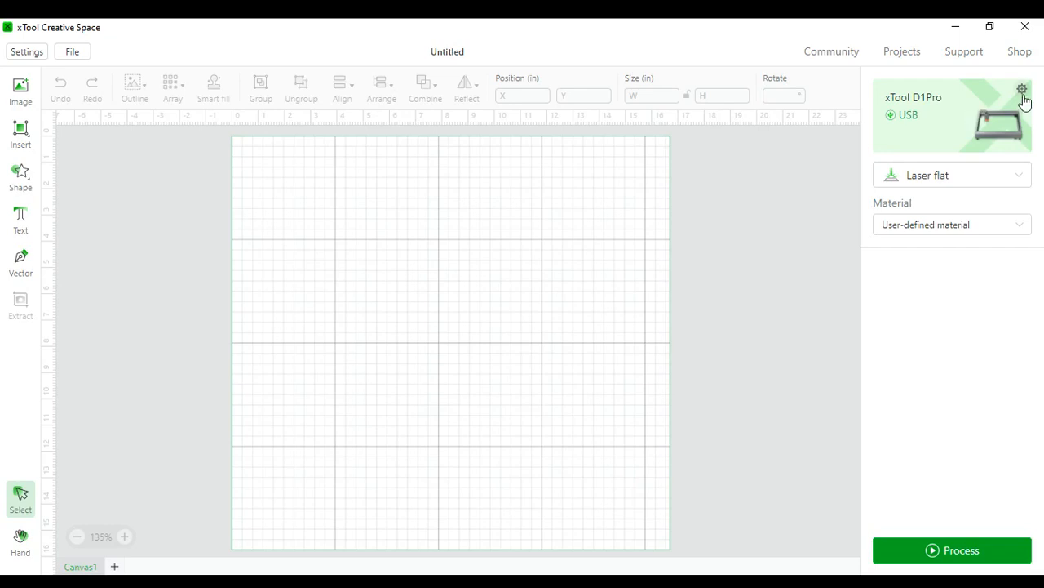
Show the D1 Pro's basic device info: 10 W laser, Wi-Fi not connected.
{"action": "left_click", "coordinate": [1021, 90]}
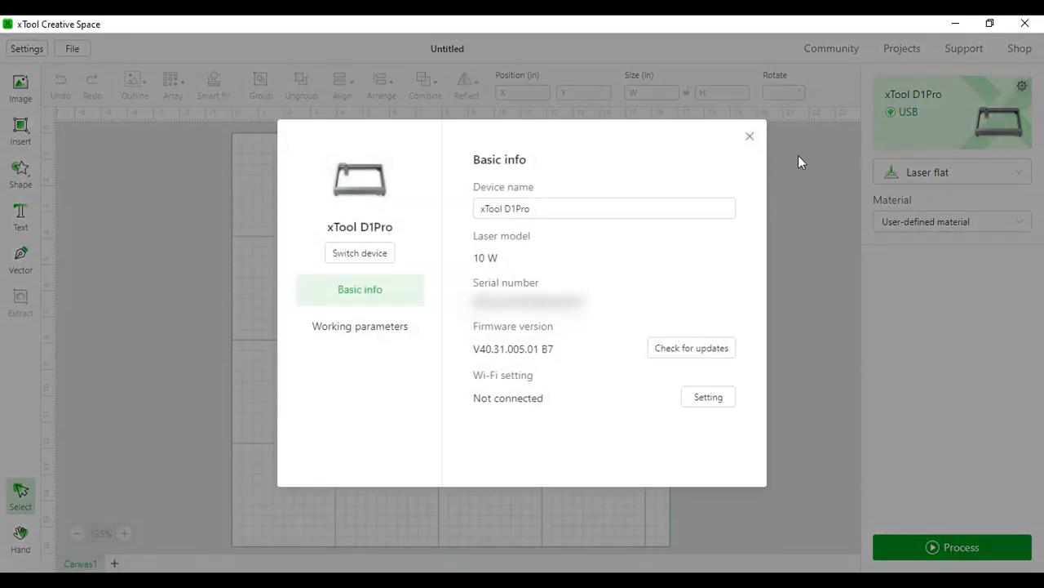
{"action": "mouse_move", "coordinate": [927, 114]}
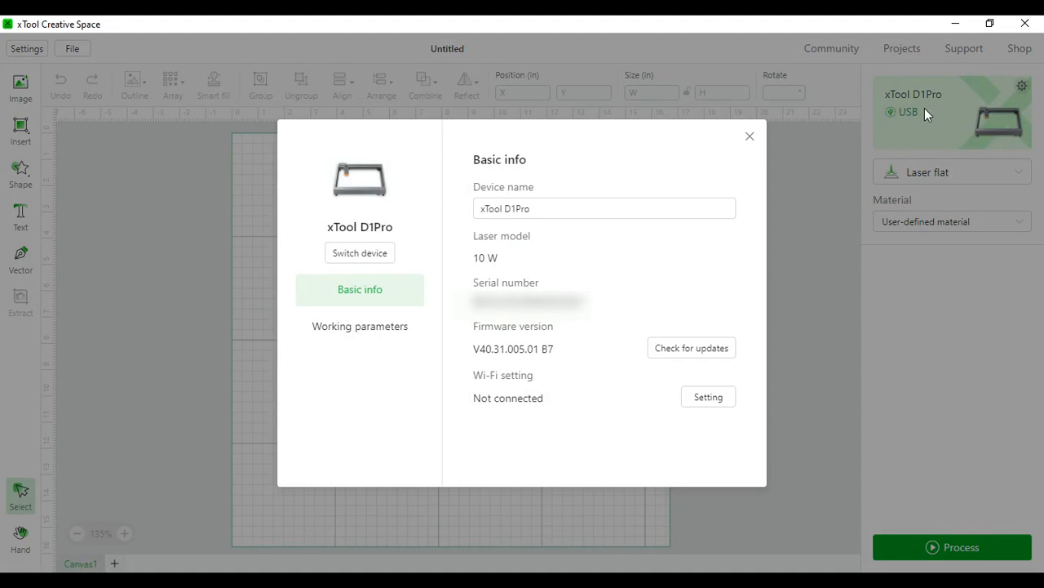
{"action": "mouse_move", "coordinate": [895, 111]}
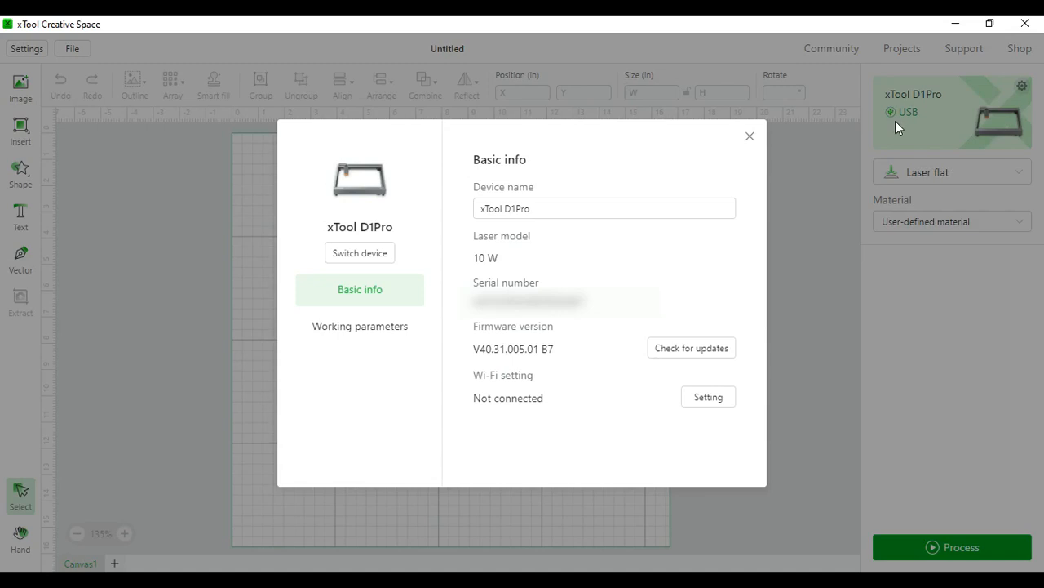
{"action": "mouse_move", "coordinate": [522, 162]}
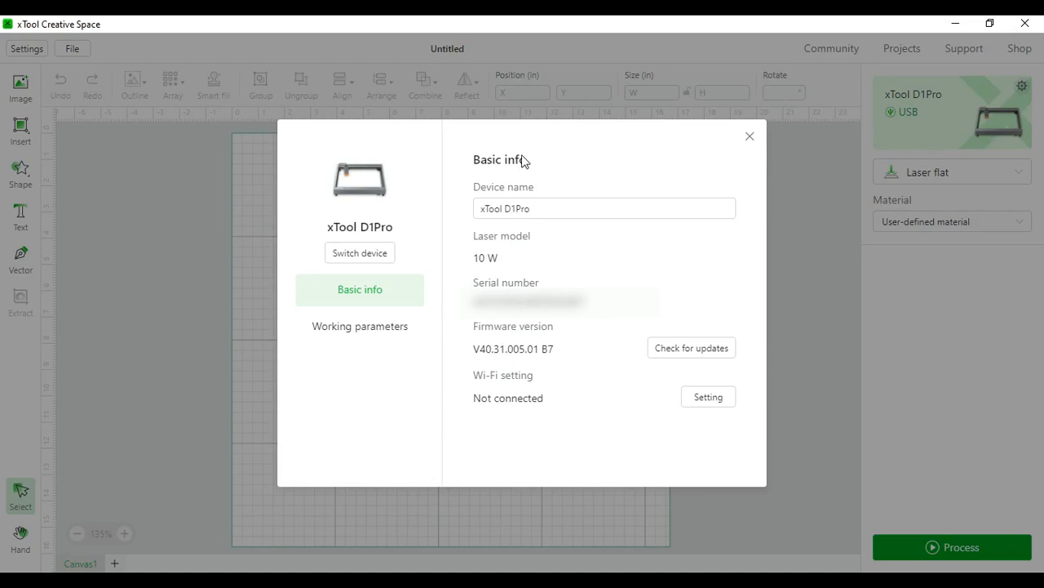
{"action": "mouse_move", "coordinate": [476, 203]}
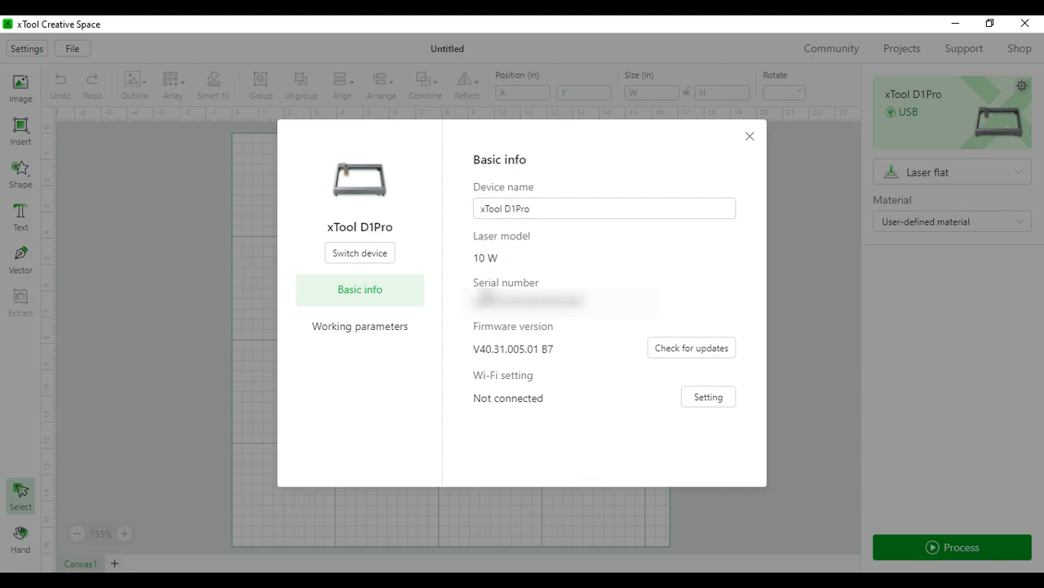
{"action": "mouse_move", "coordinate": [568, 346]}
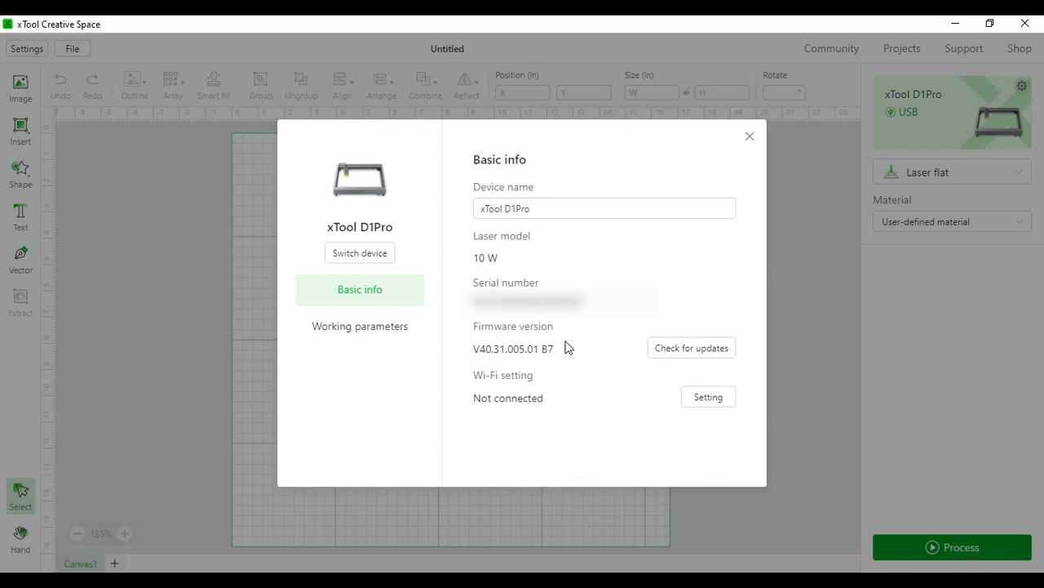
{"action": "mouse_move", "coordinate": [545, 405]}
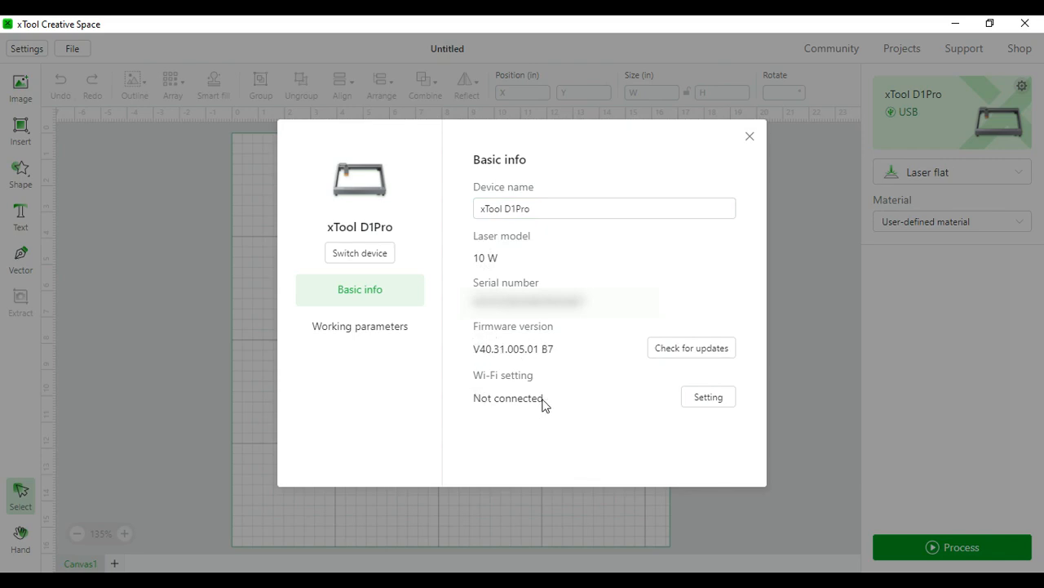
{"action": "mouse_move", "coordinate": [656, 400]}
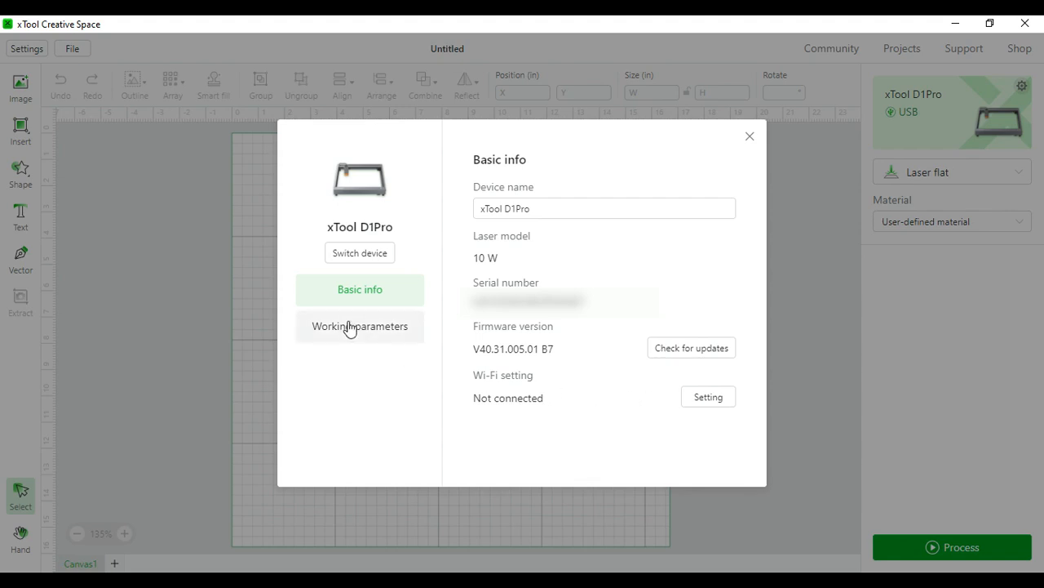
Choose Red cross positioning in working parameters, check its X offset, then export as GCode.
{"action": "left_click", "coordinate": [359, 326]}
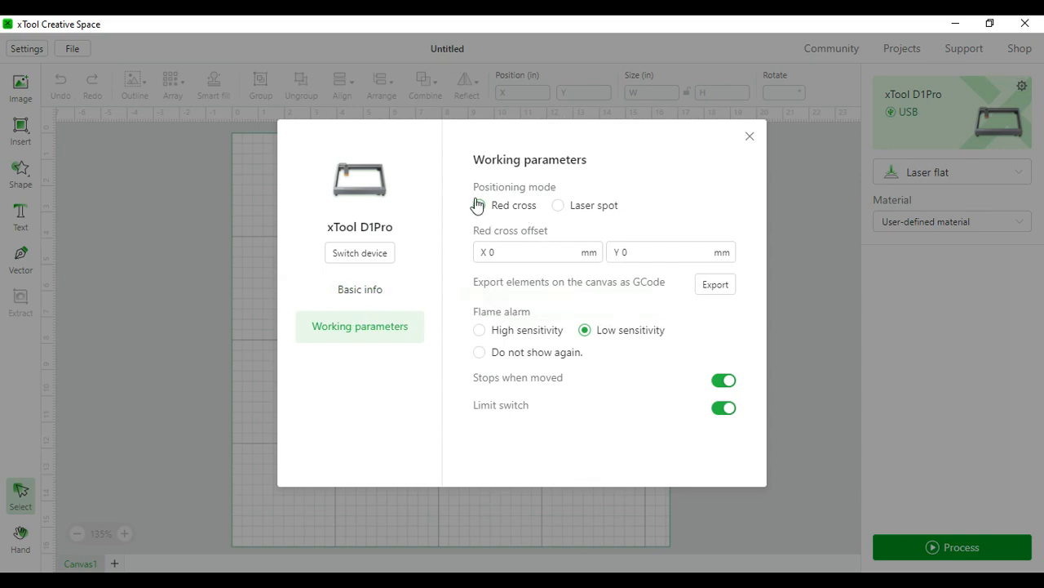
{"action": "left_click", "coordinate": [480, 206]}
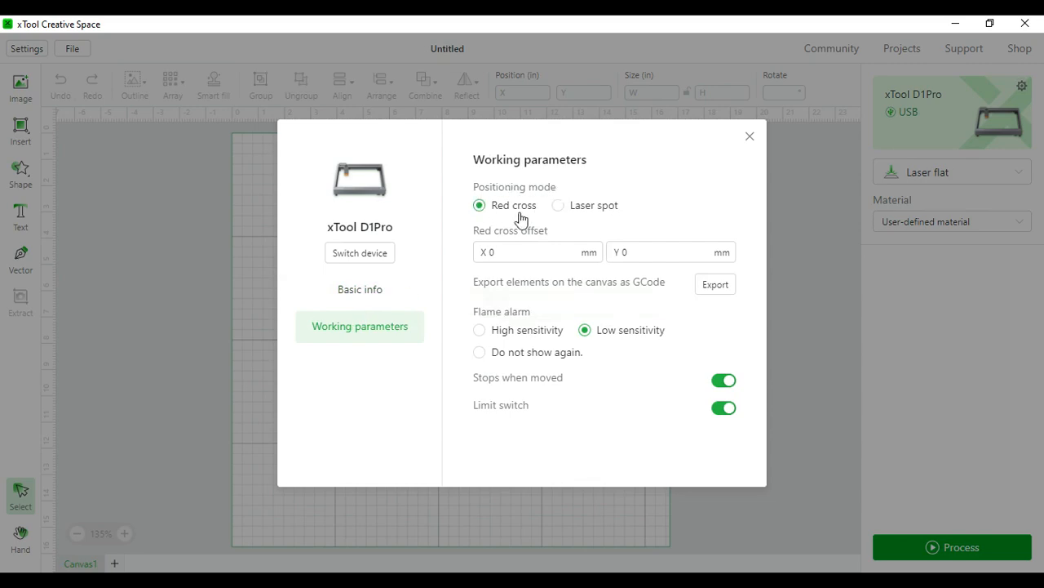
{"action": "mouse_move", "coordinate": [496, 222]}
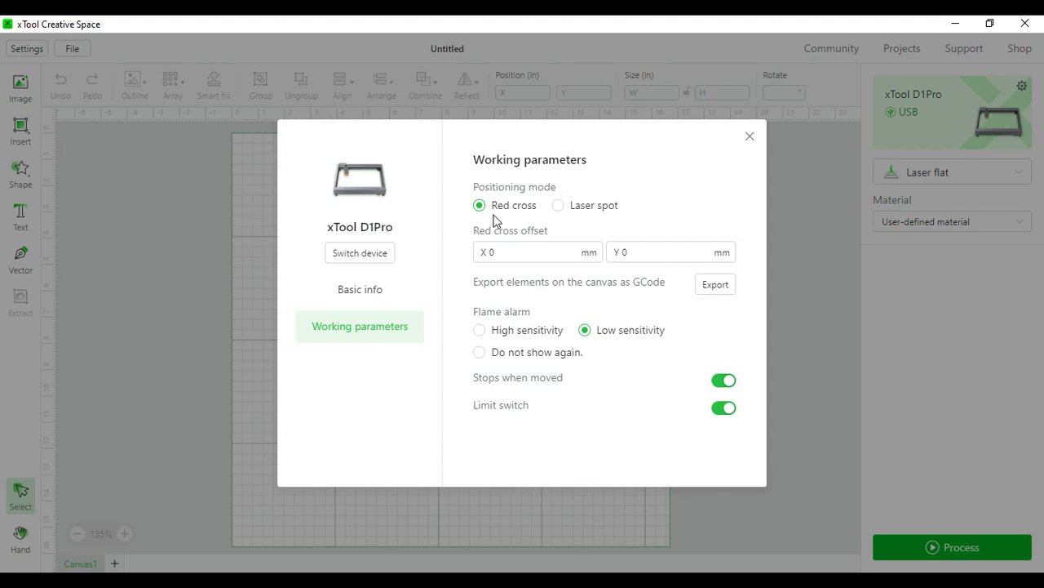
{"action": "mouse_move", "coordinate": [559, 205]}
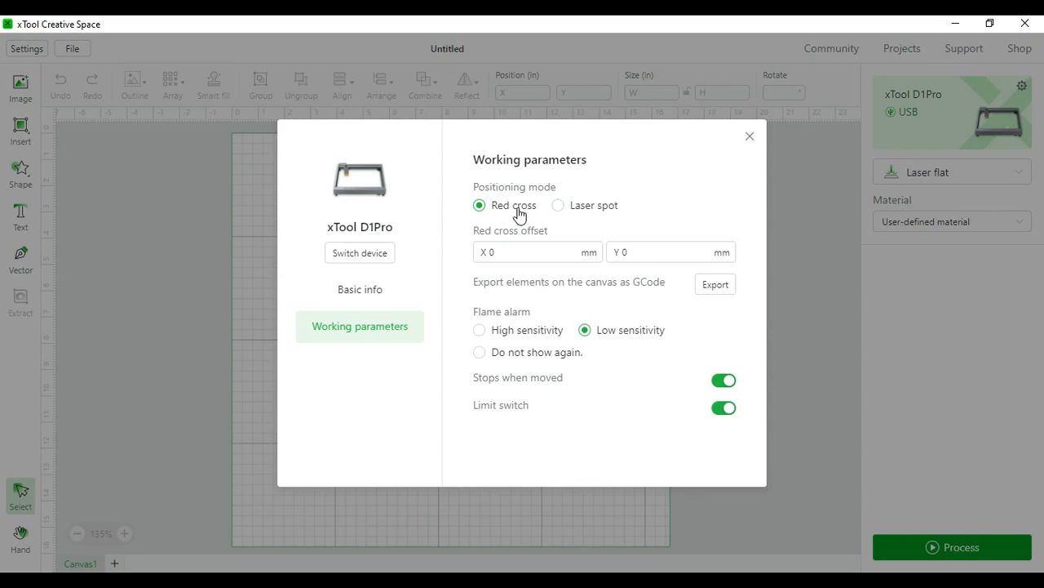
{"action": "mouse_move", "coordinate": [528, 237]}
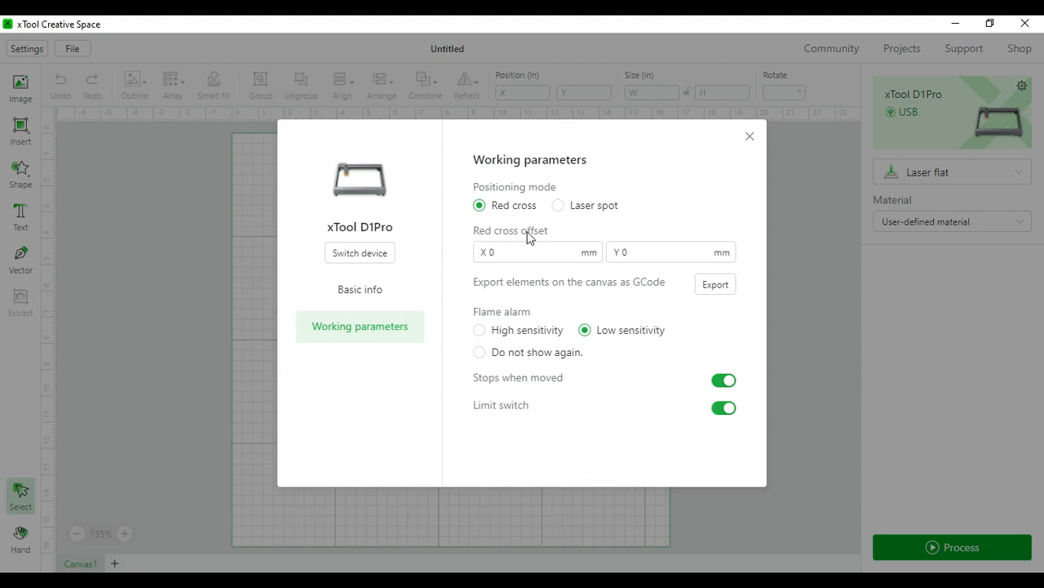
{"action": "left_click", "coordinate": [537, 251]}
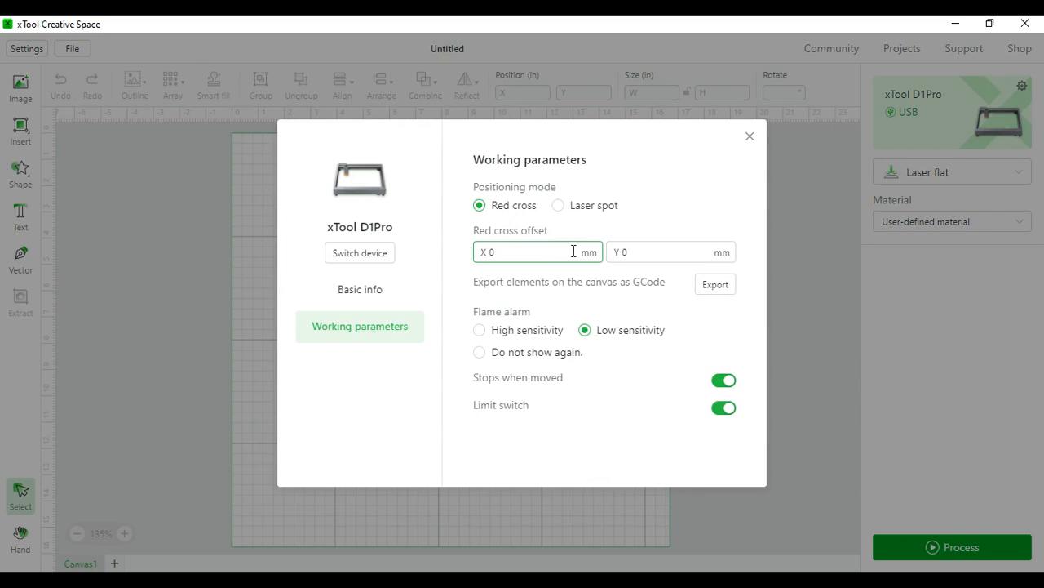
{"action": "mouse_move", "coordinate": [640, 241]}
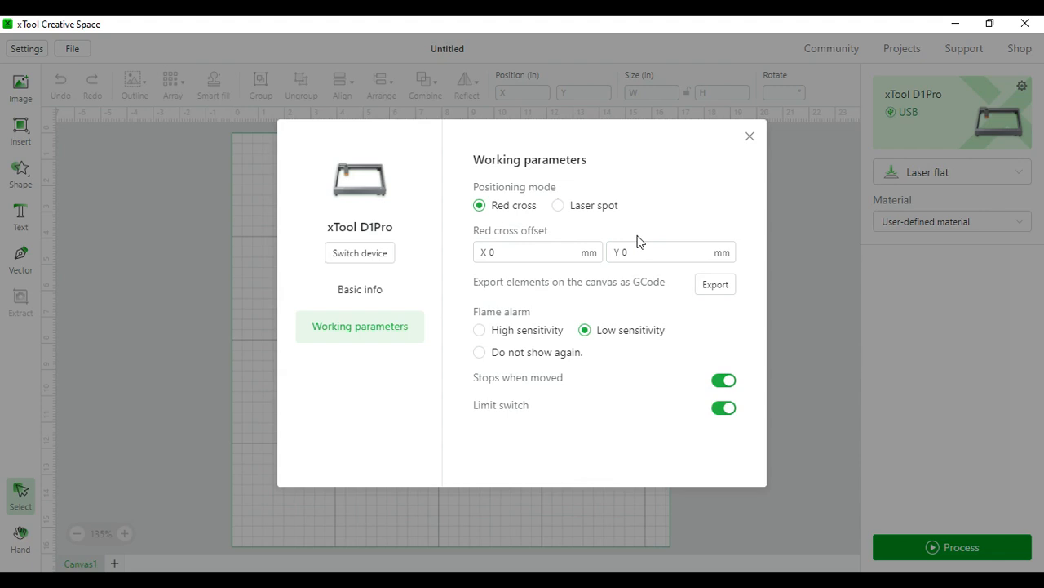
{"action": "mouse_move", "coordinate": [594, 291]}
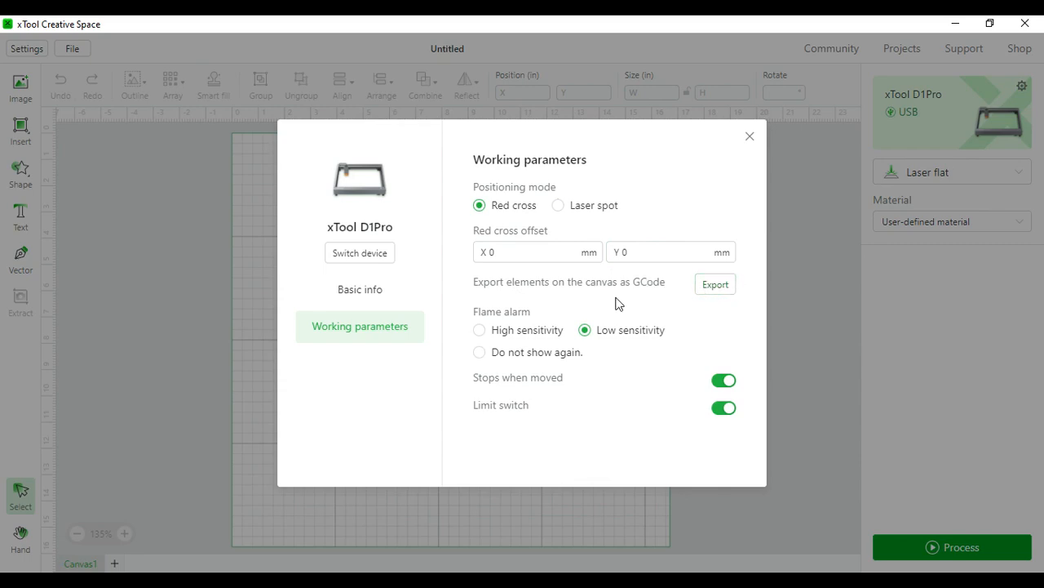
{"action": "mouse_move", "coordinate": [627, 341]}
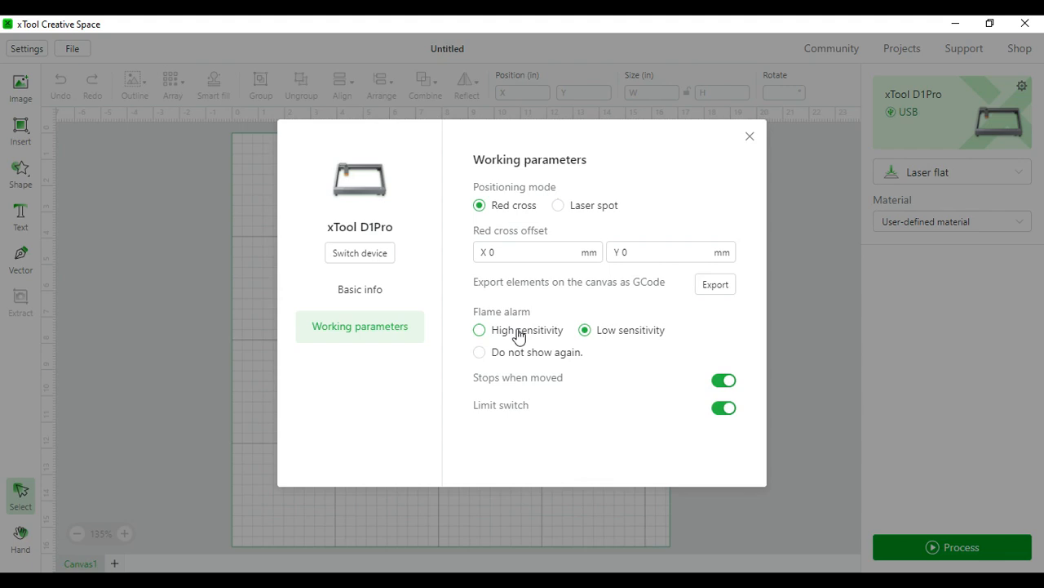
{"action": "mouse_move", "coordinate": [552, 388]}
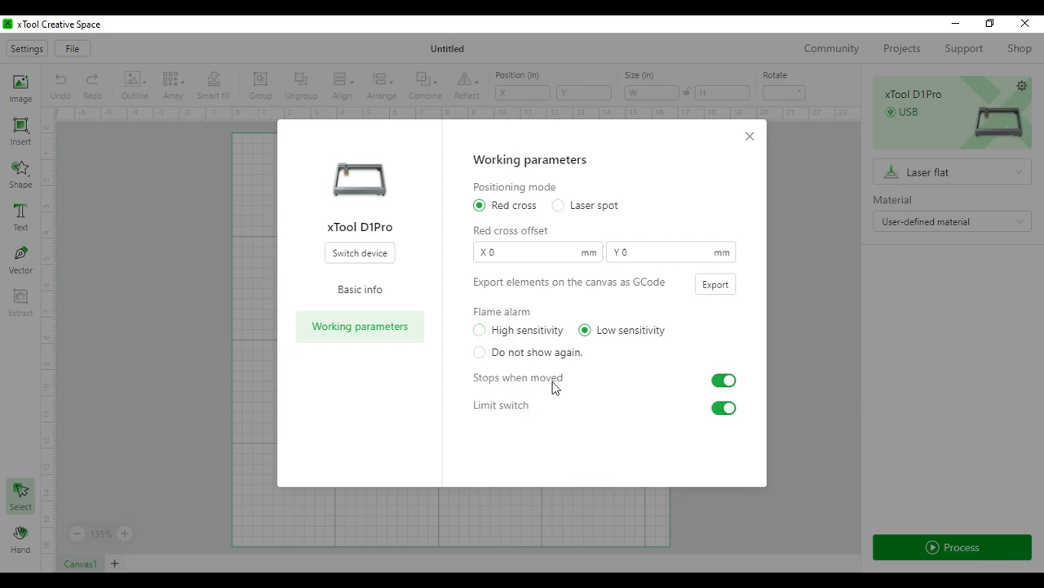
{"action": "mouse_move", "coordinate": [725, 379]}
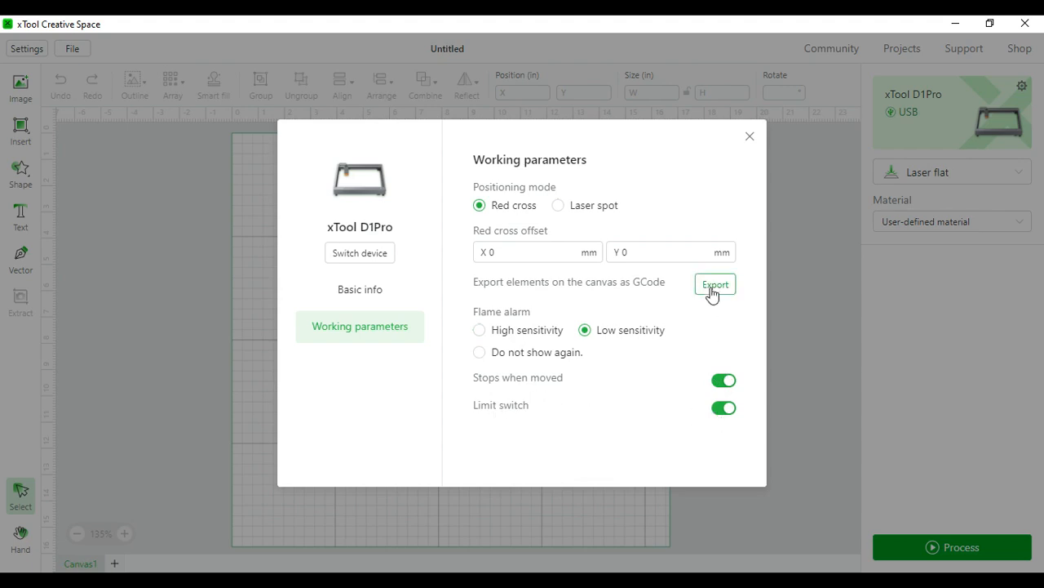
{"action": "left_click", "coordinate": [747, 137]}
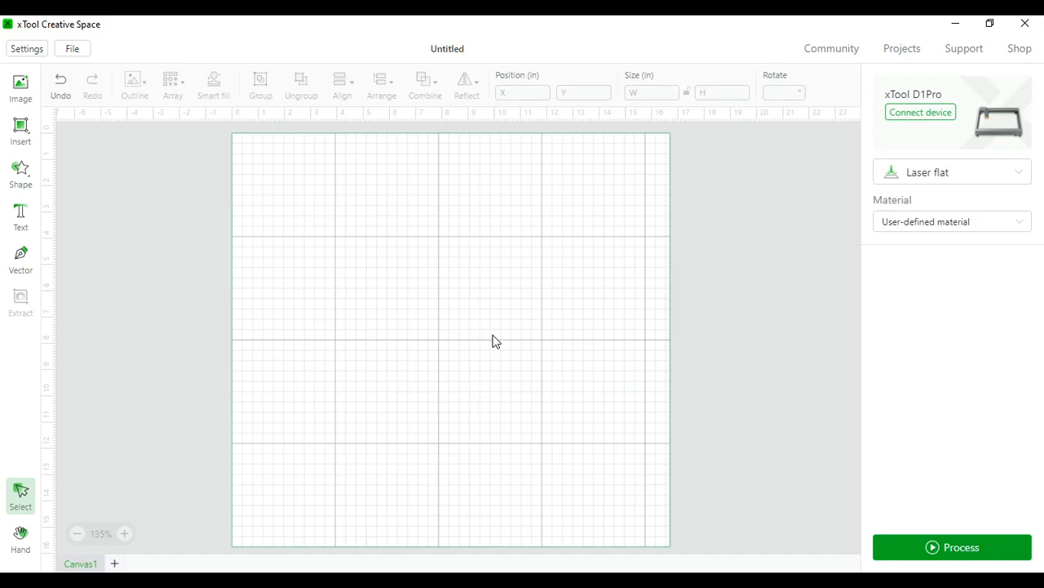
{"action": "mouse_move", "coordinate": [489, 342]}
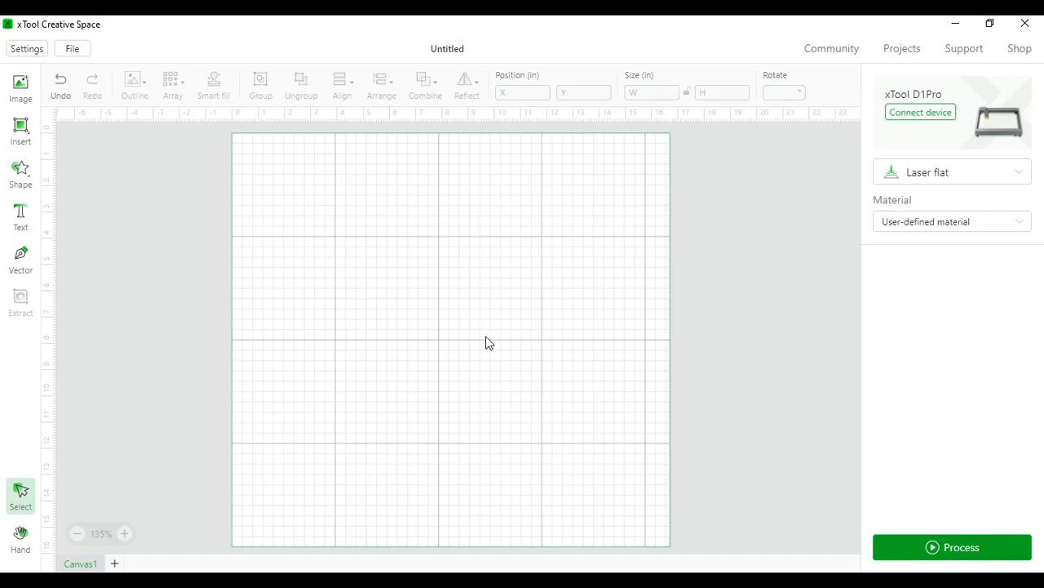